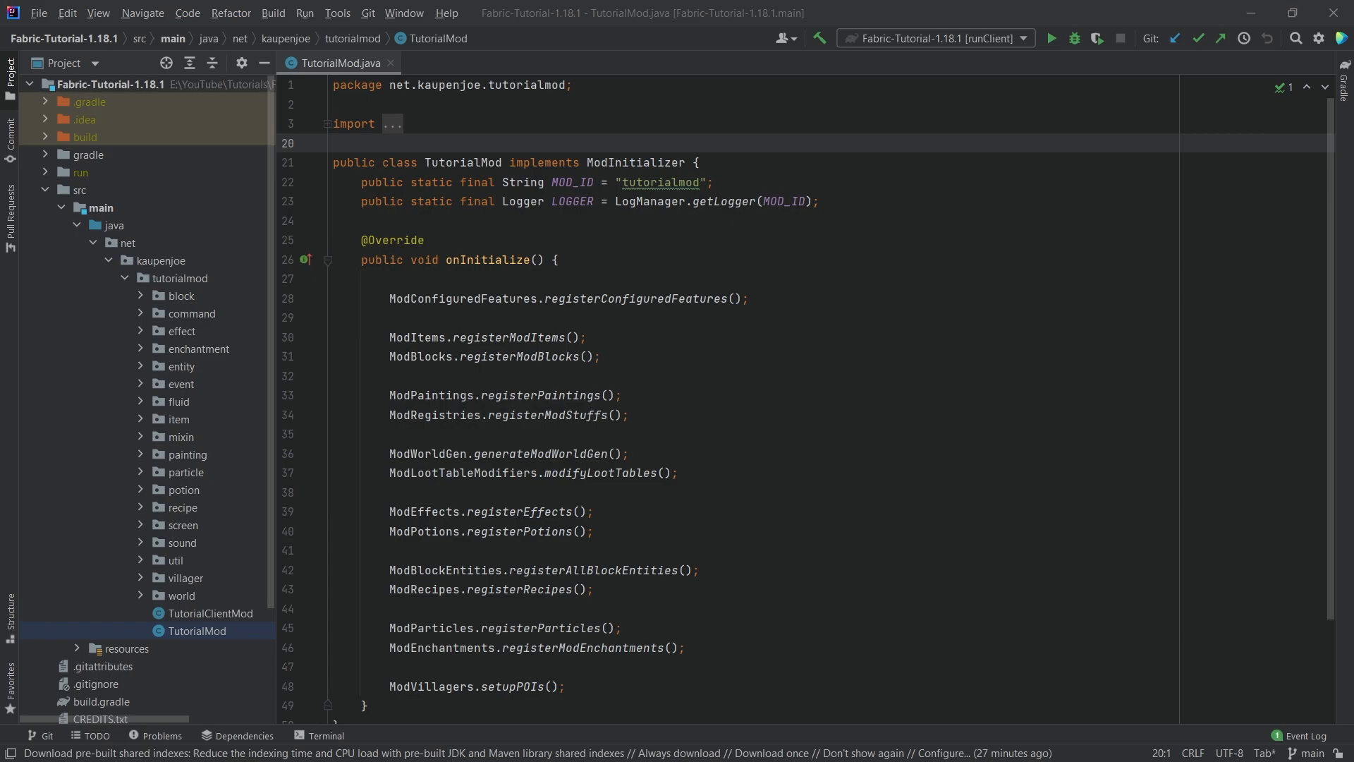
- Switch to Blockbench and confirm GeckoLib Animation Utils is installed under Plugins
left_click(333, 143)
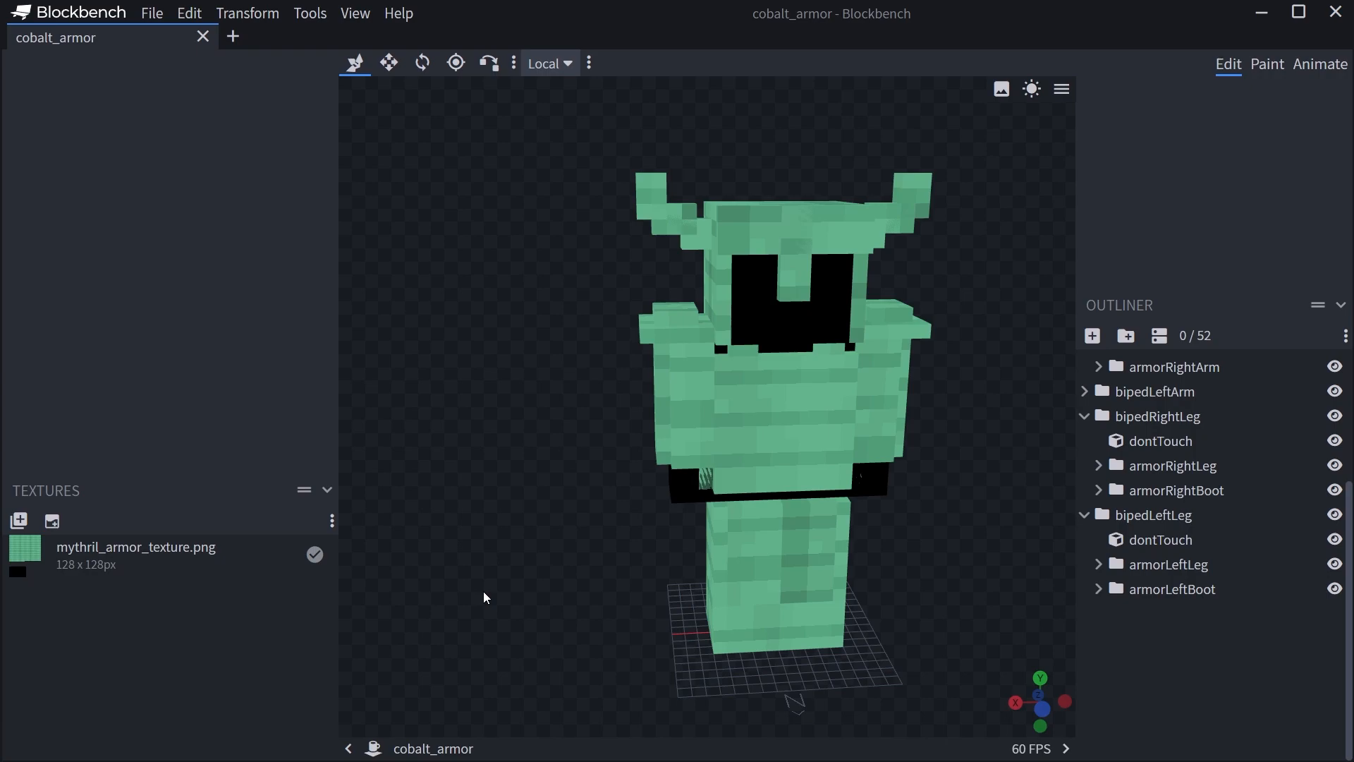
mouse_move(536, 530)
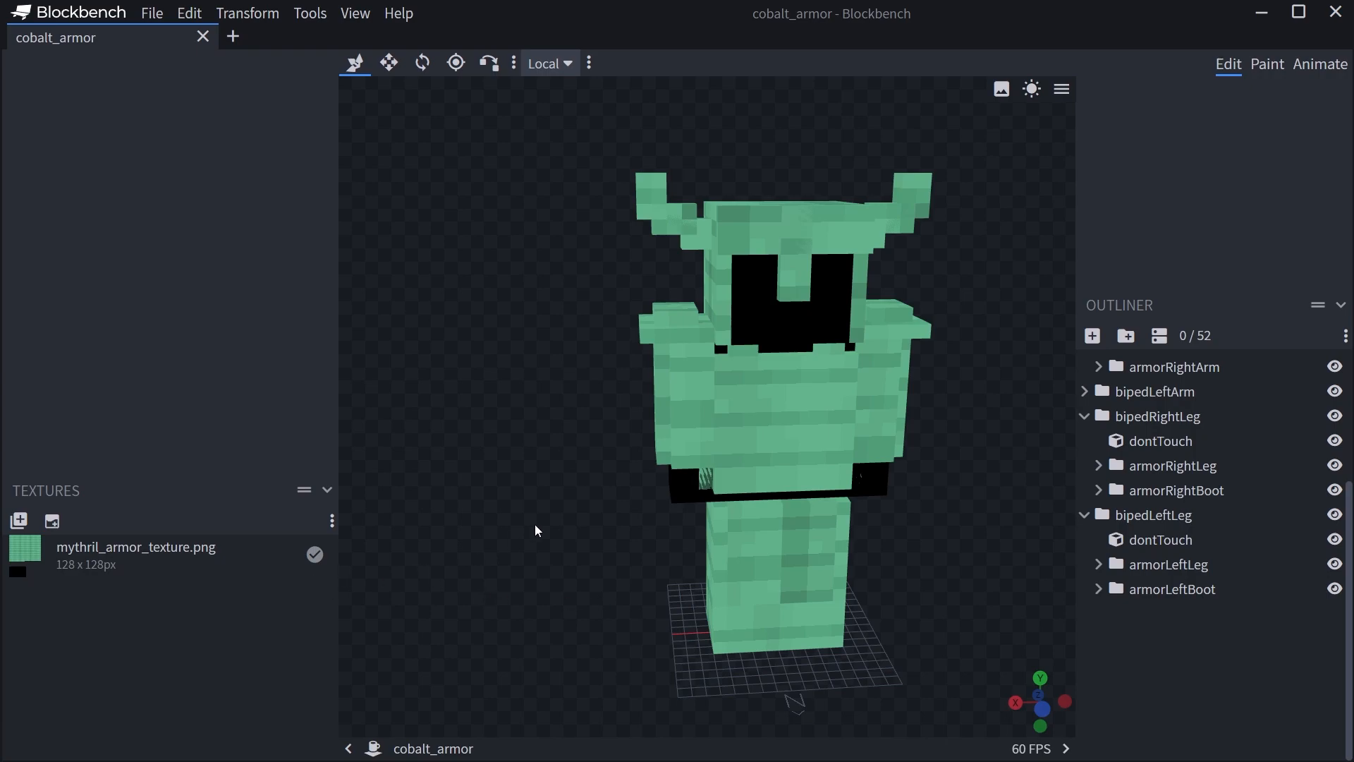
mouse_move(548, 484)
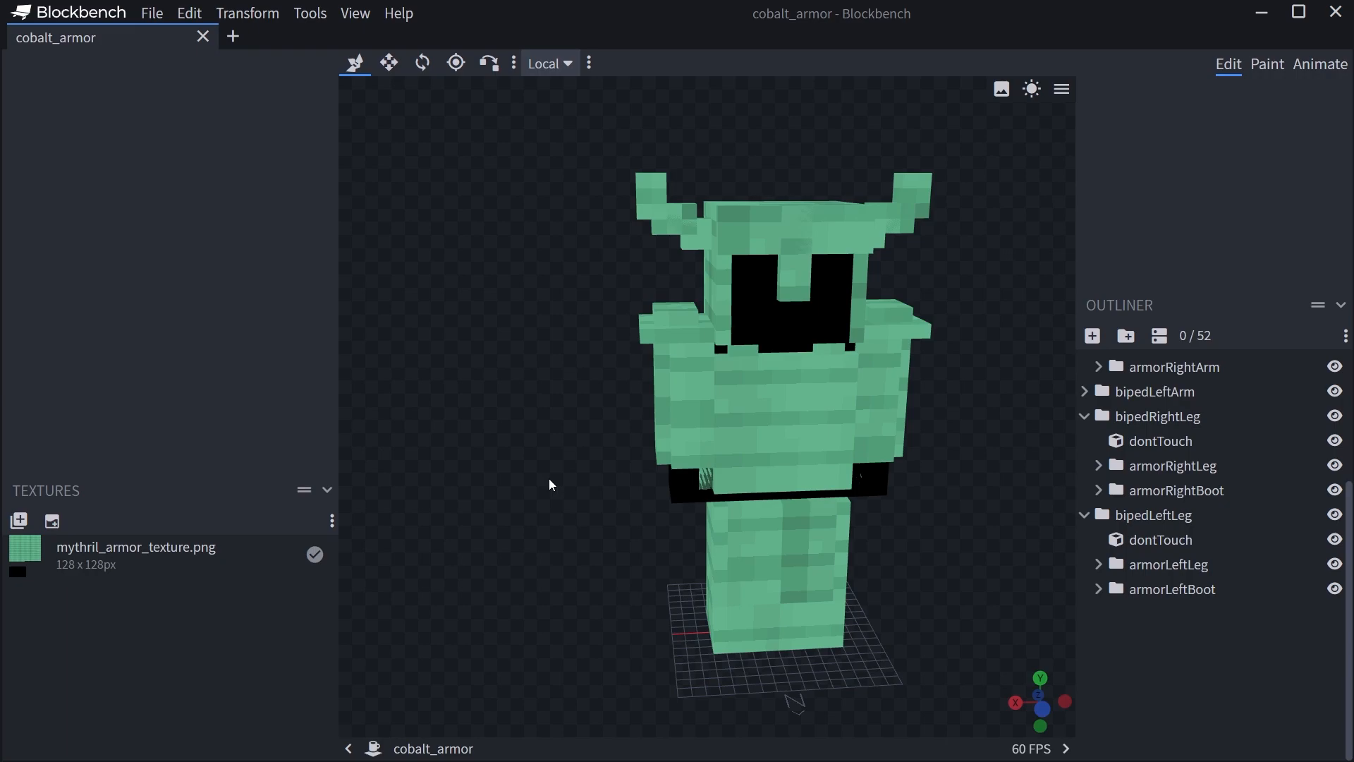
mouse_move(538, 387)
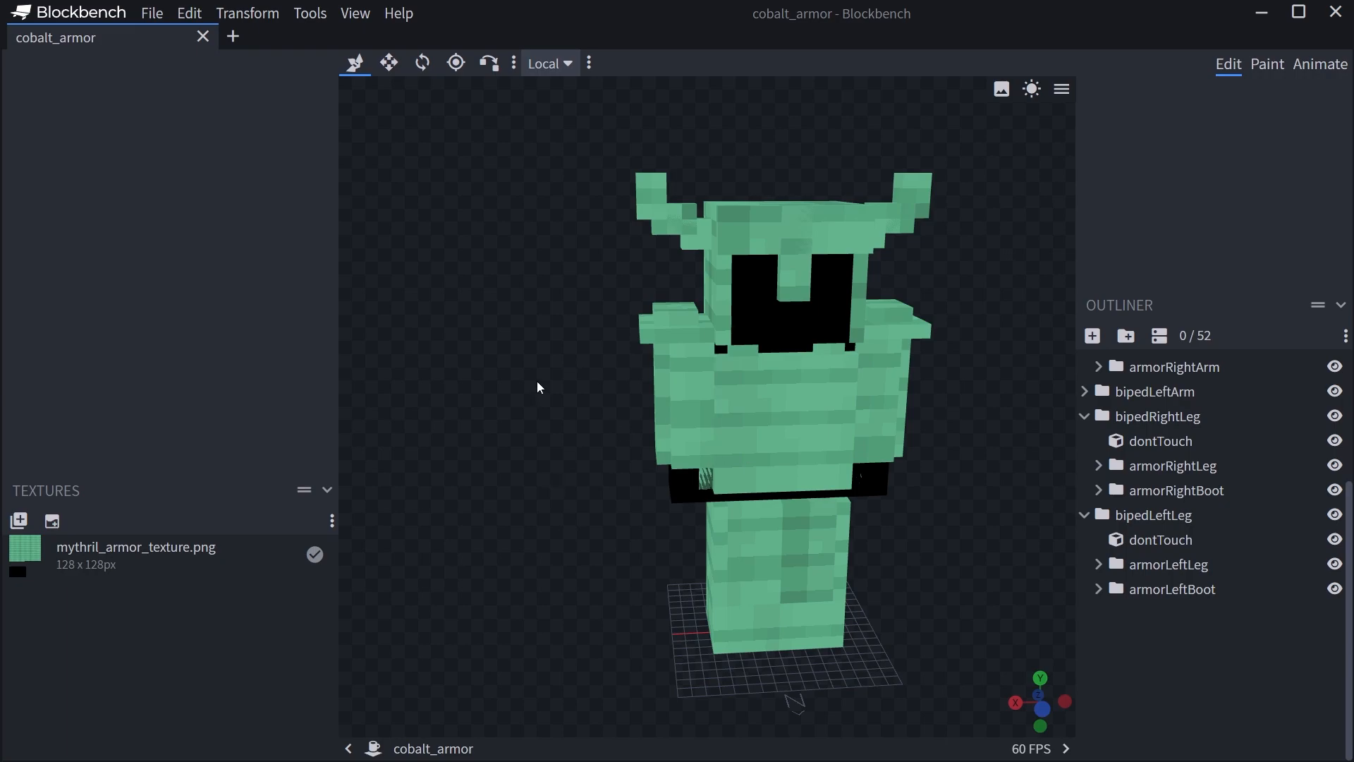
left_click(151, 13)
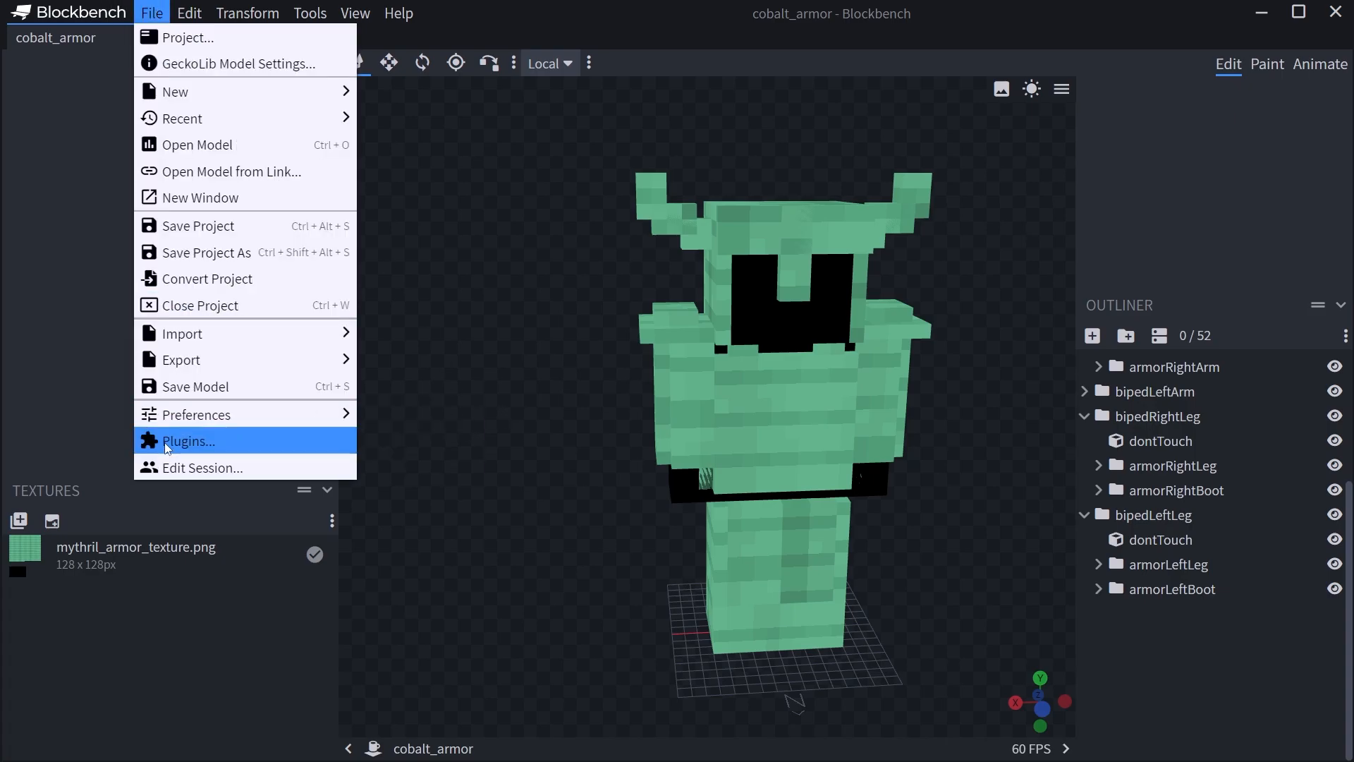
left_click(186, 440)
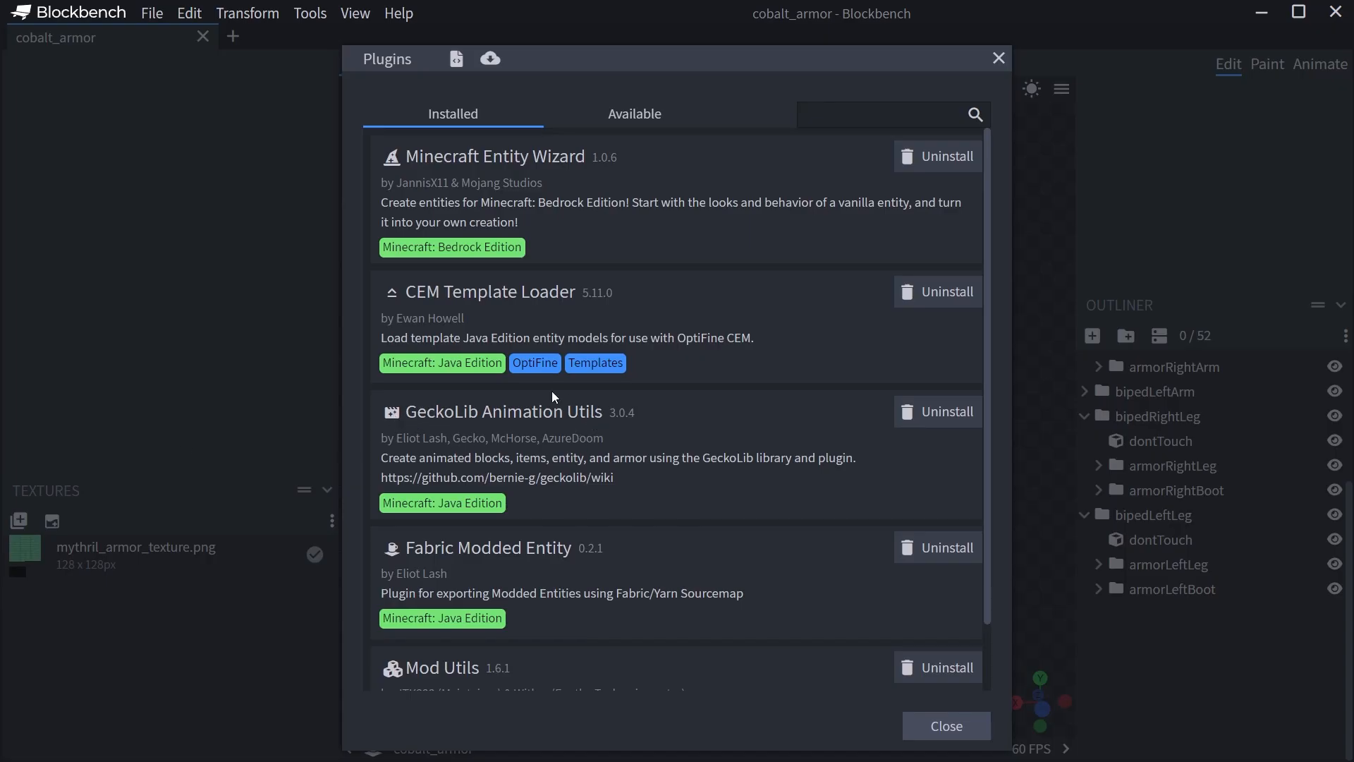
left_click(943, 725)
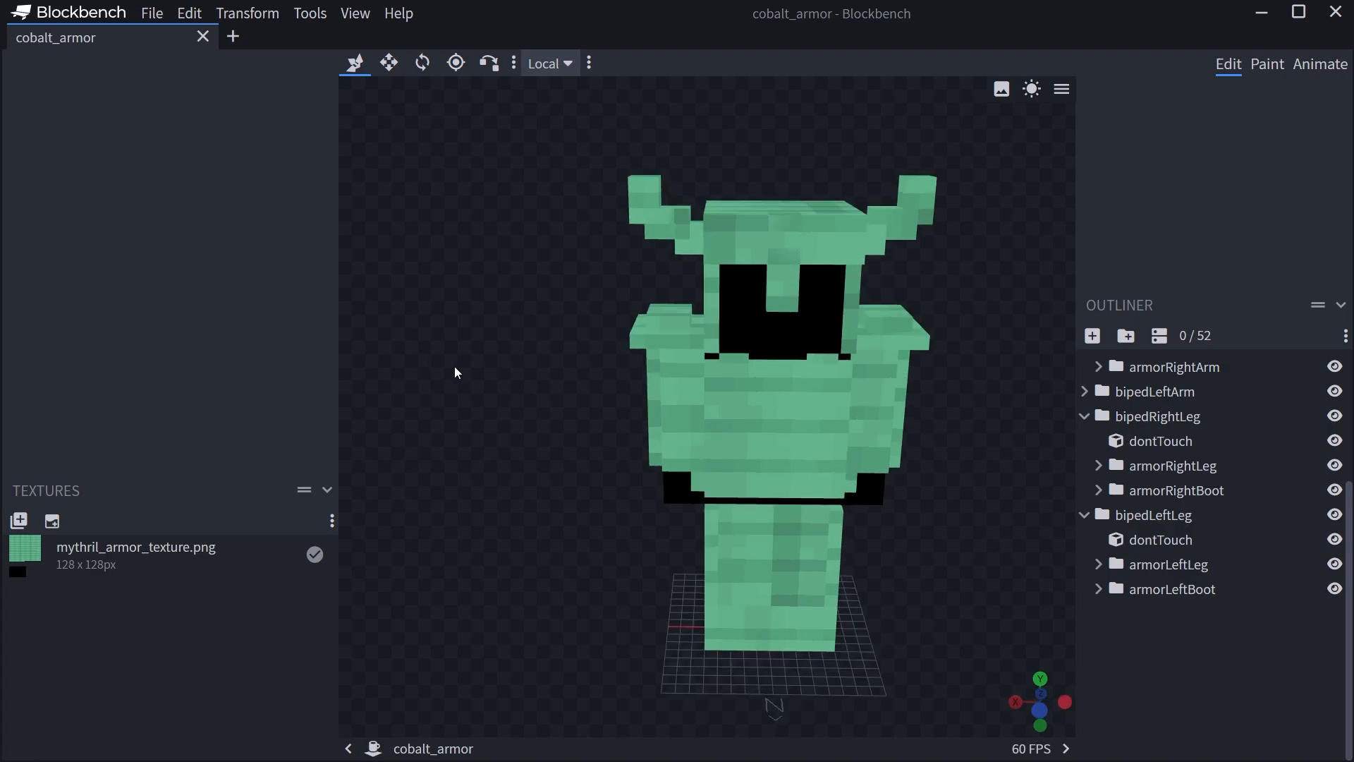
- Create a new GeckoLib Animated Model project with Object Type set to Armor
left_click(231, 36)
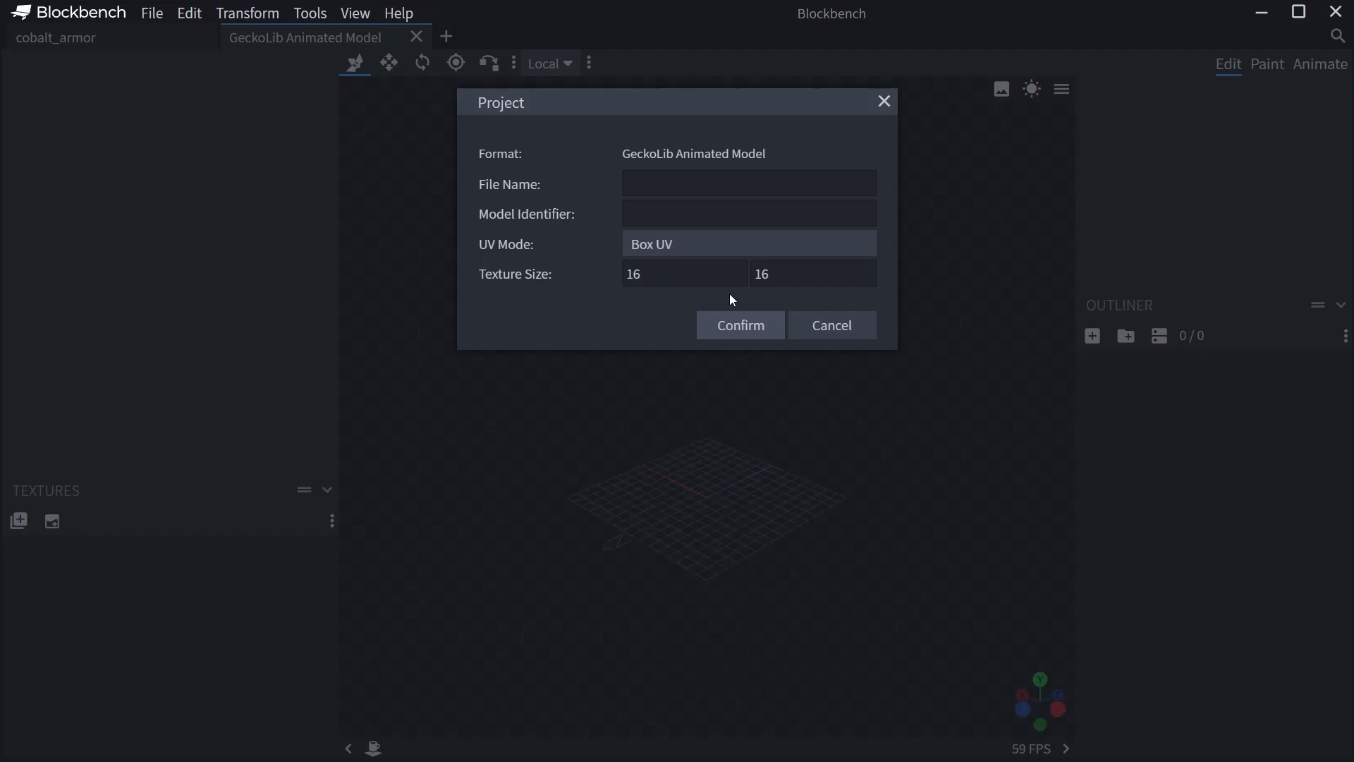
left_click(738, 324)
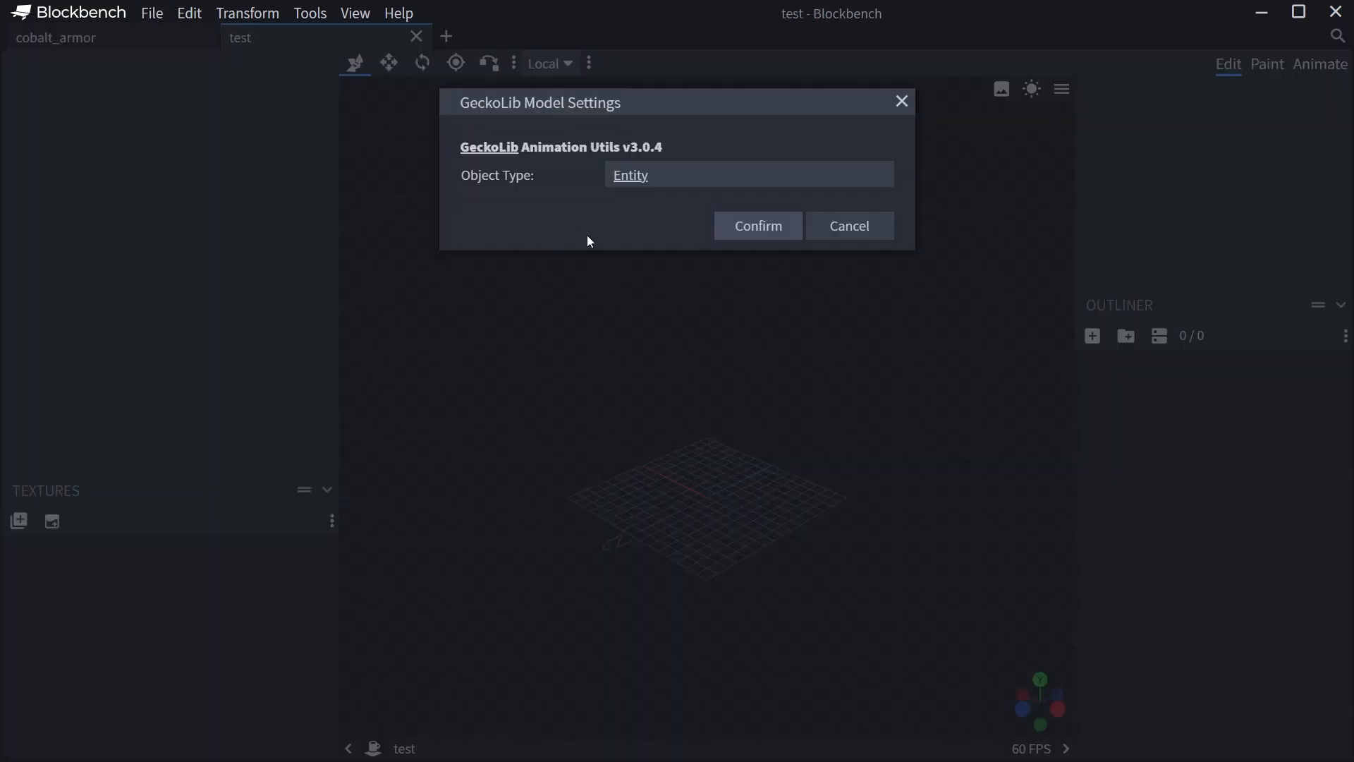
left_click(747, 174)
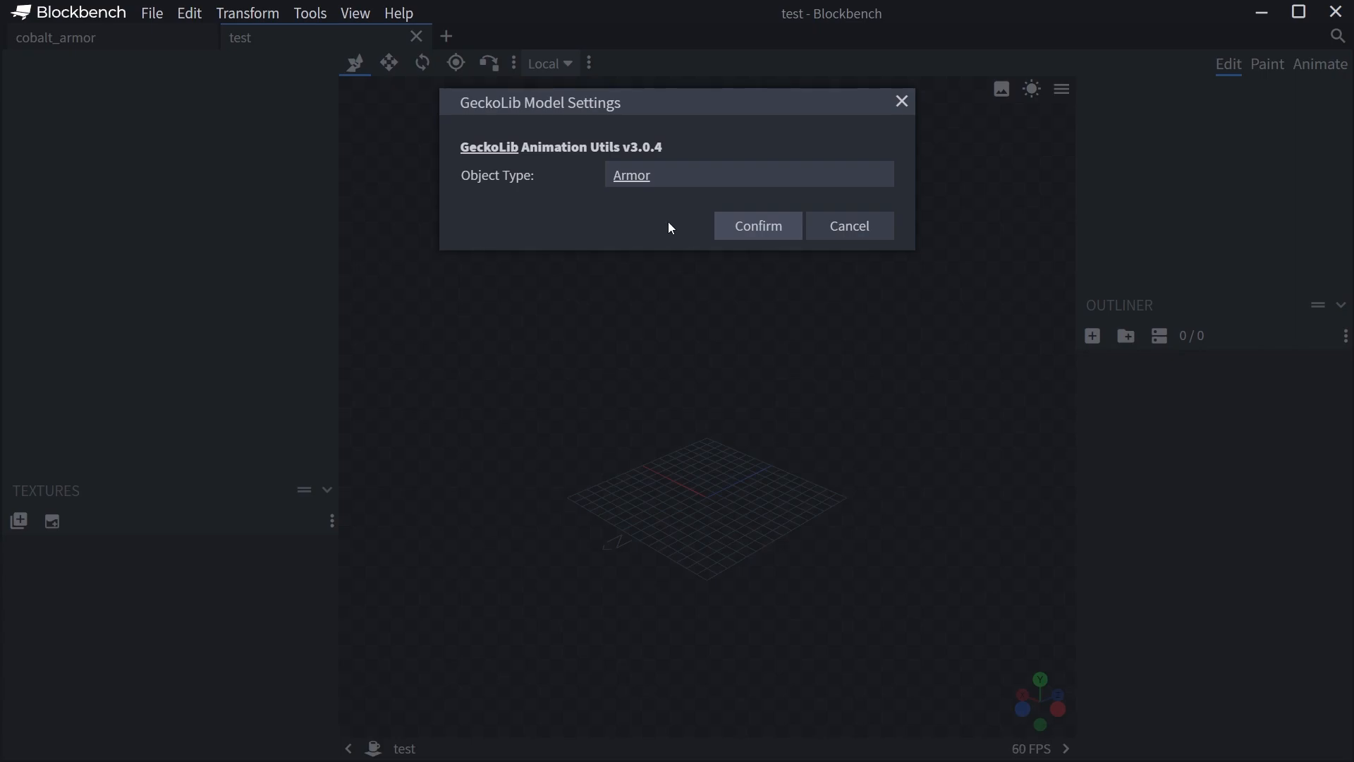
left_click(756, 225)
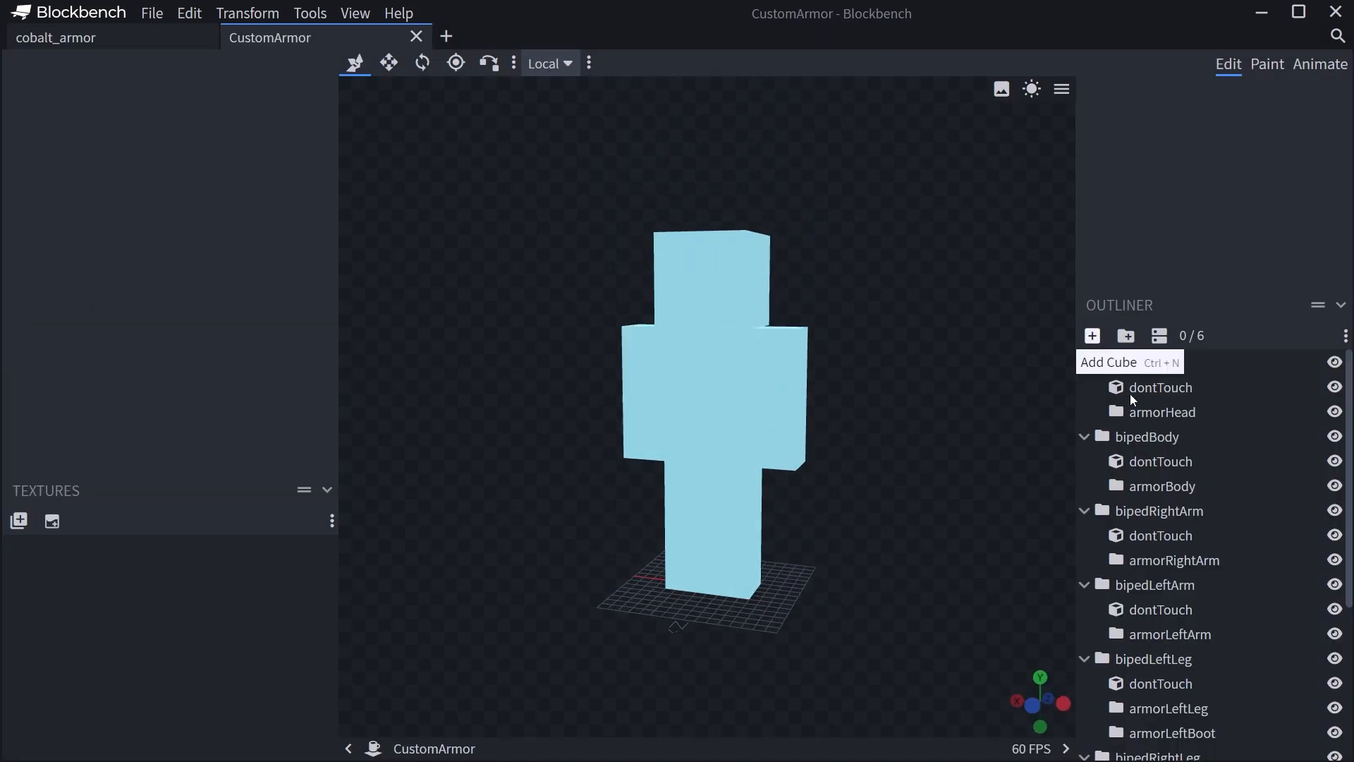
- Add a thin cube in front of the armorHead group, then close the CustomArmor project
left_click(1162, 411)
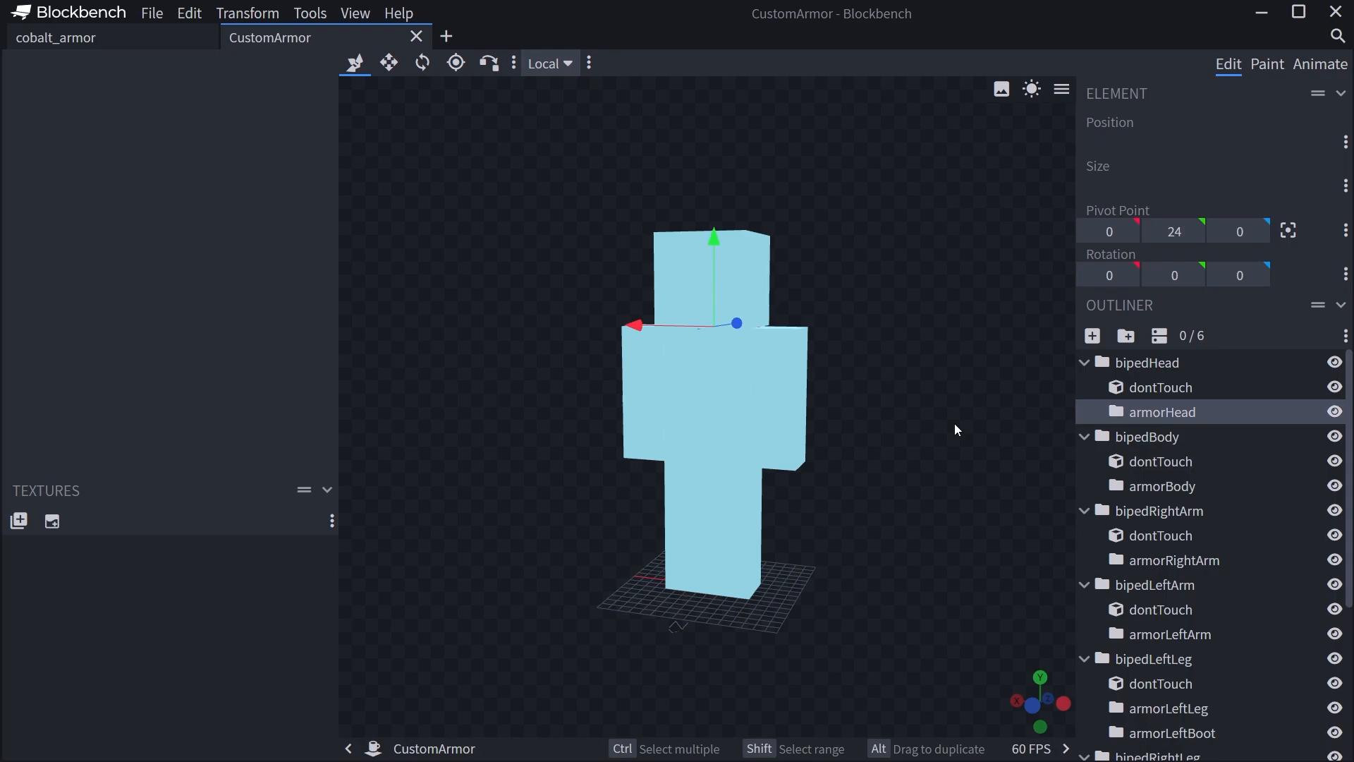
mouse_move(1154, 418)
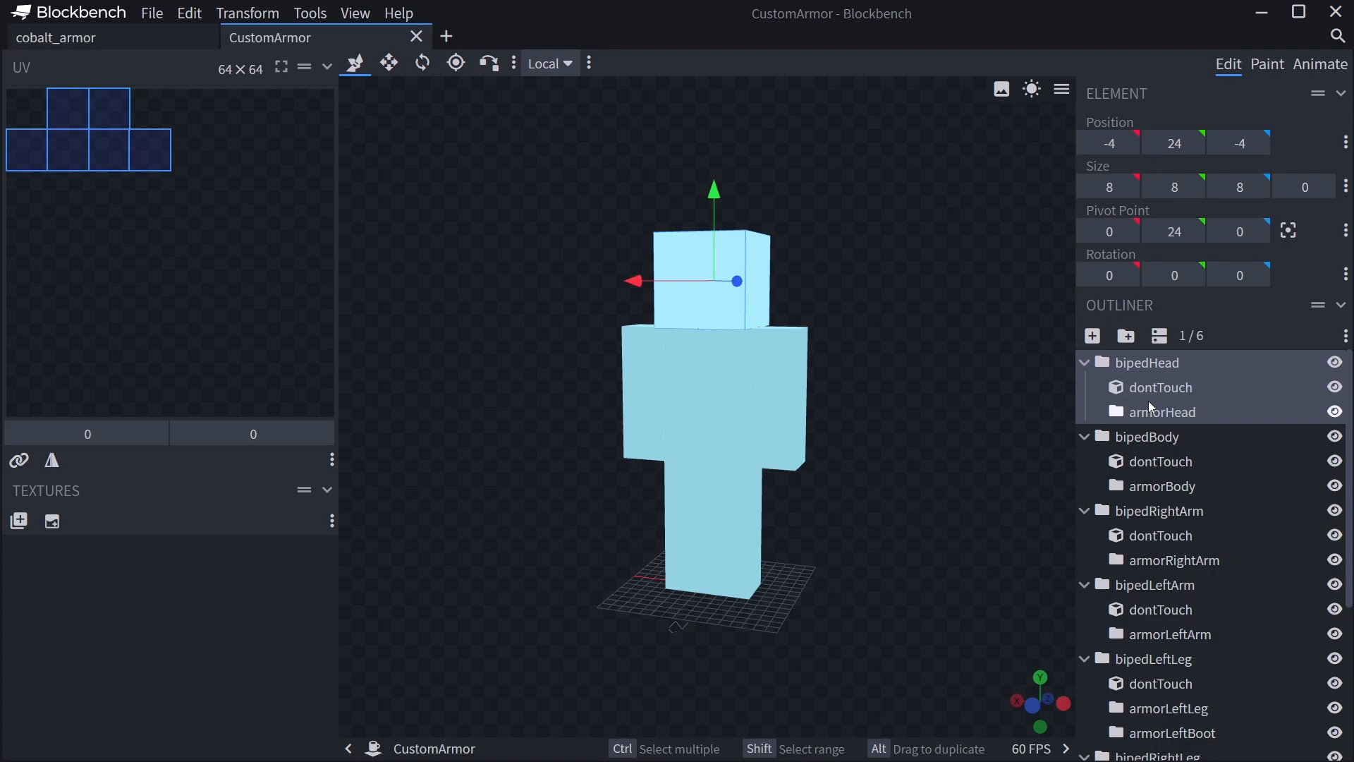
left_click(1161, 412)
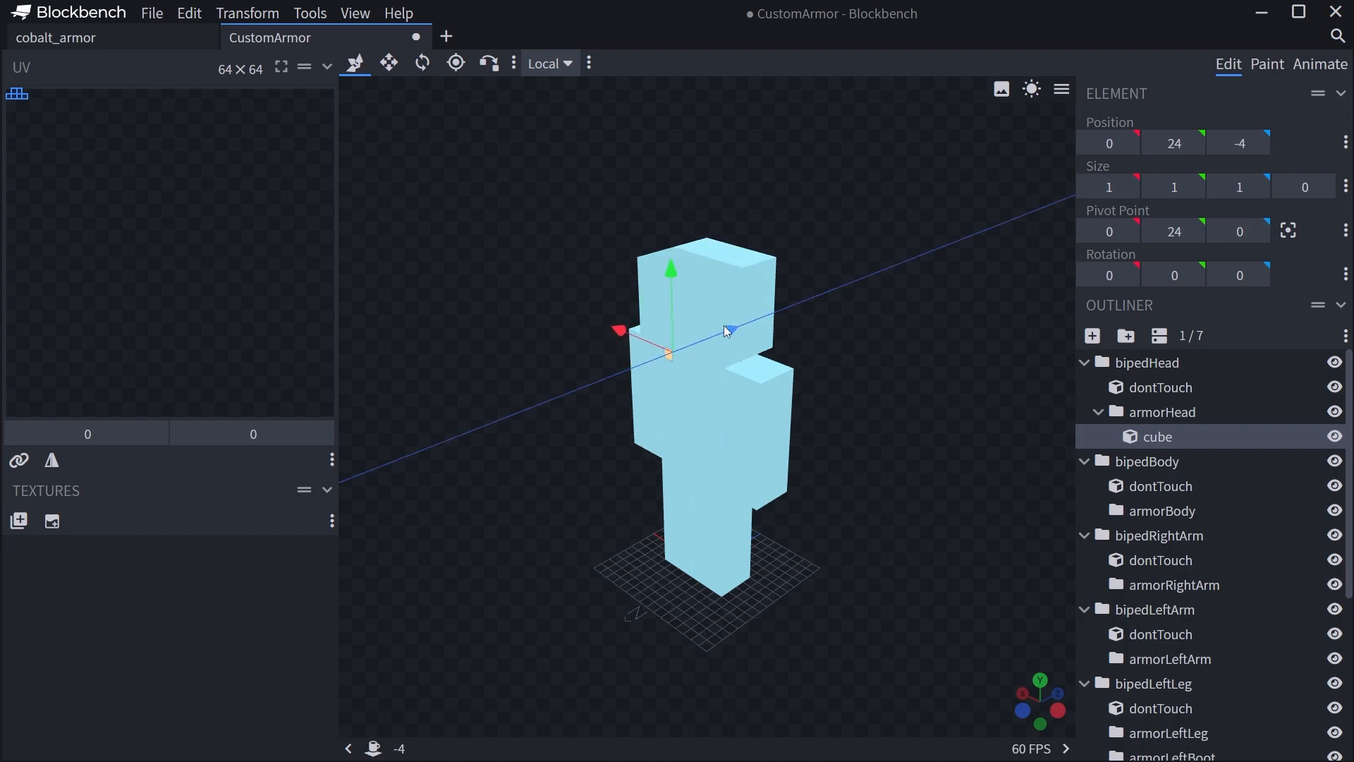
left_click(388, 62)
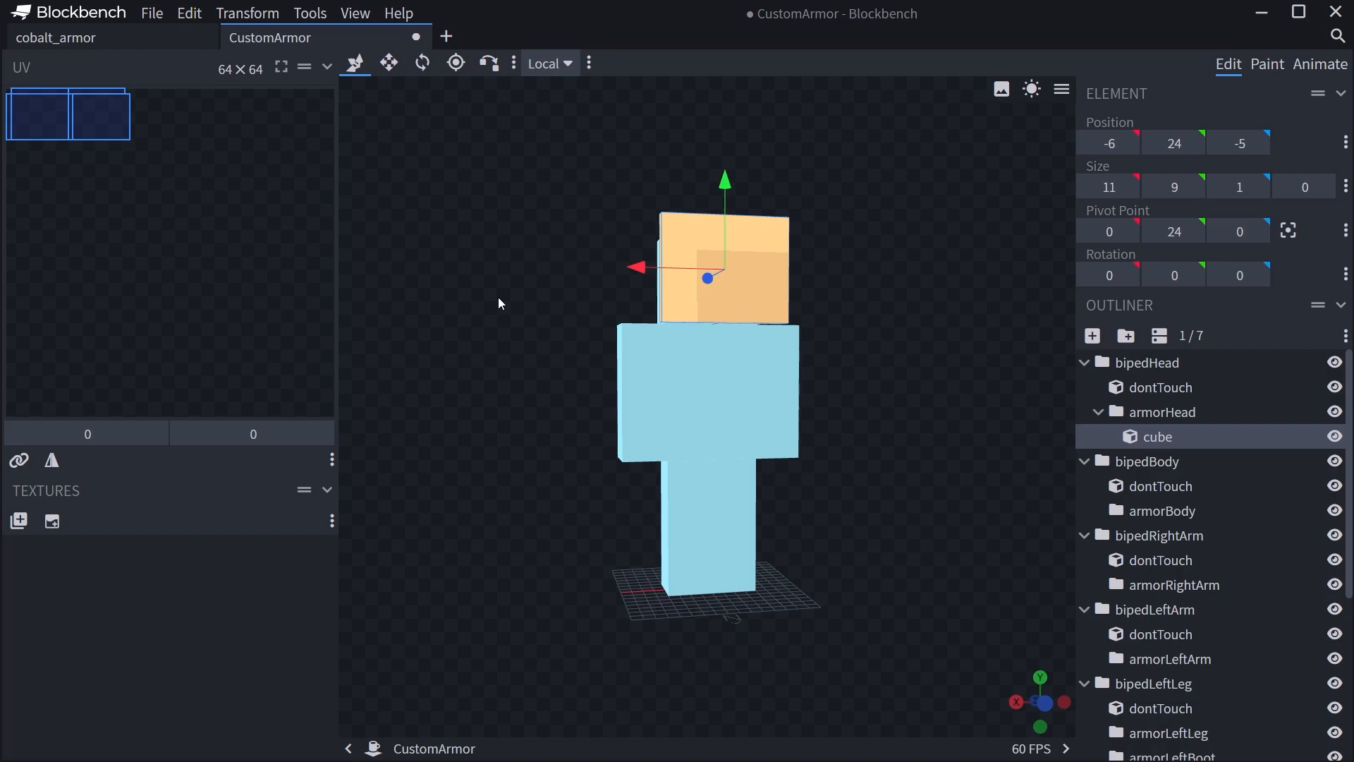
left_click(416, 38)
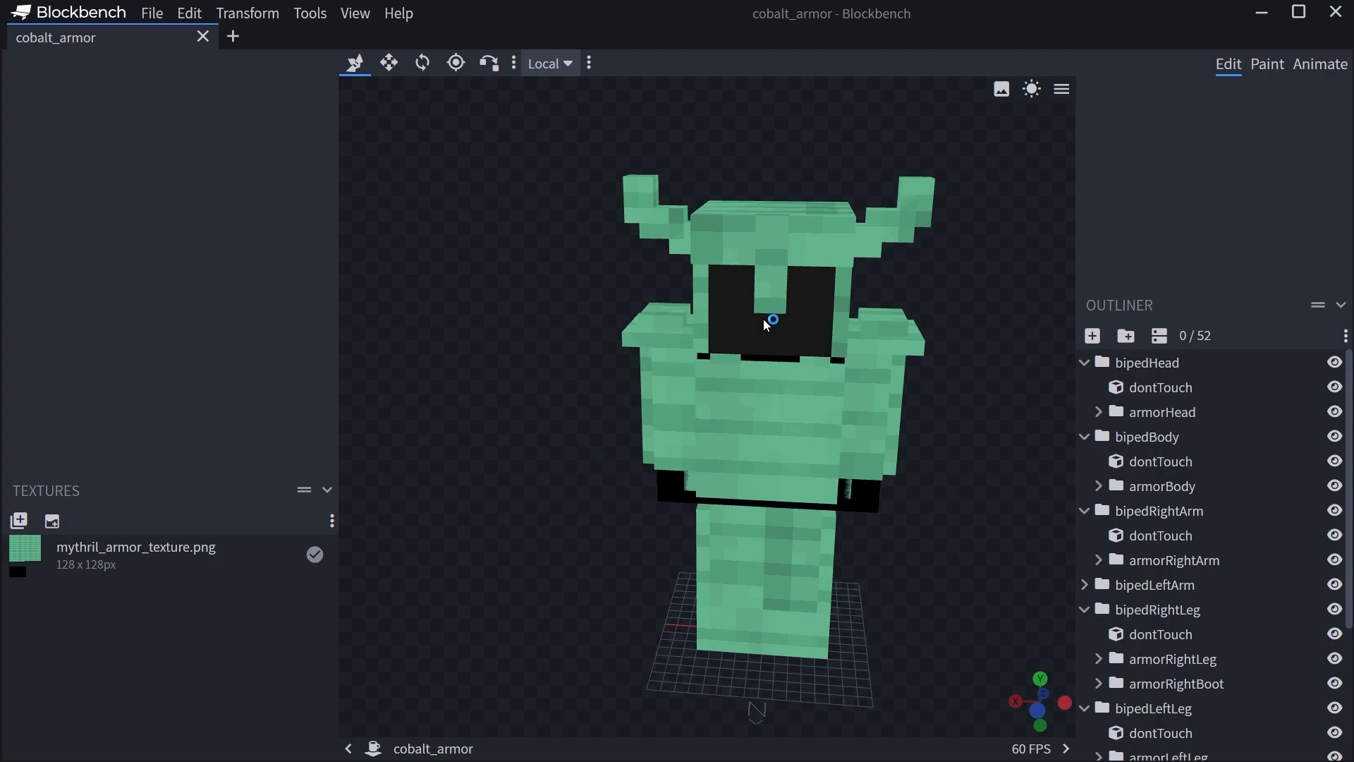
left_click(1160, 387)
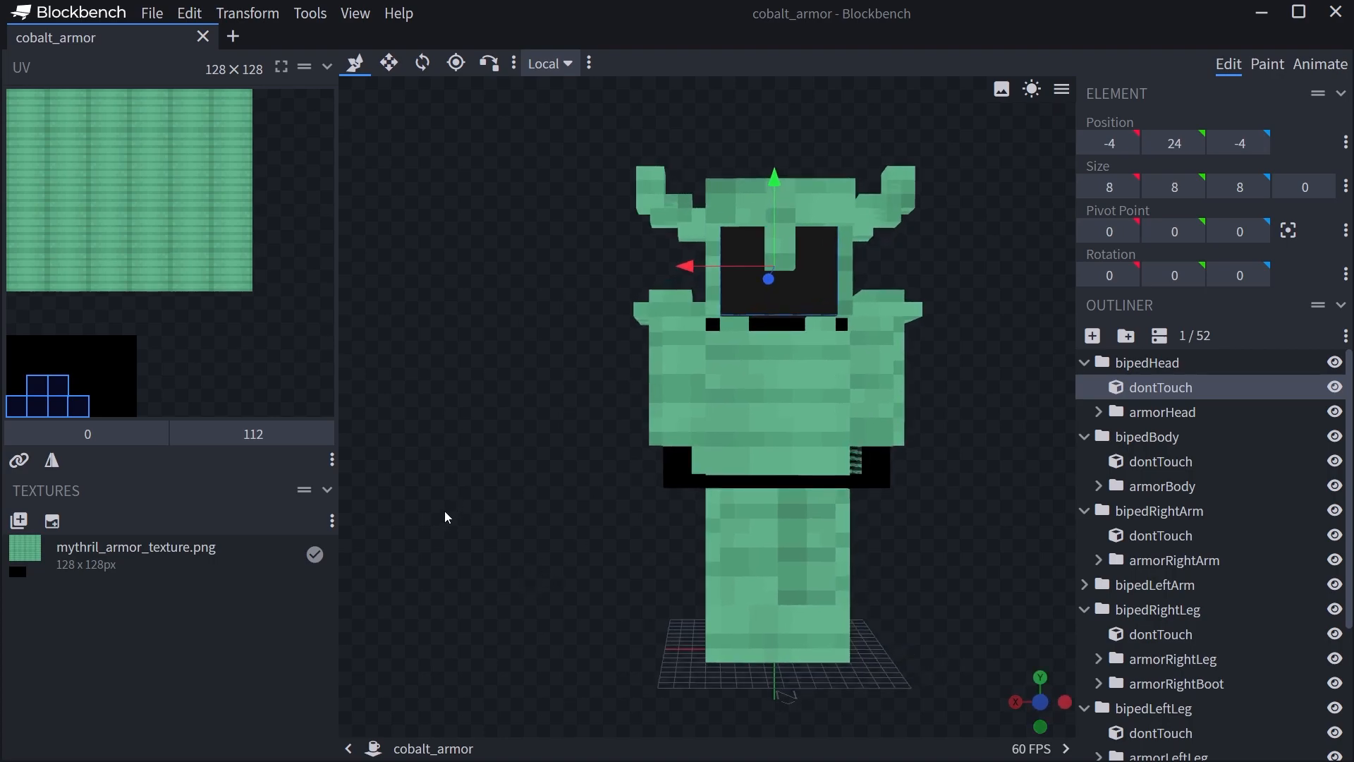
mouse_move(745, 295)
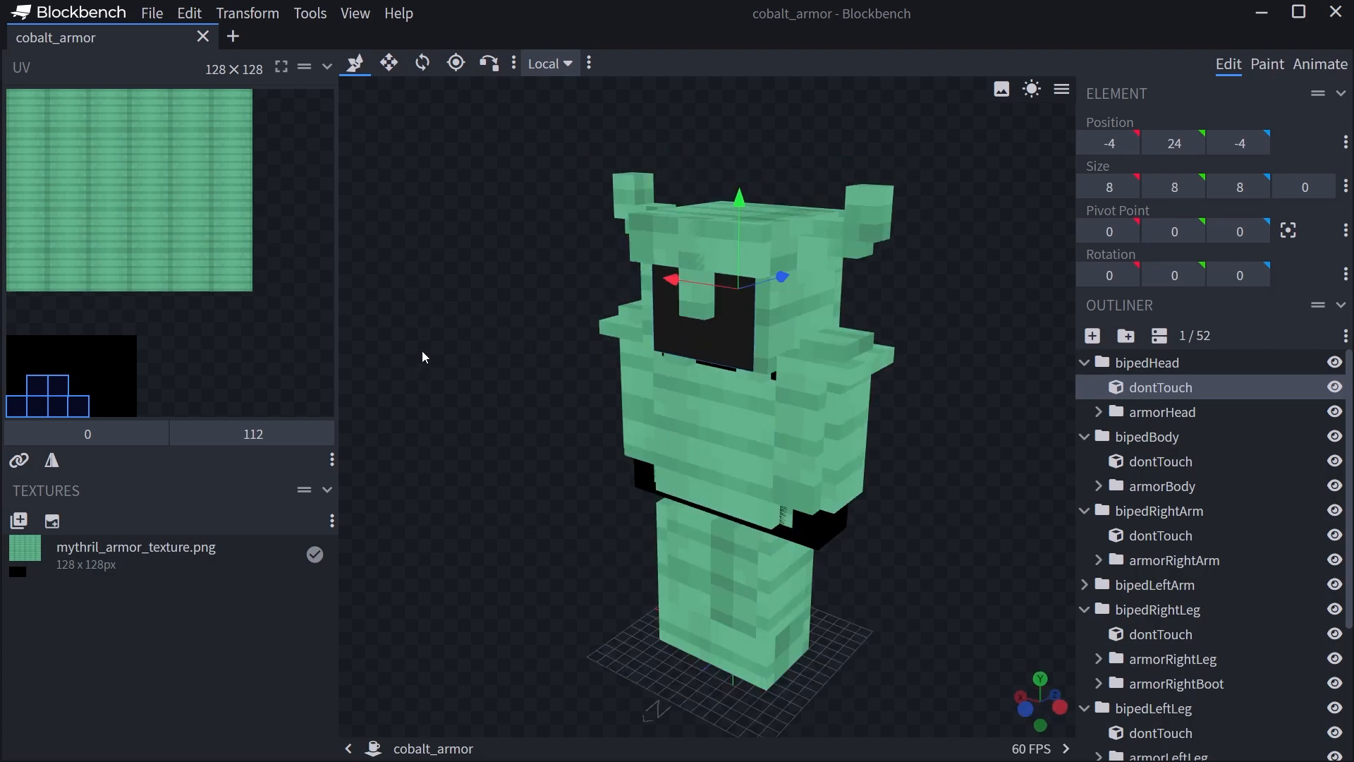
left_click(423, 358)
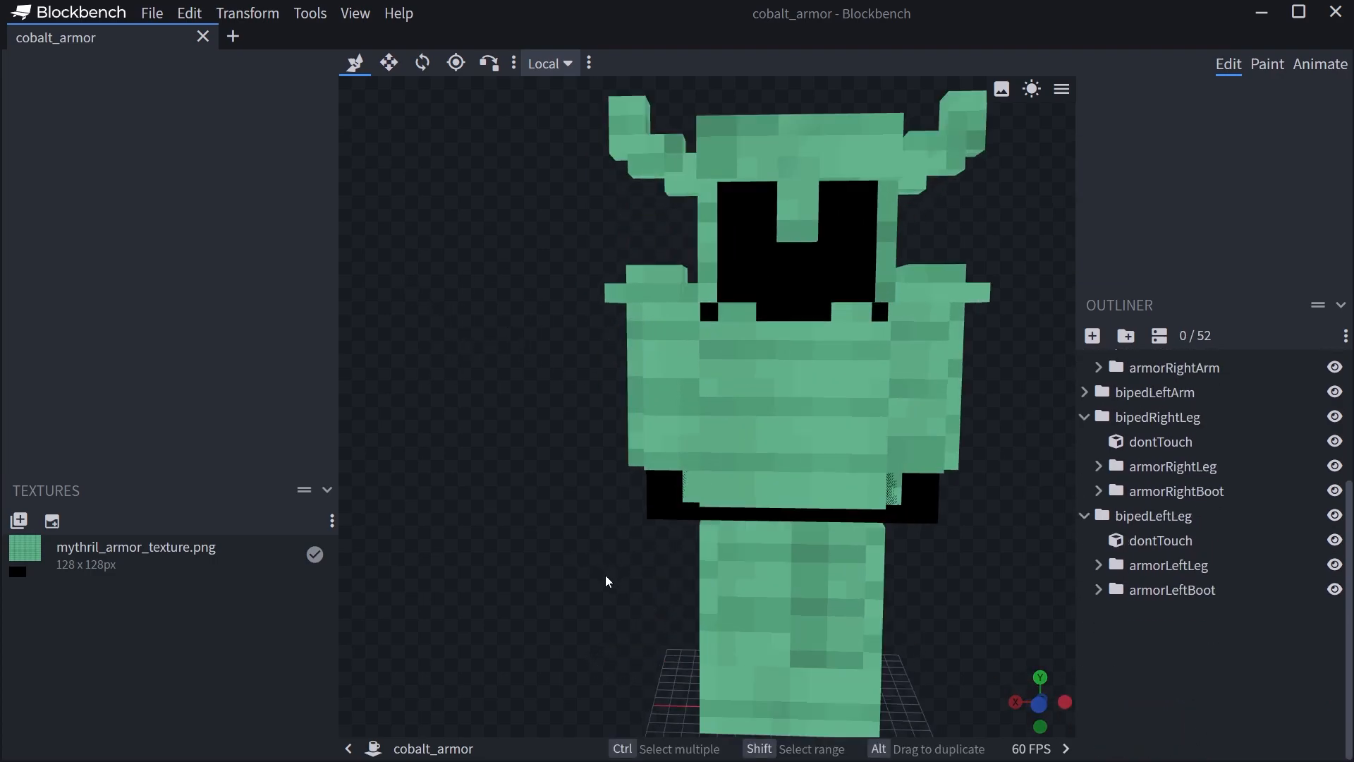
- Export the GeckoLib model, overwriting mythril_armor.geo.json in the armor folder
left_click(151, 12)
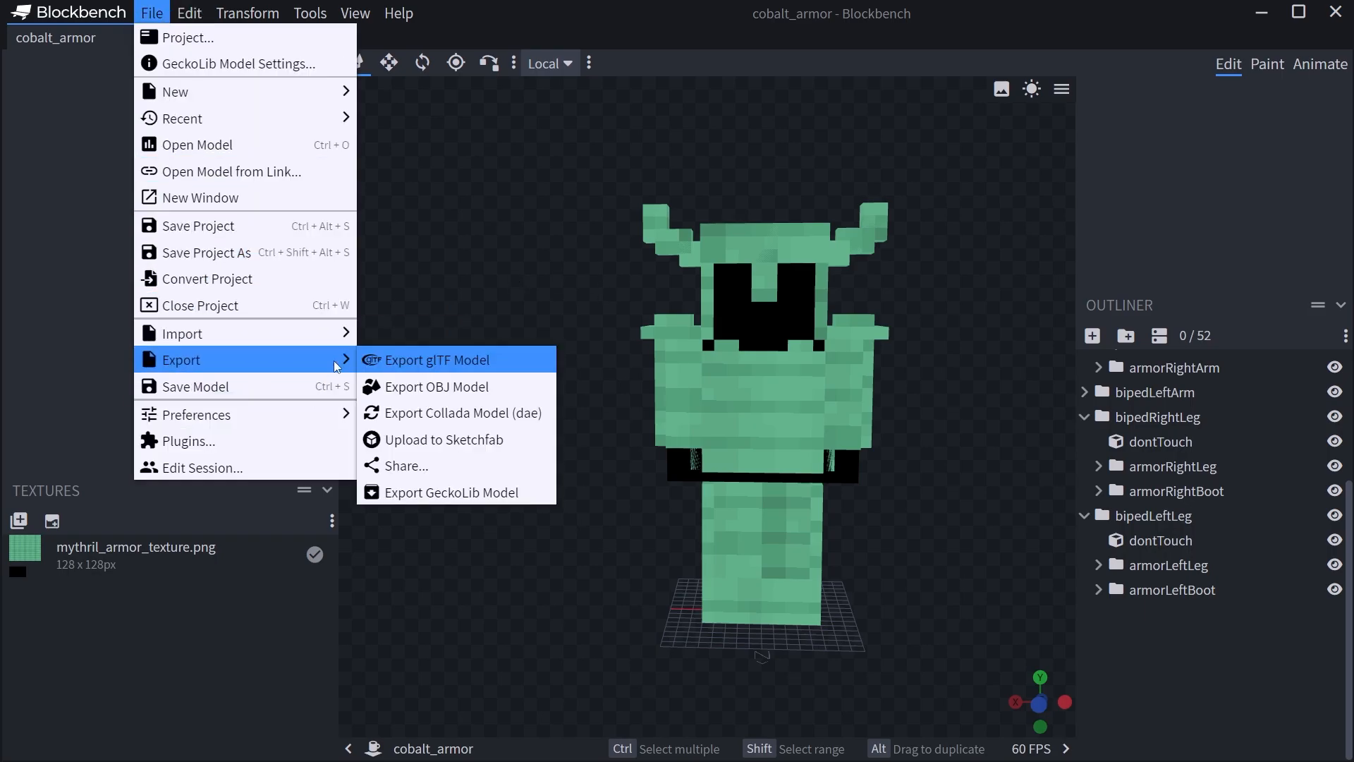
left_click(451, 493)
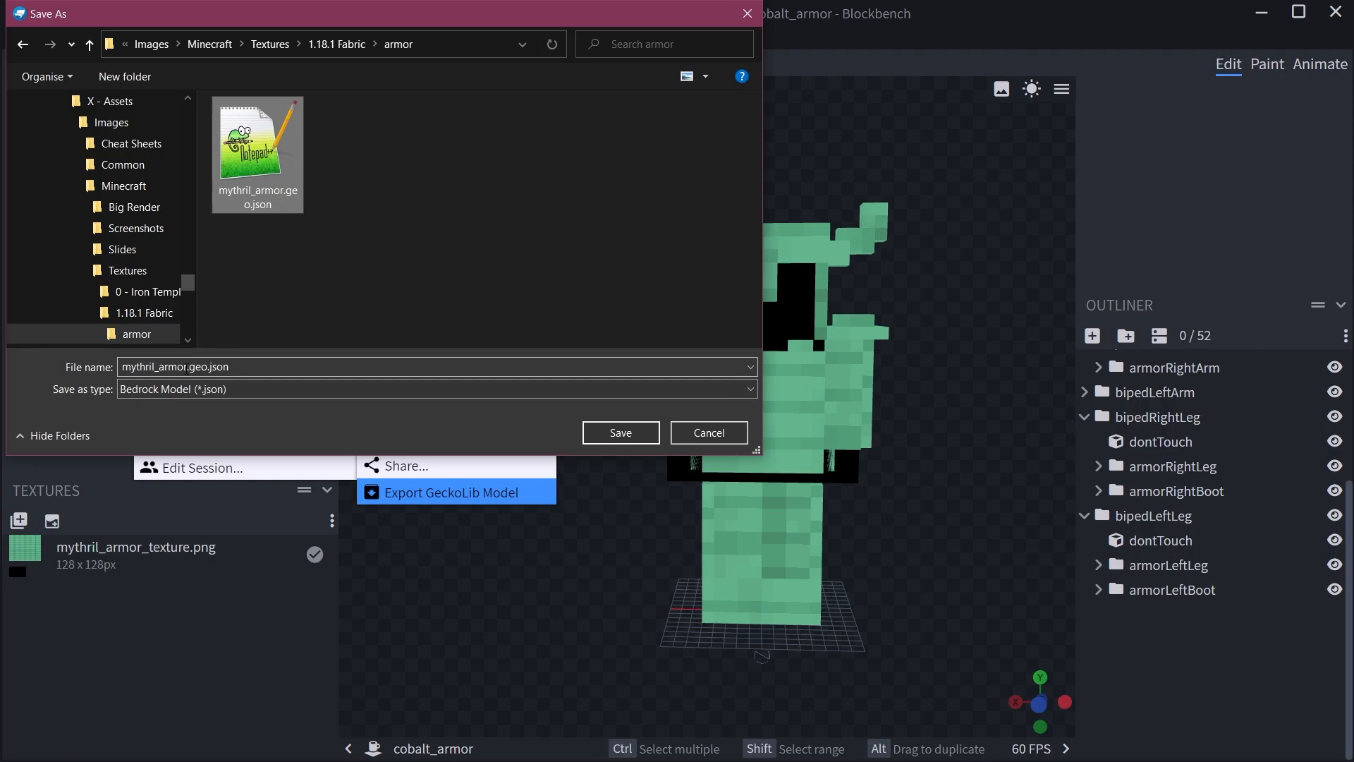
left_click(619, 432)
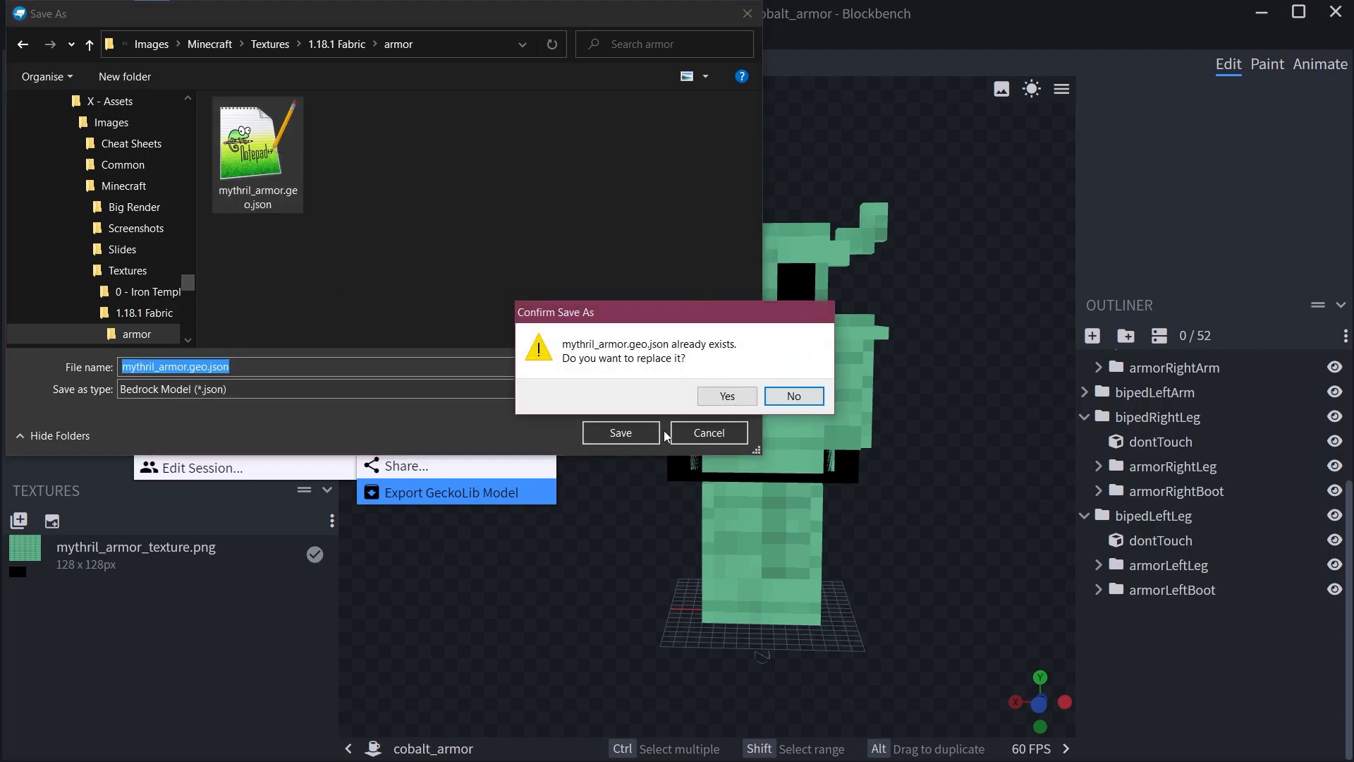
left_click(725, 396)
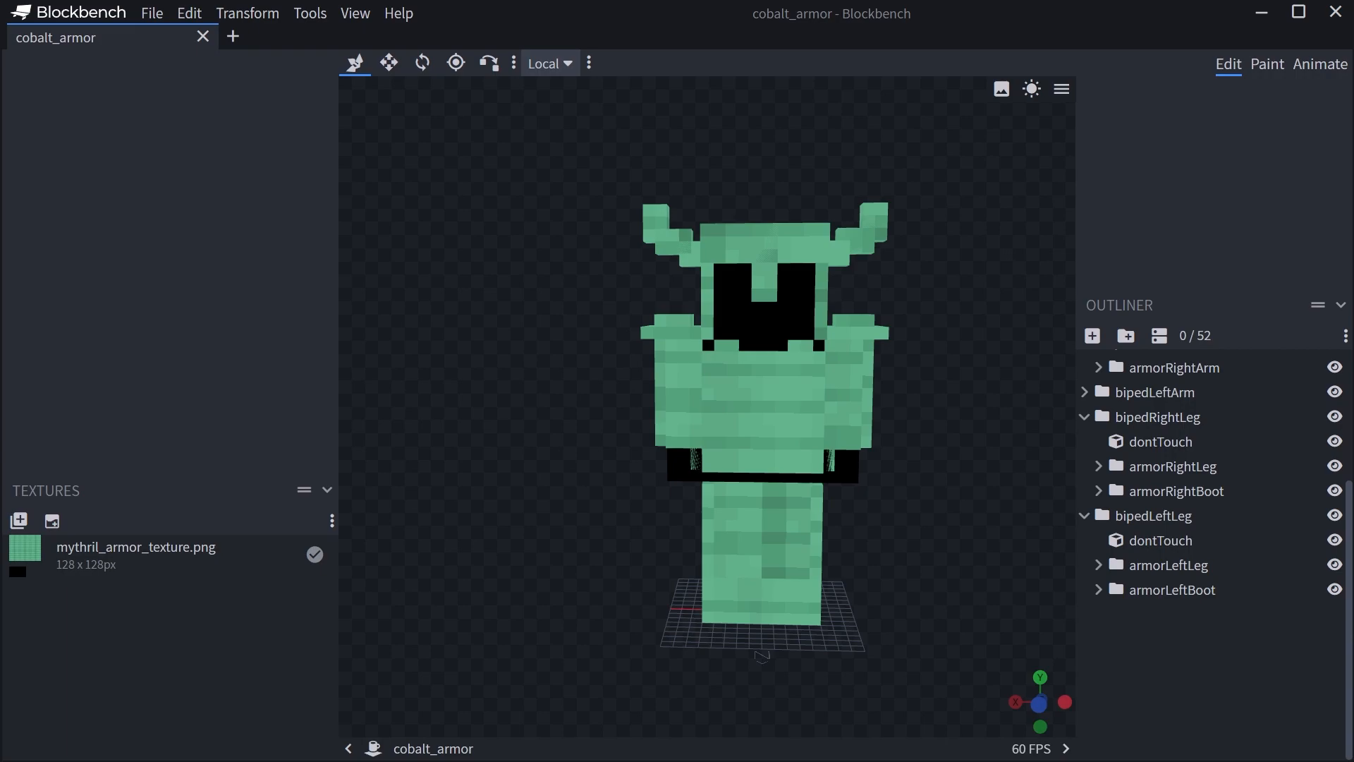
mouse_move(389, 524)
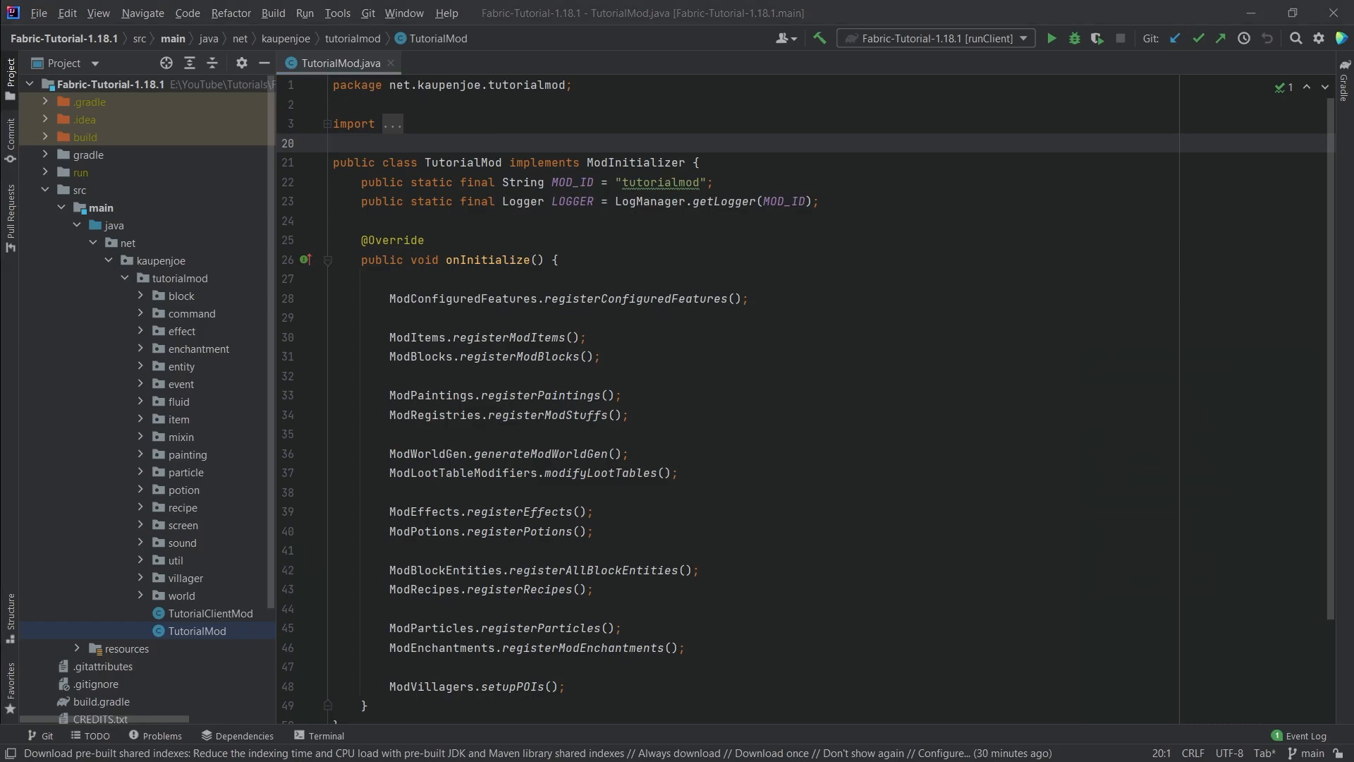
- Expand the item package in the Project view to reach its custom package
left_click(177, 420)
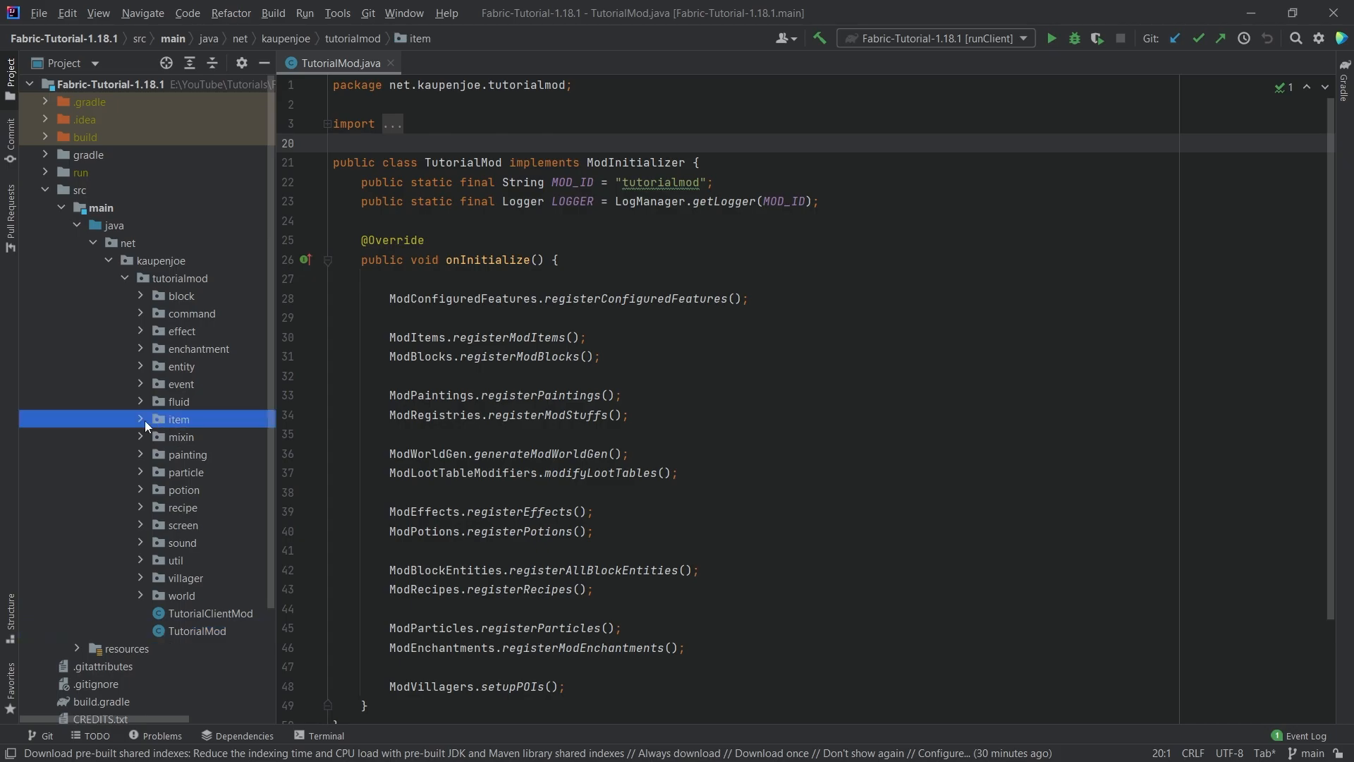
left_click(178, 419)
type("Mytyhr")
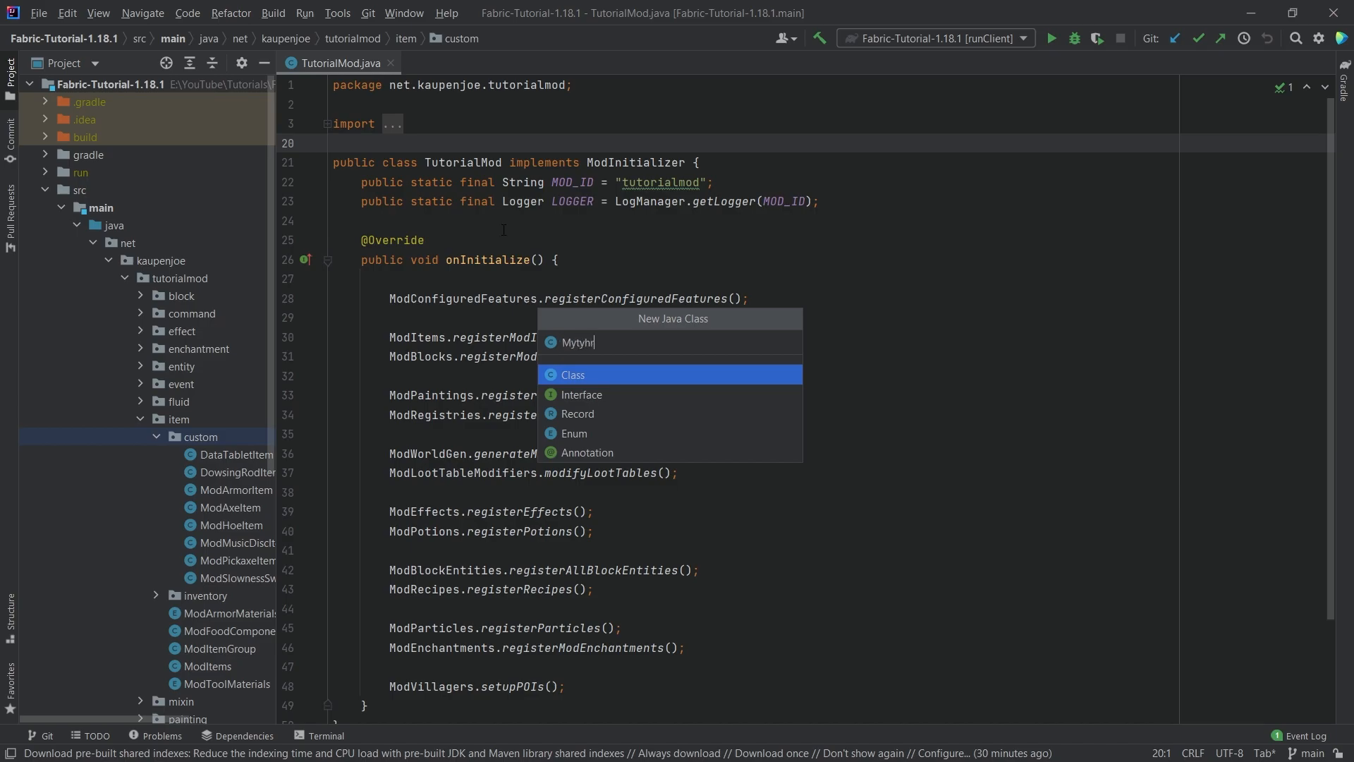
- Create MythrilArmorItem extending ModArmorItem, implementing IAnimatable with method stubs and a matching constructor
key("Escape")
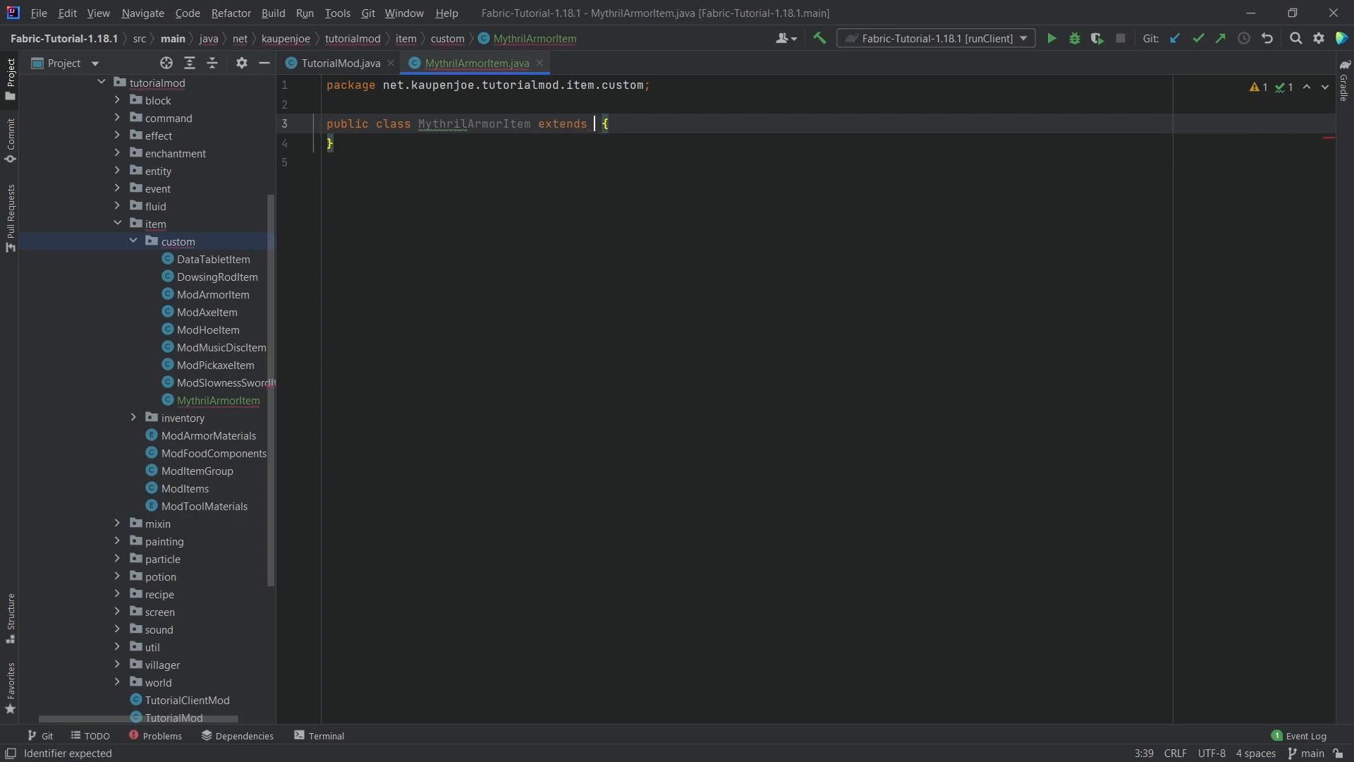
type("ModArmorItem")
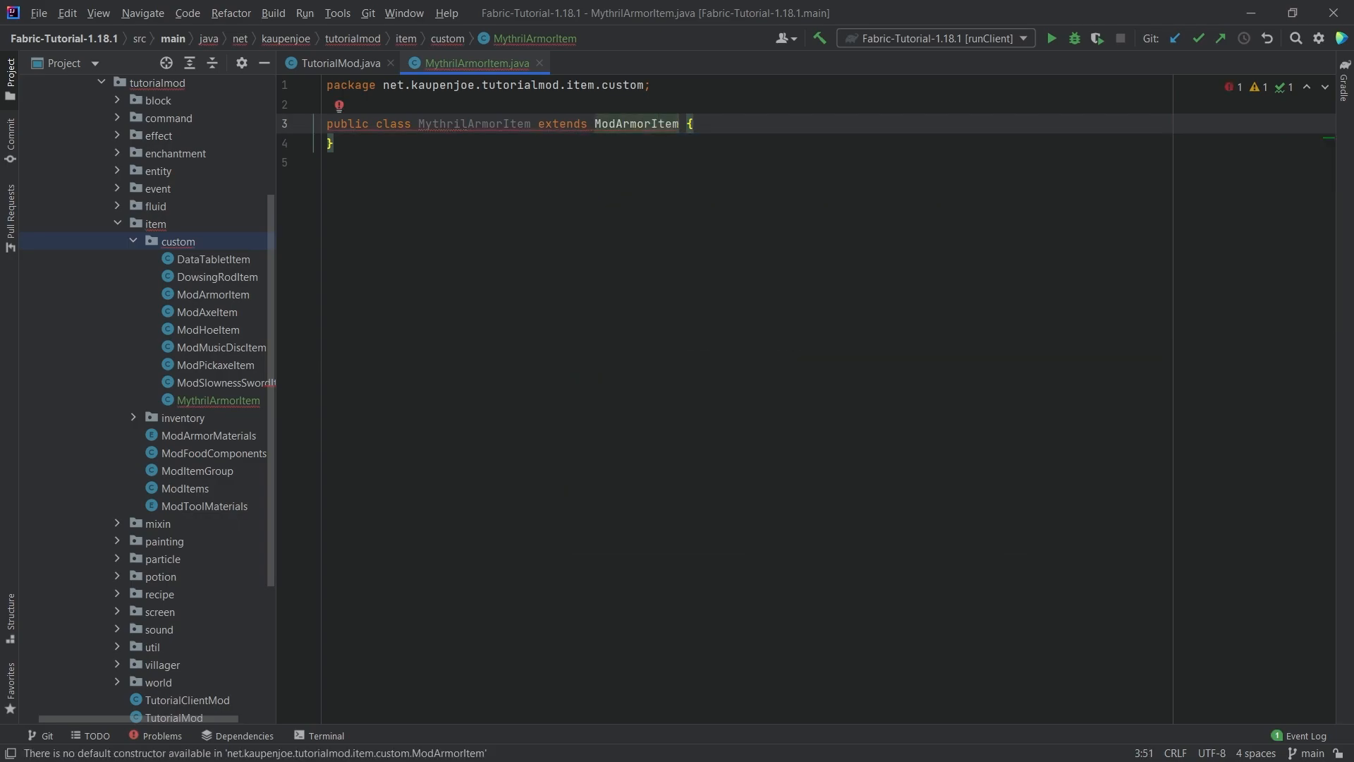
type("implements IAnimatable")
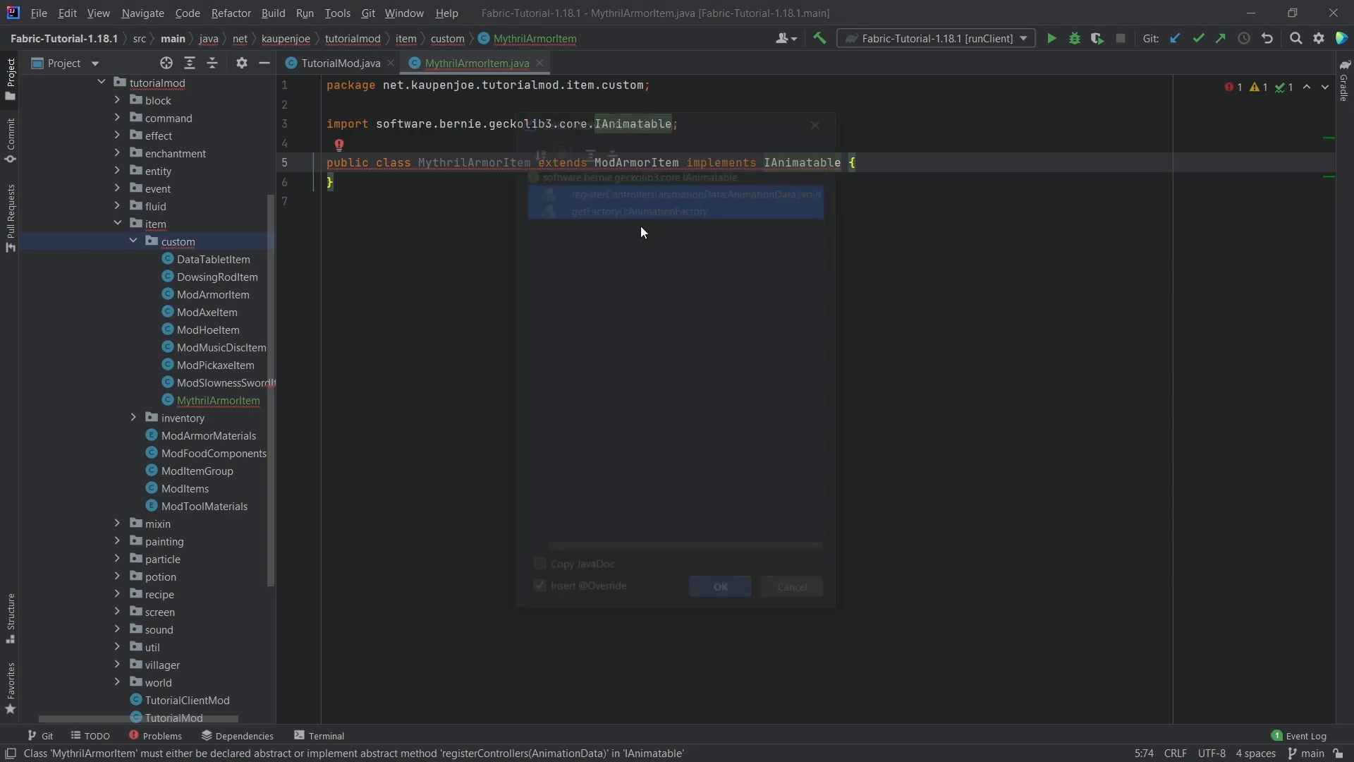
left_click(719, 585)
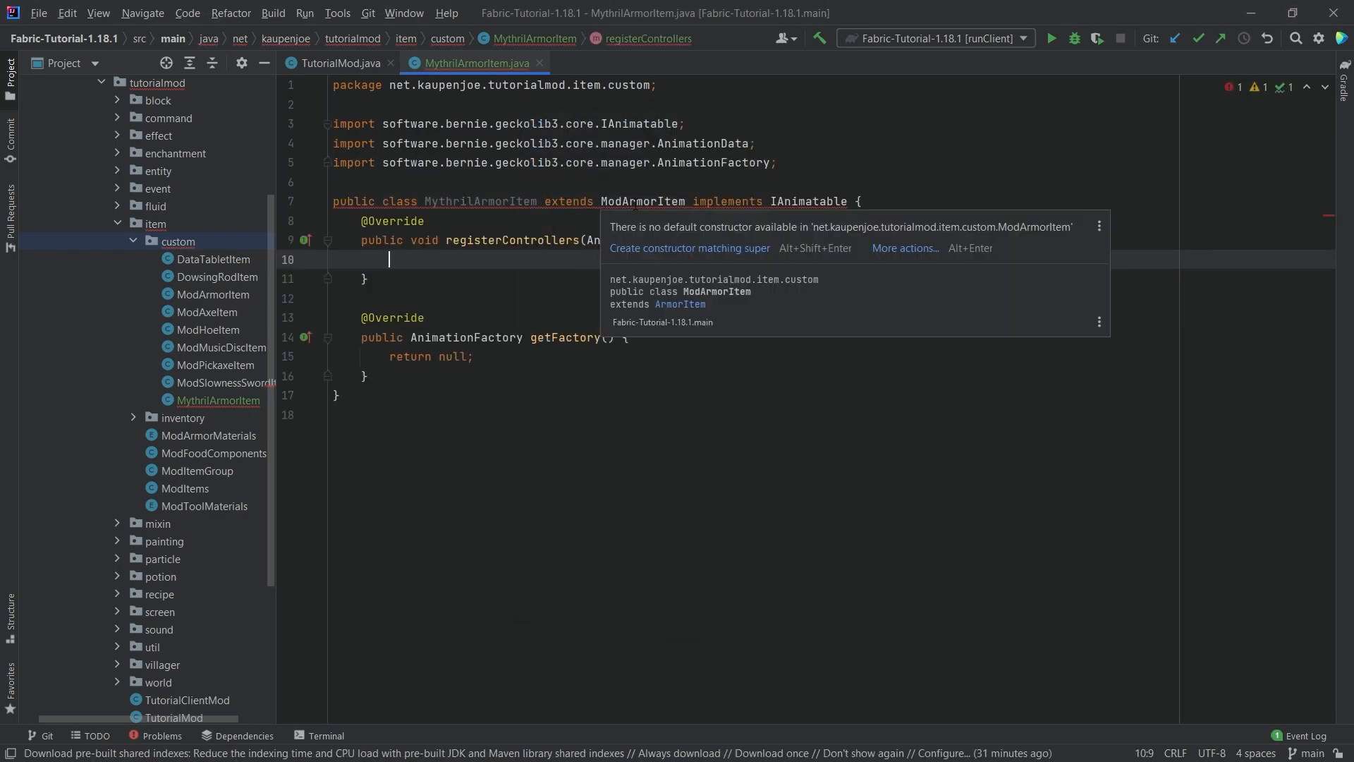
left_click(689, 248)
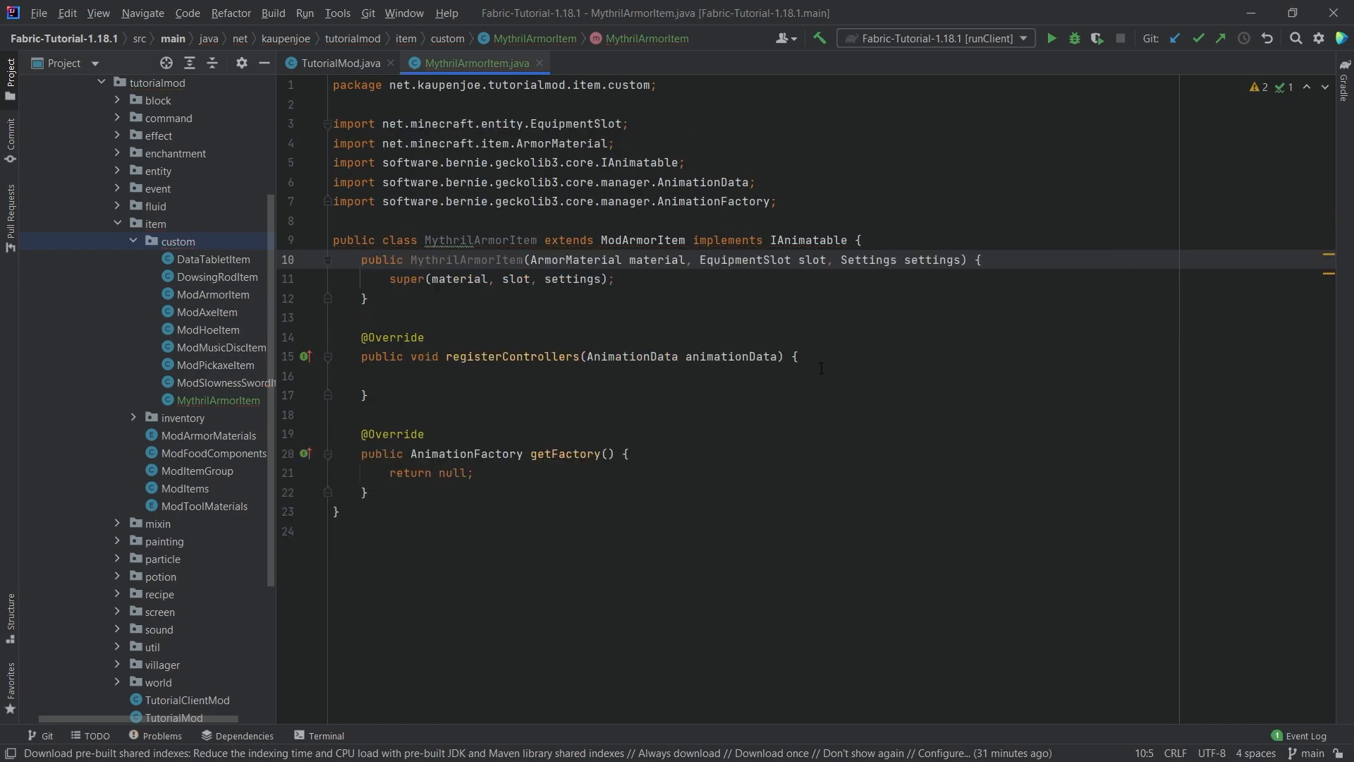
left_click(892, 220)
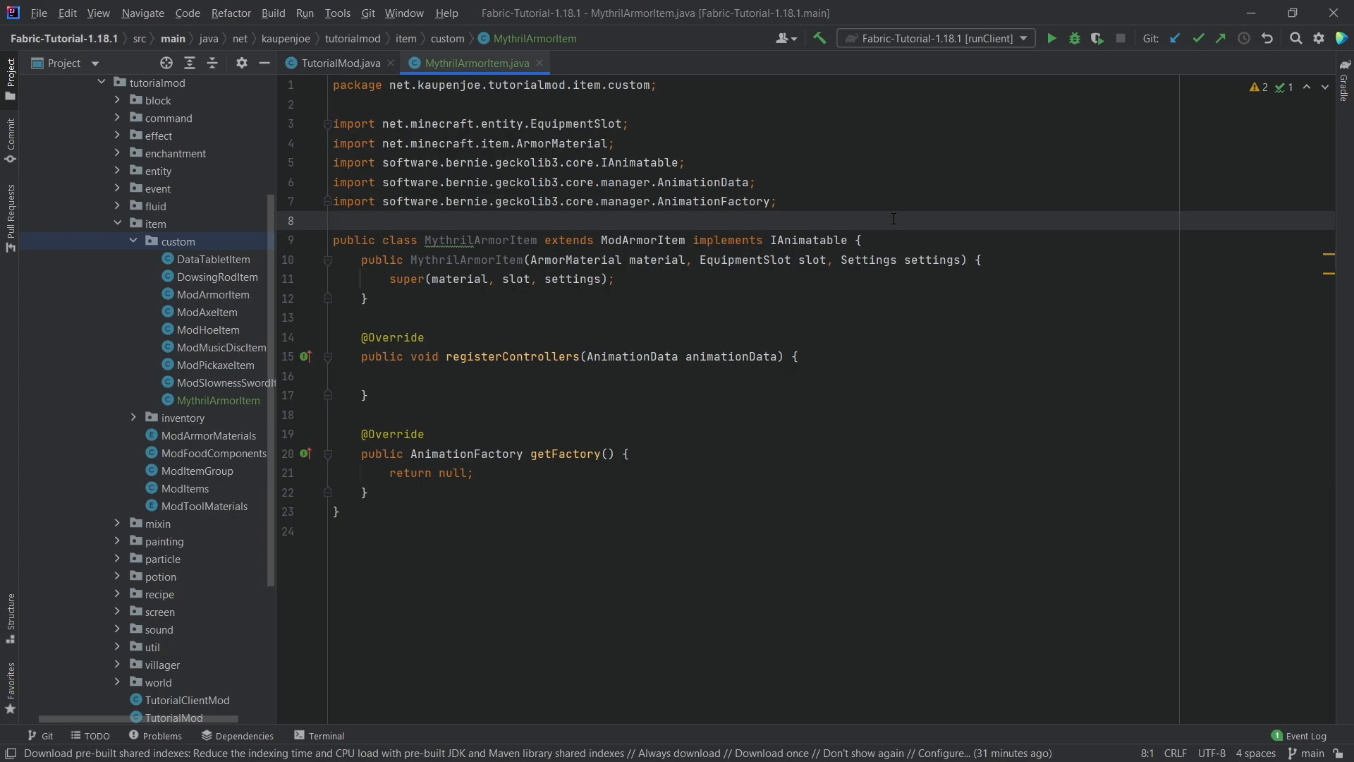
- Find the GeckoLib PotatoArmorItem example and scroll to its animation factory code
key("shift shift")
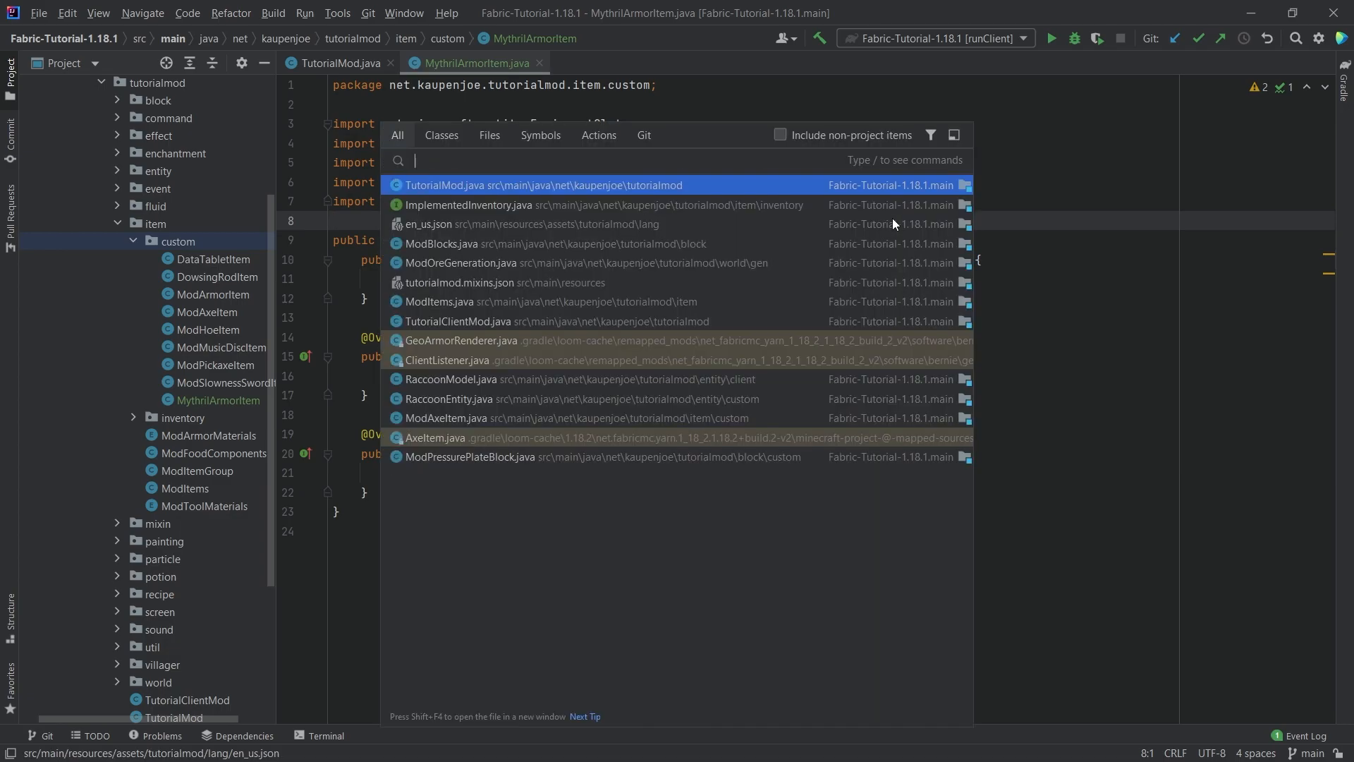
type("Potato")
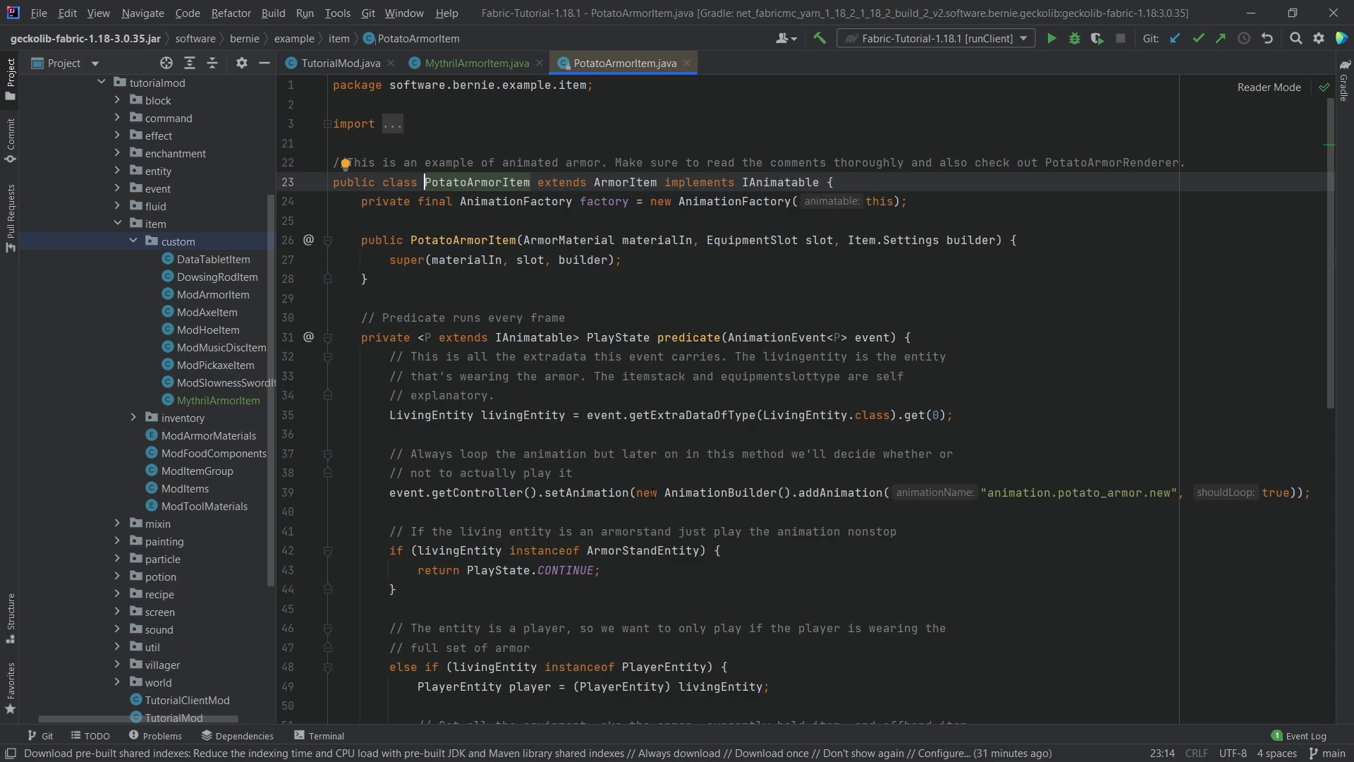
scroll("down", 3)
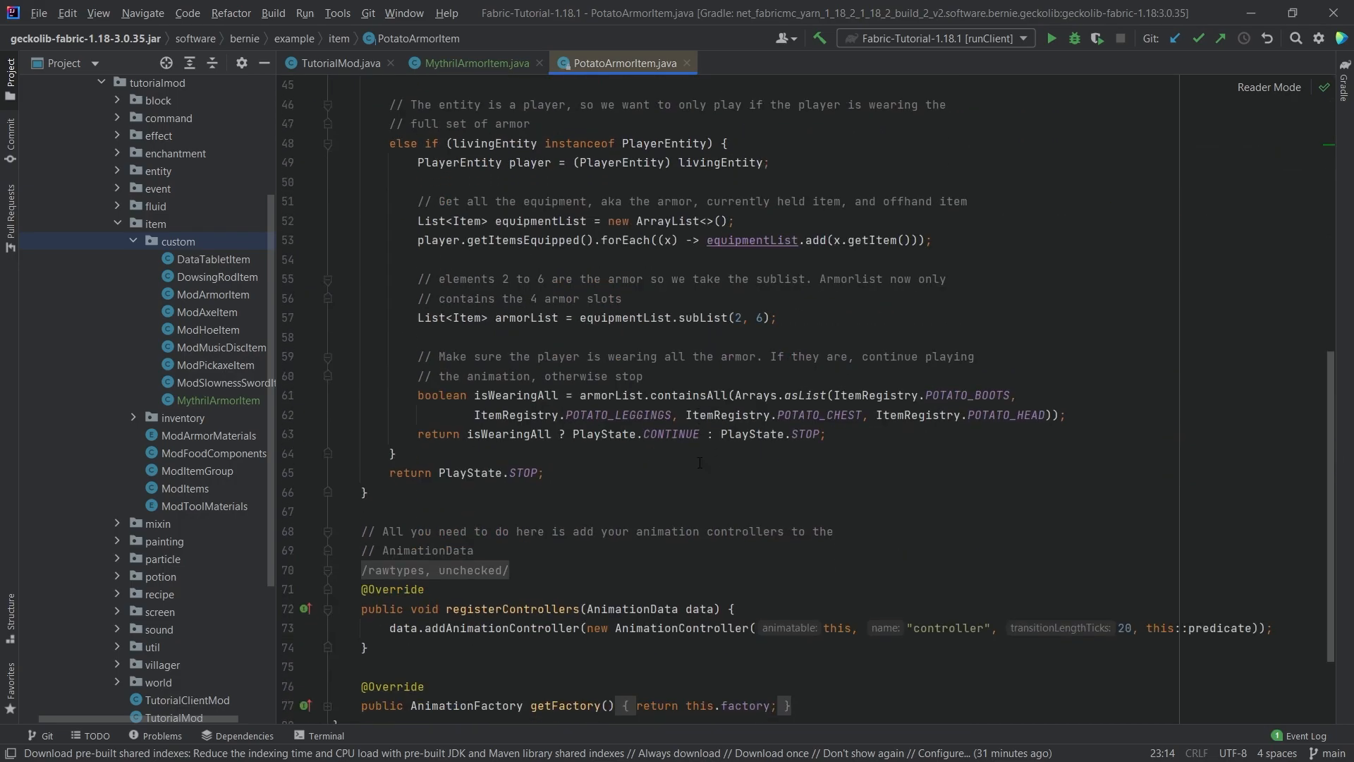
scroll("down", 3)
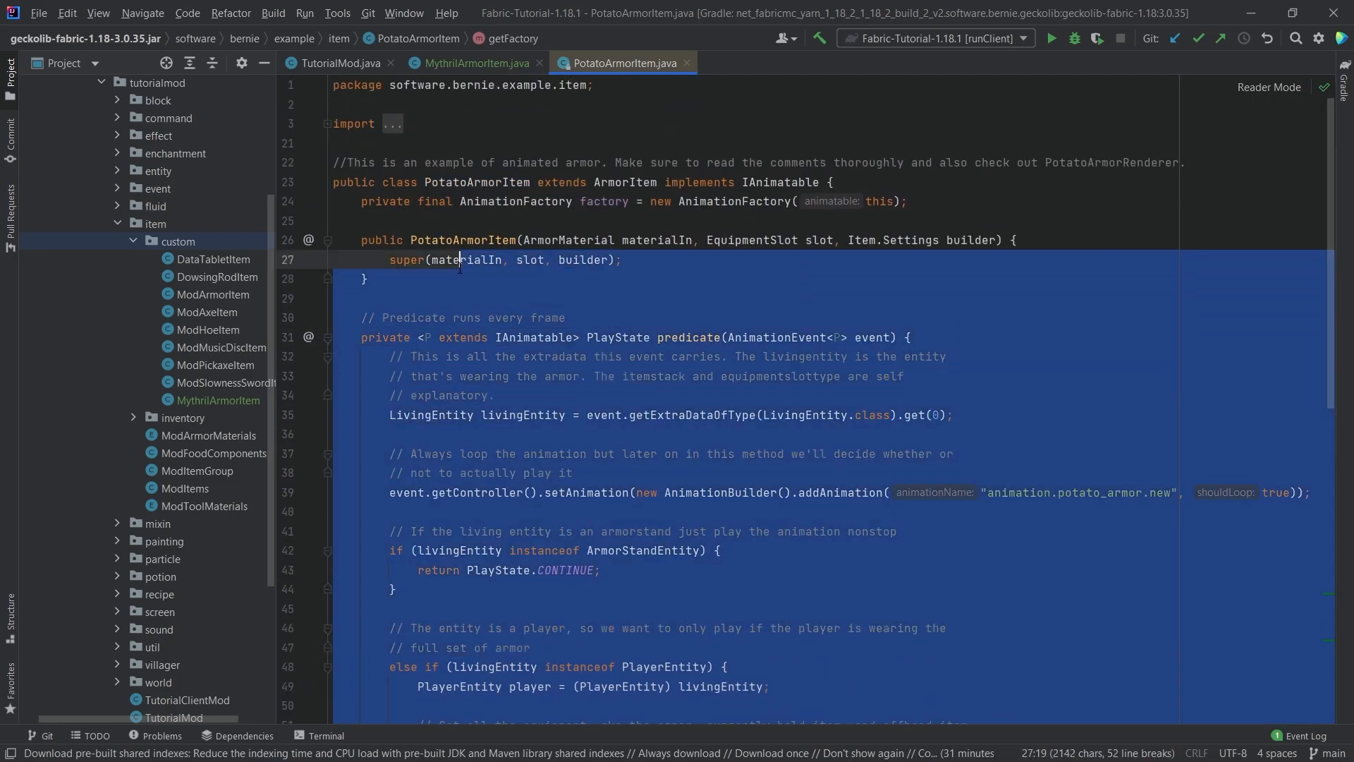
- Paste the factory, predicate, registerControllers and getFactory code into MythrilArmorItem
left_click(474, 62)
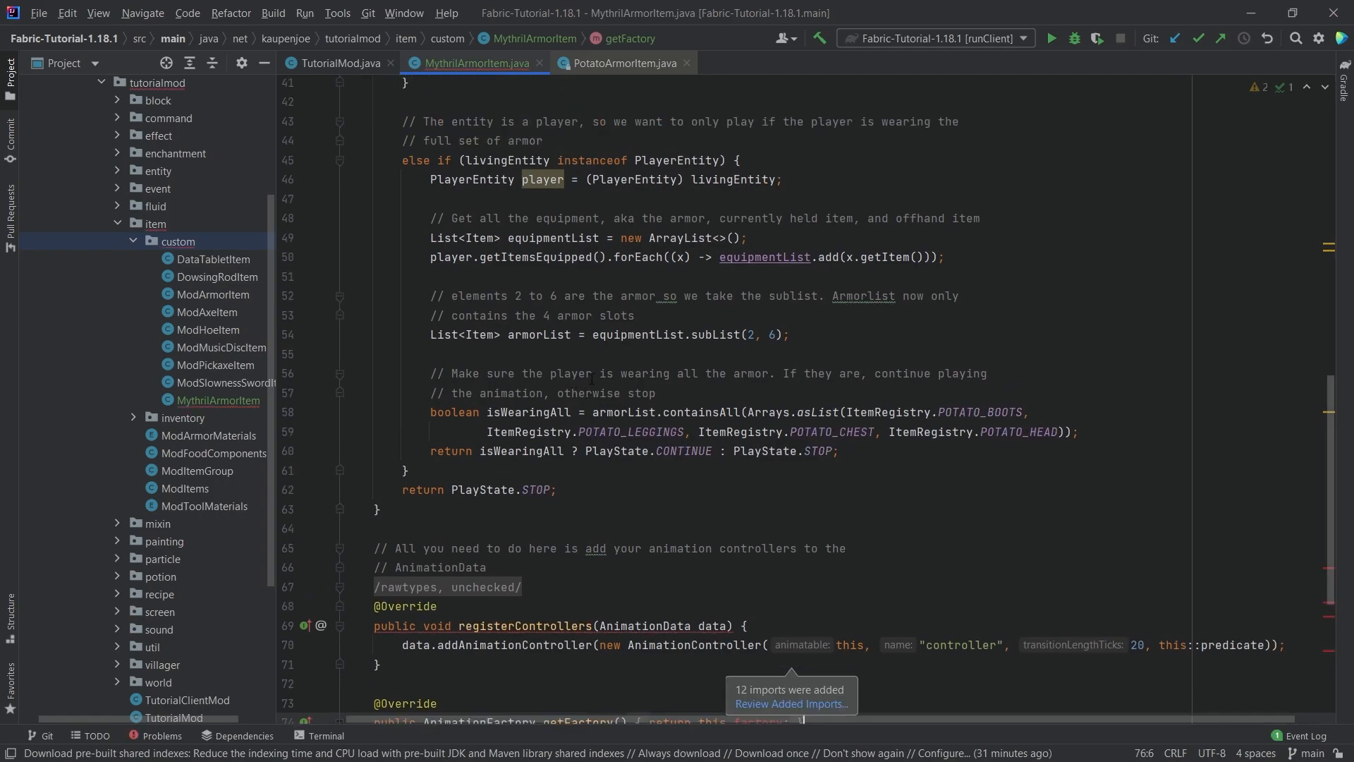
left_click(622, 63)
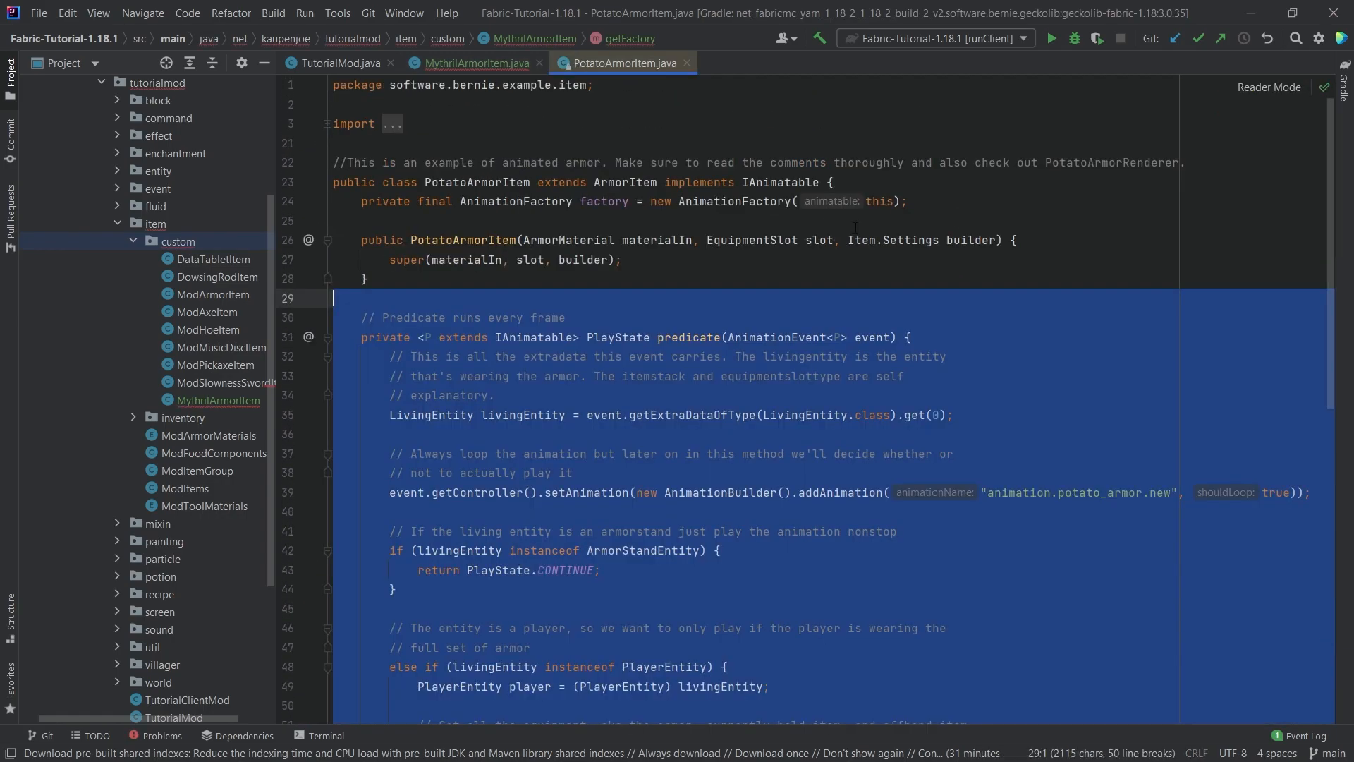
left_click(474, 62)
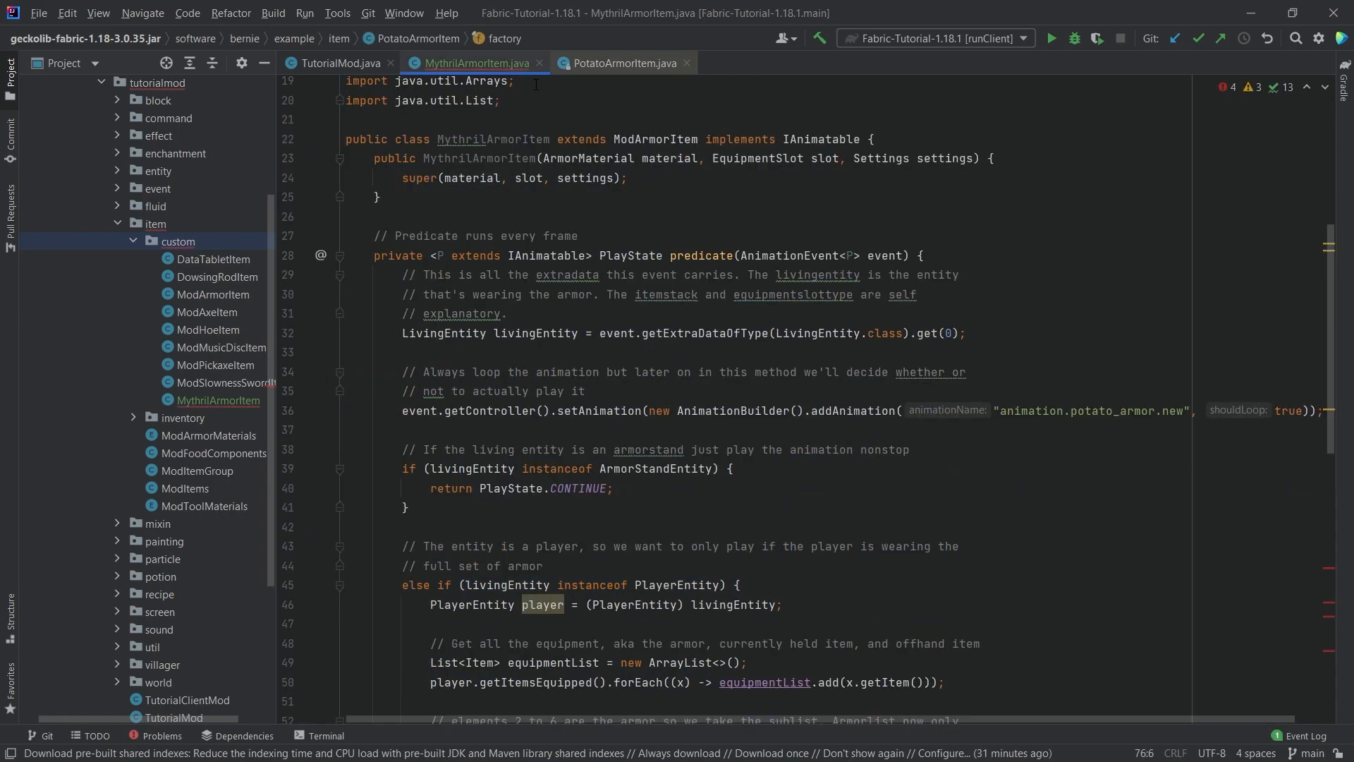
scroll("down", 3)
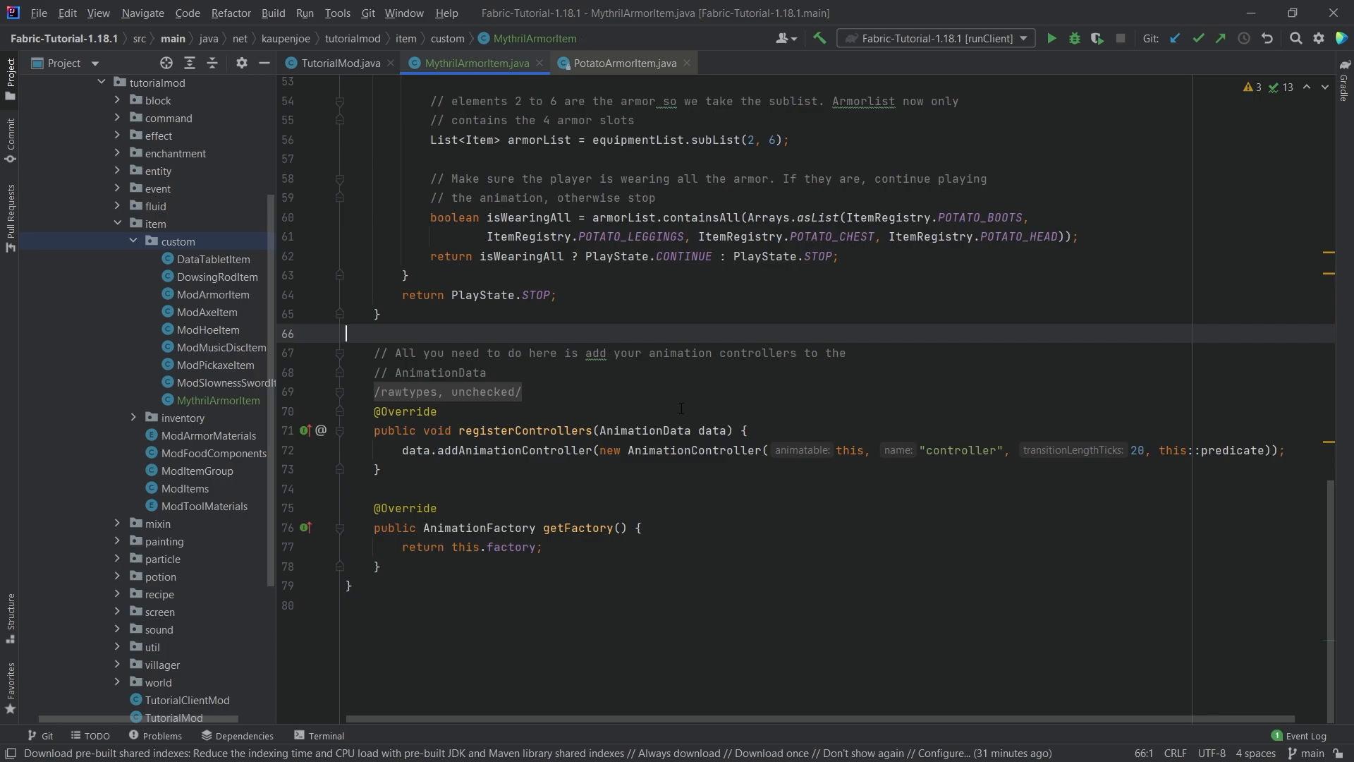
scroll("up", 3)
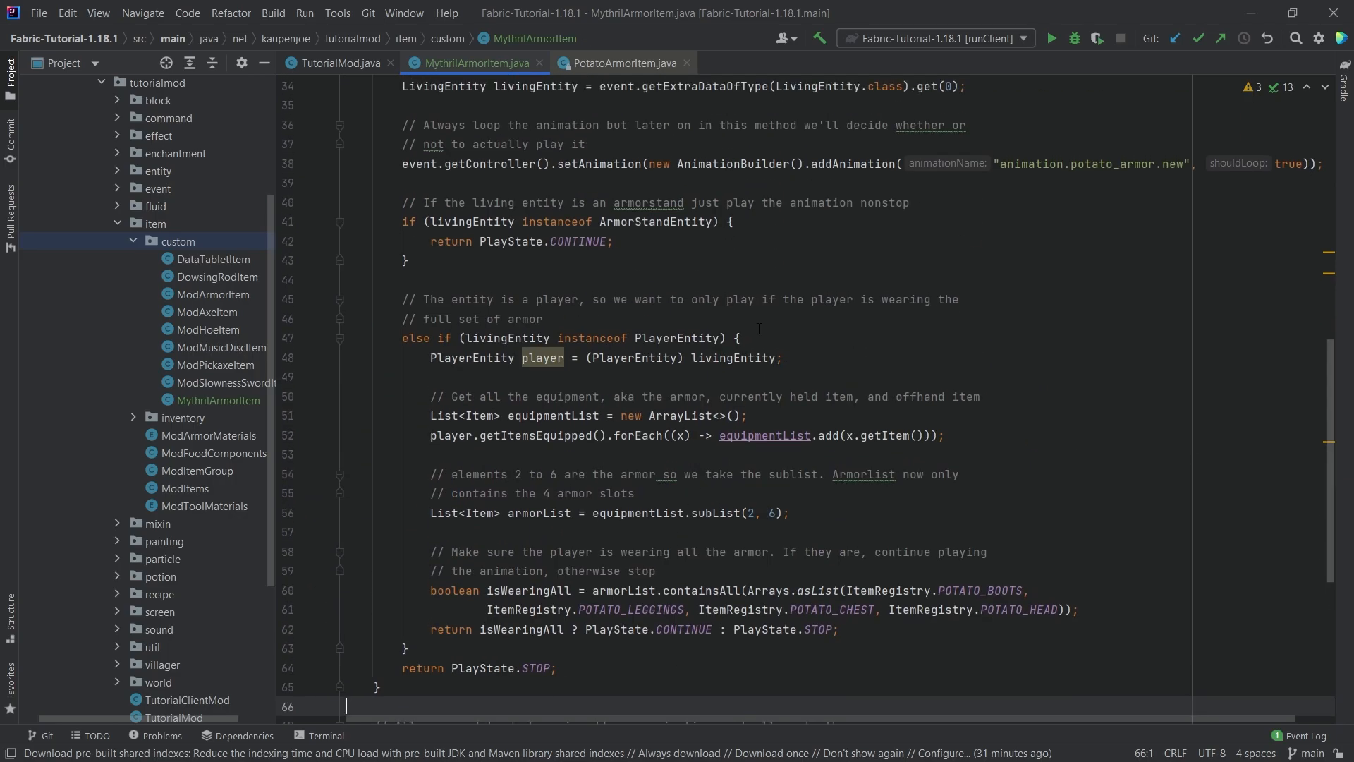
scroll("up", 3)
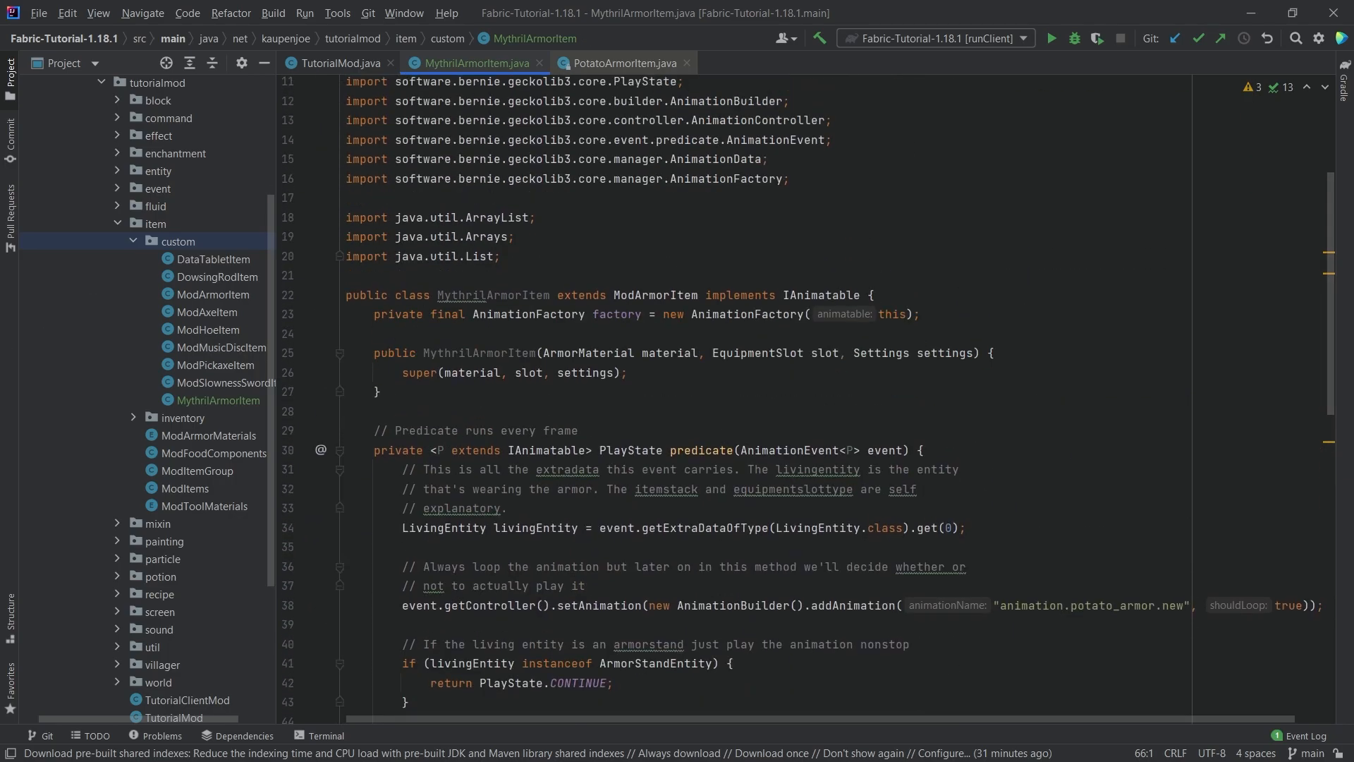
- Swap the potato pieces in isWearingAll for ModItems MYTHRIL_BOOTS, LEGGINGS, CHESTPLATE and HELMET
scroll("down", 3)
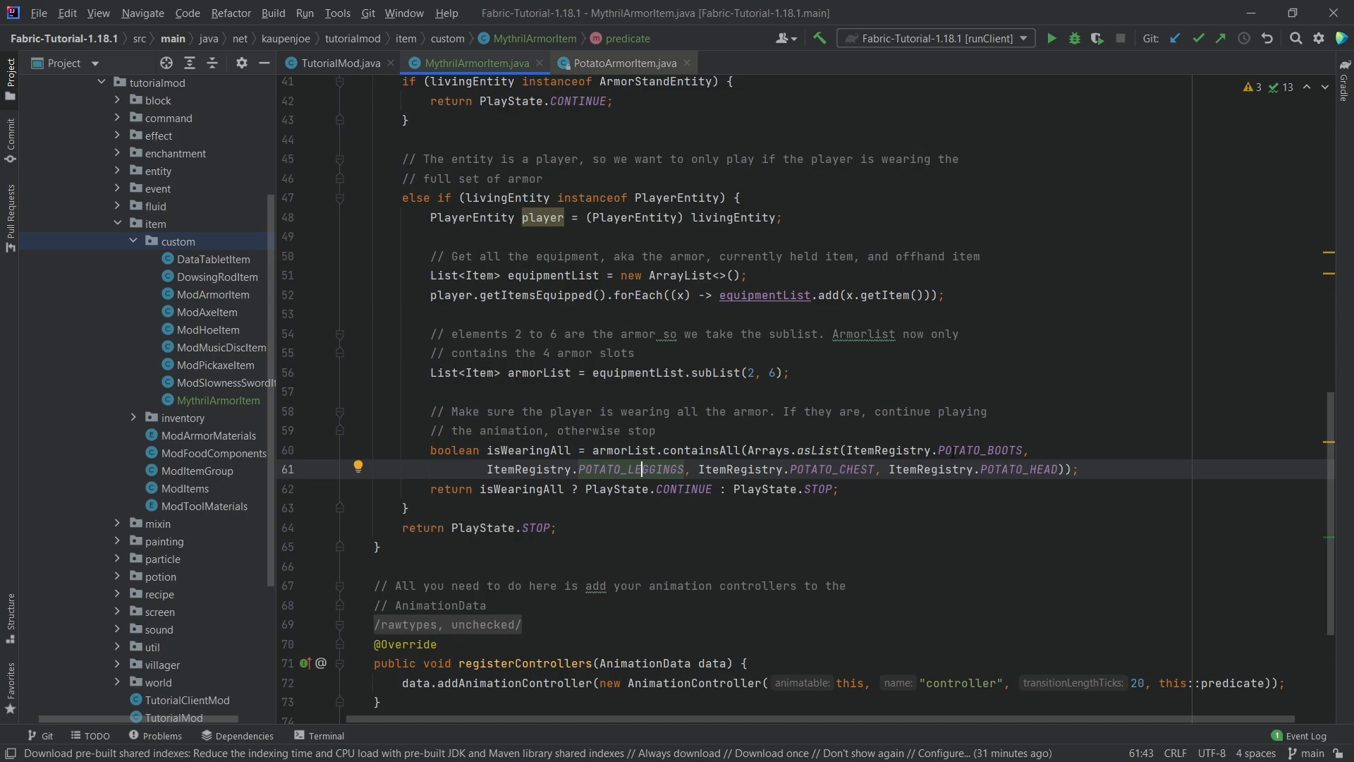
type("ModItme")
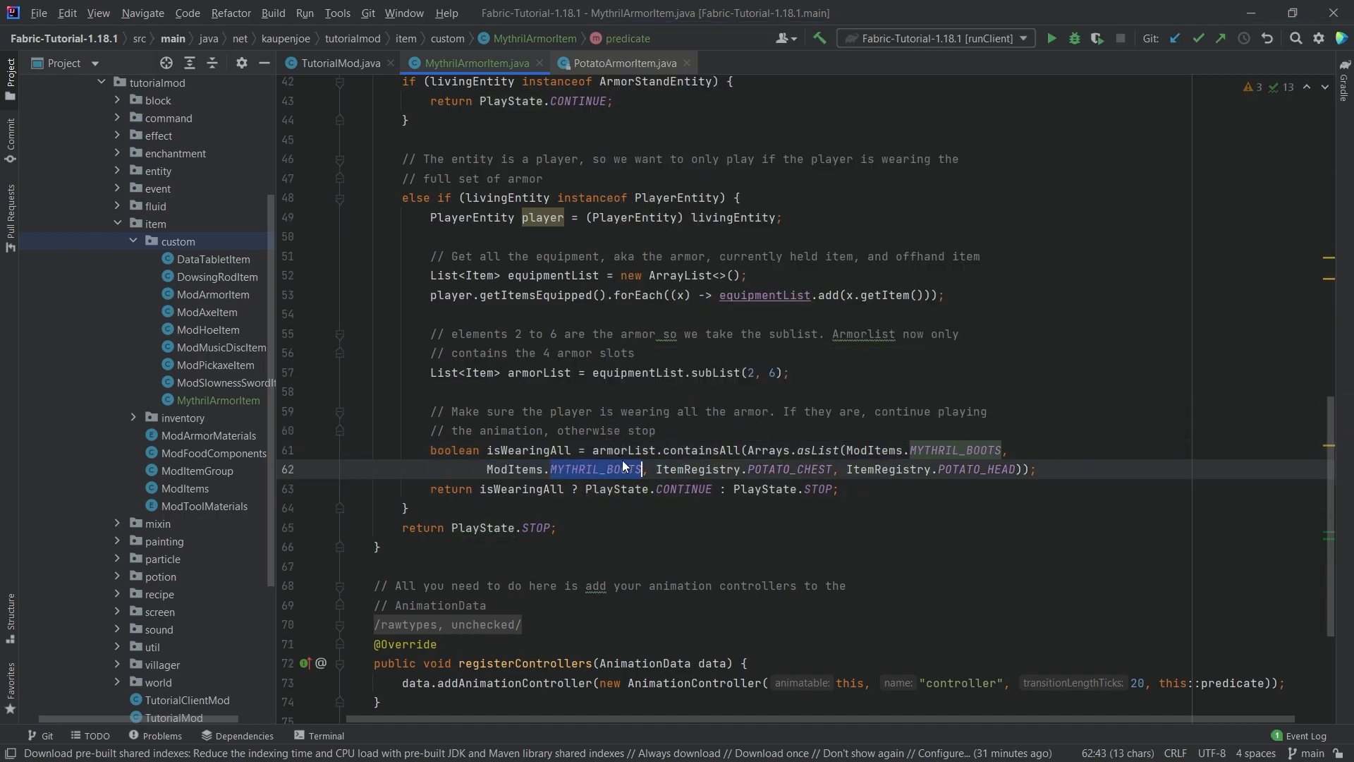
type("MYTHRIL_LEGGINGS")
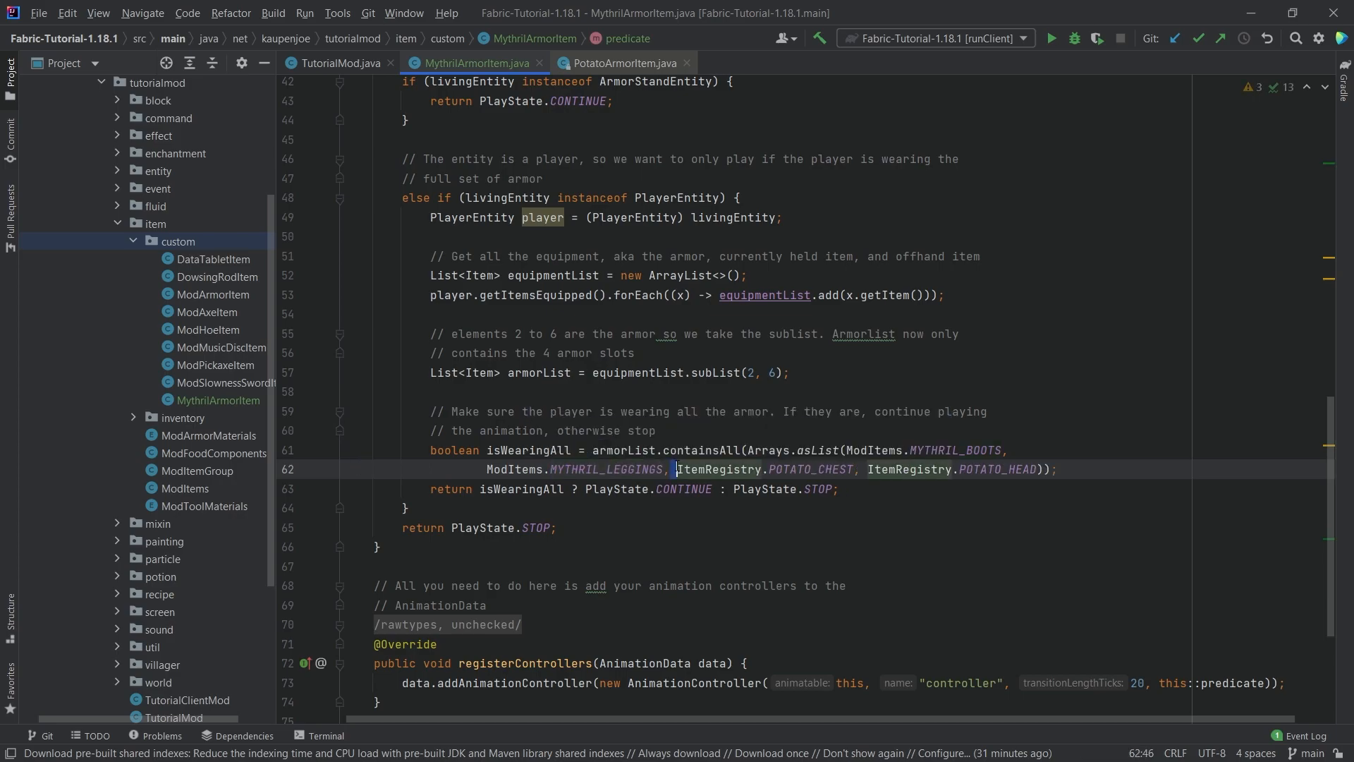
type("ModItems.CHEST")
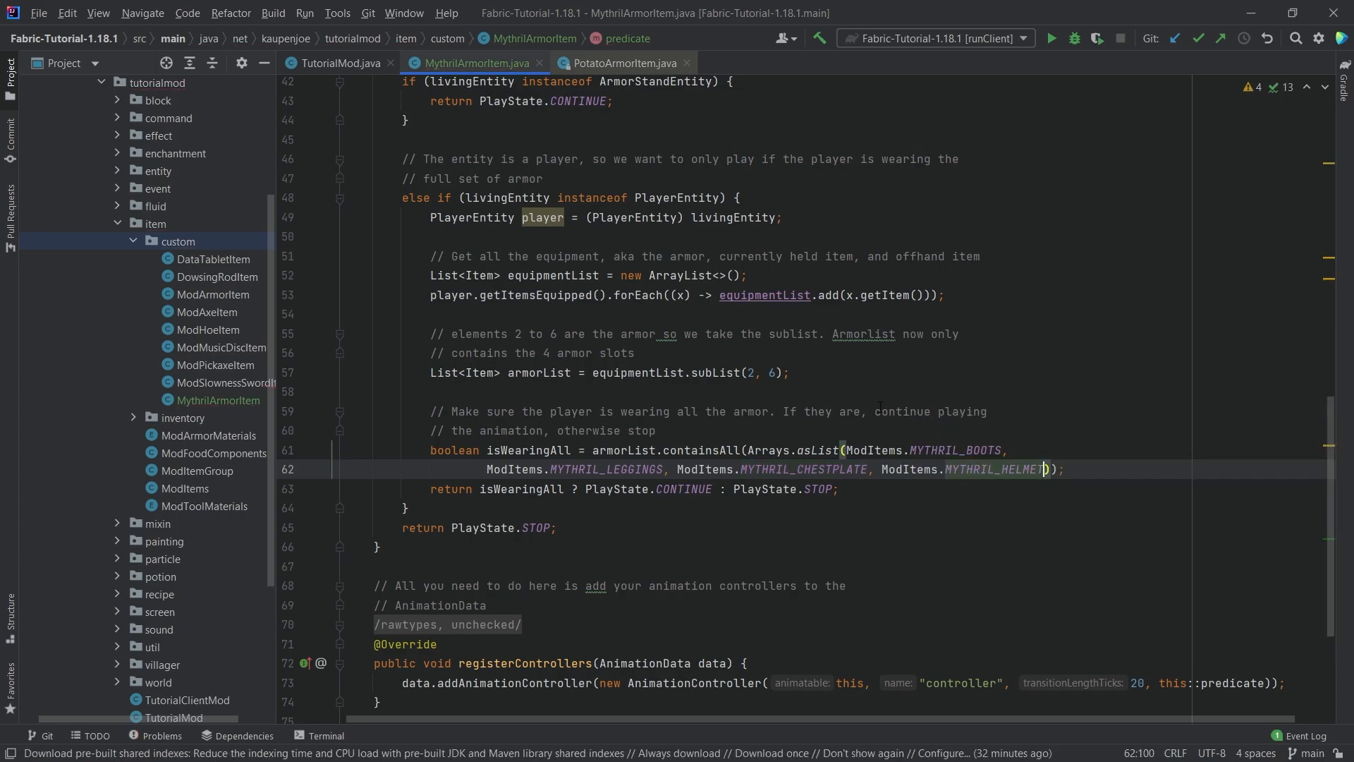
scroll("up", 3)
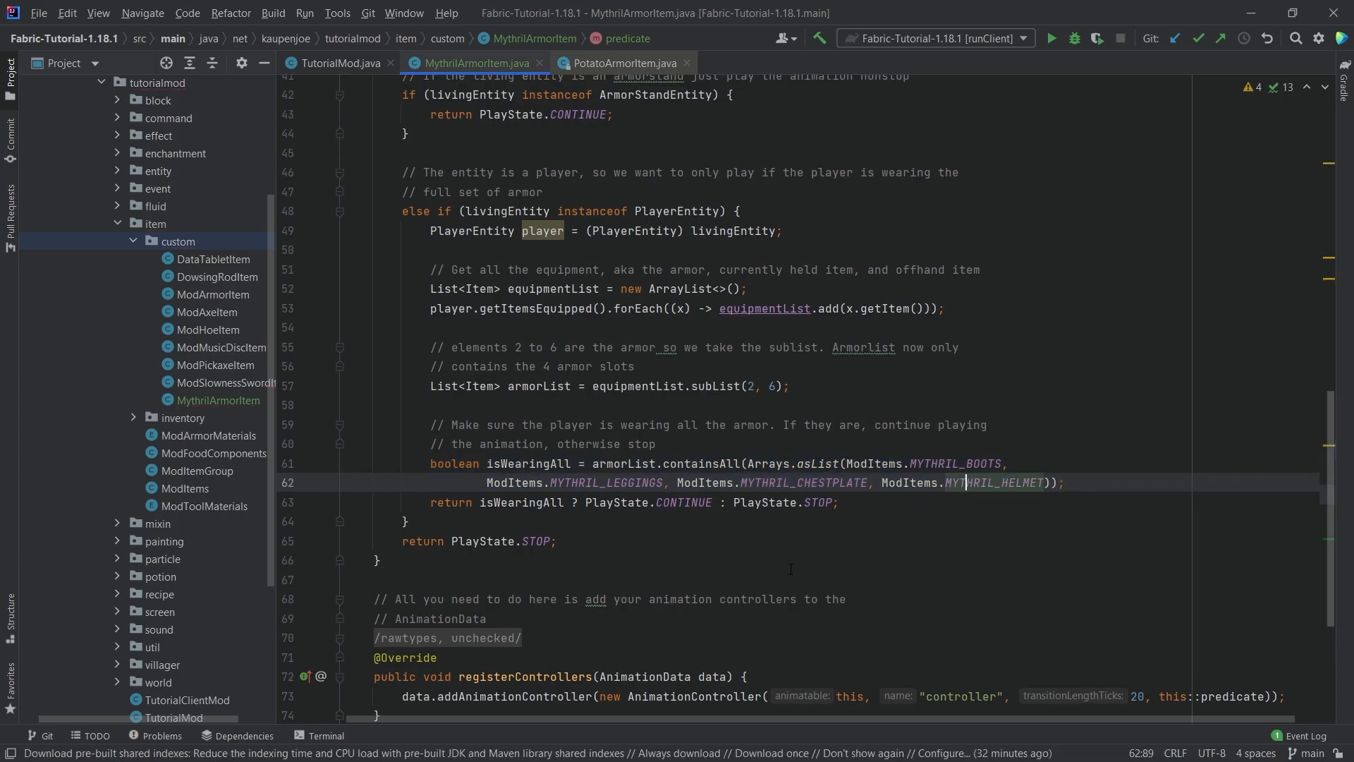
scroll("up", 3)
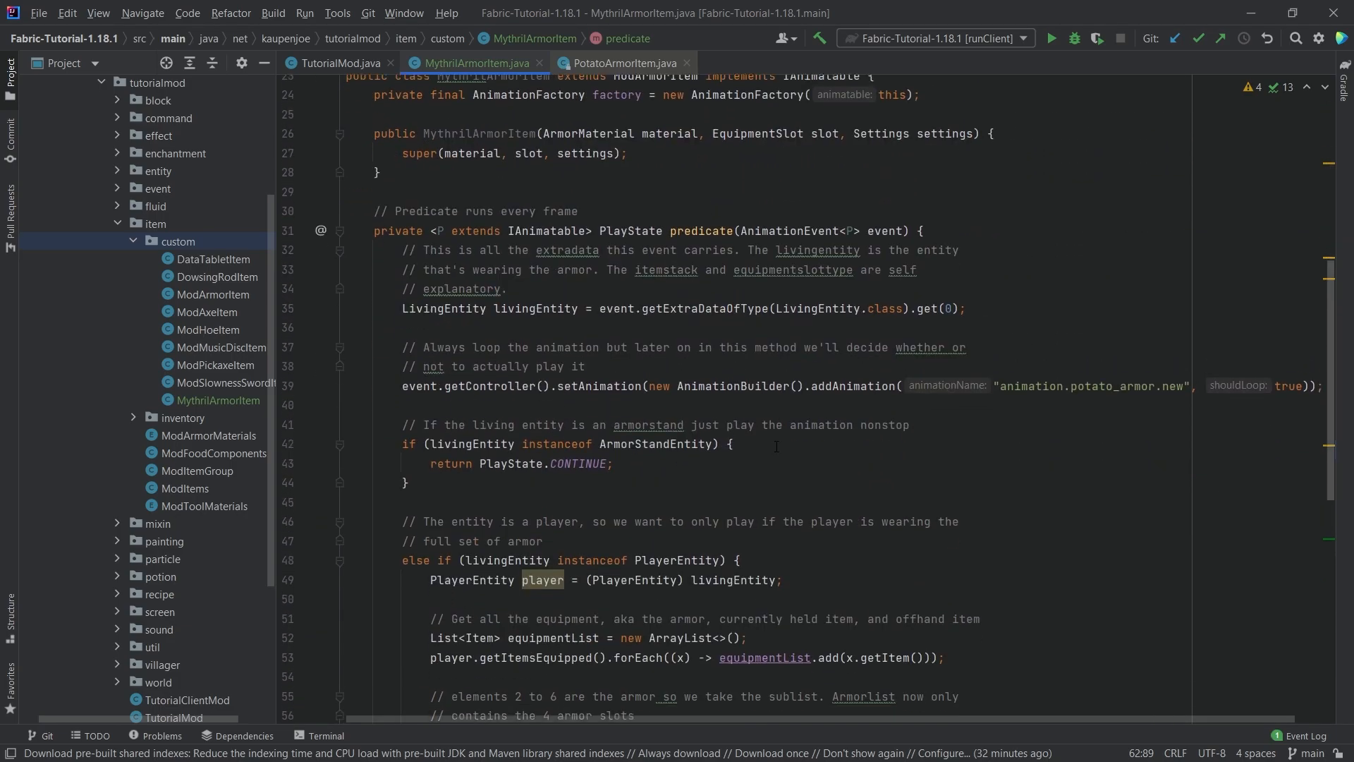
scroll("up", 3)
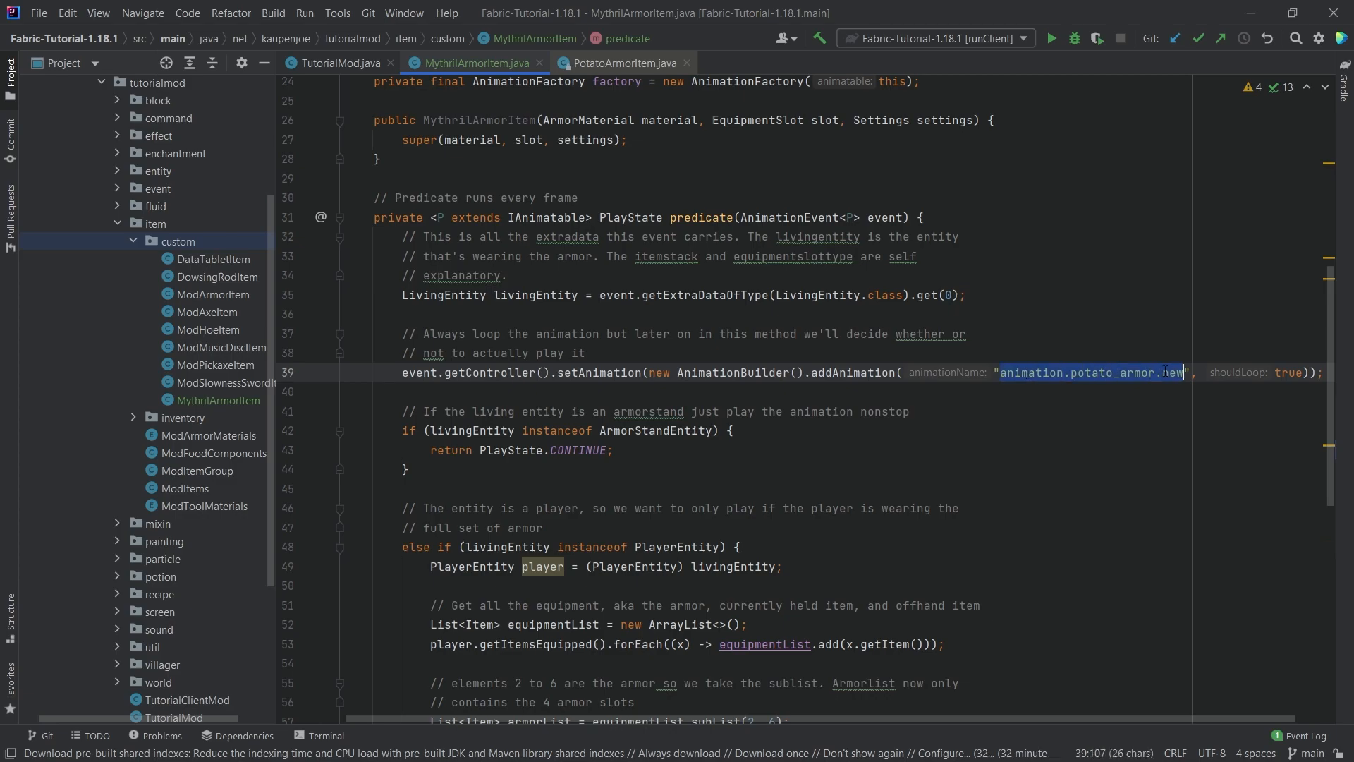
- Change the addAnimation string "animation.potato_armor.new" to "idle"
type("idle")
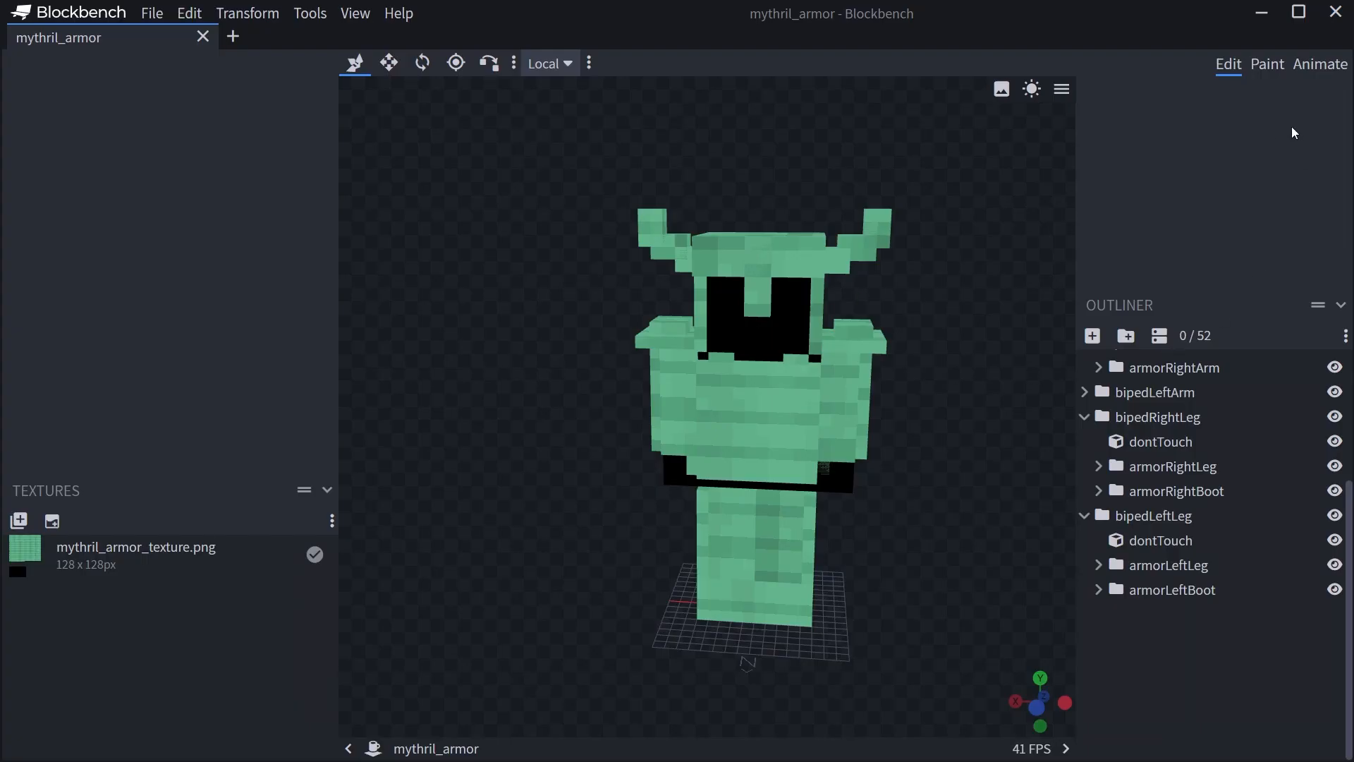
scroll("up", 3)
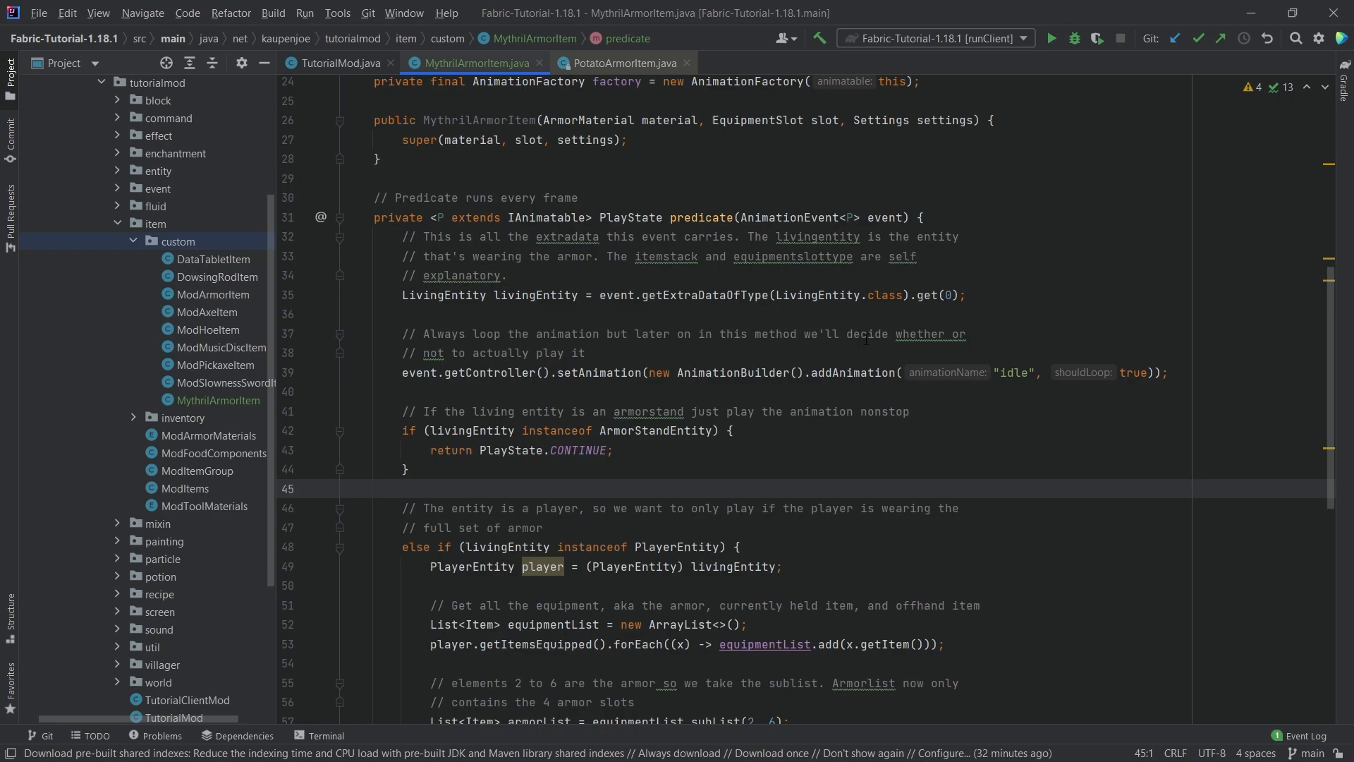
mouse_move(738, 488)
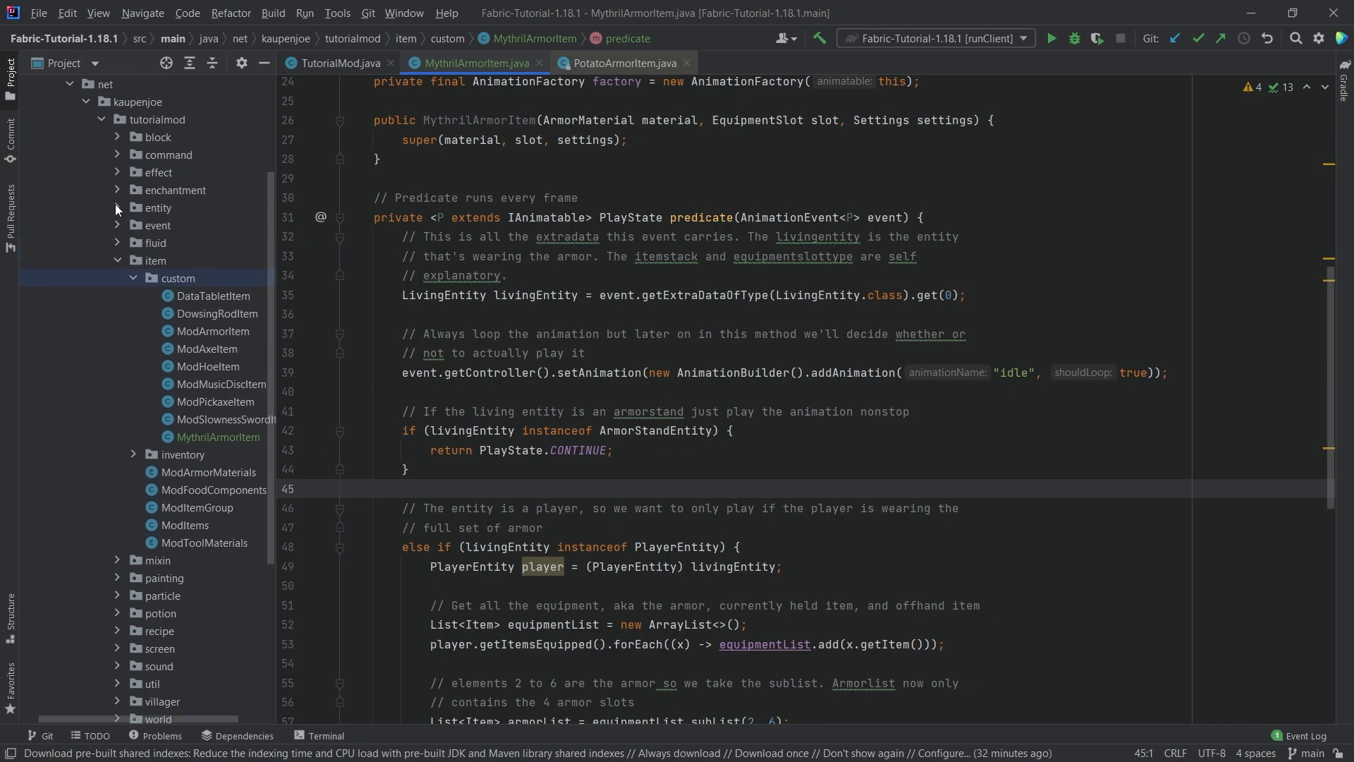
- In ModItems, replace the Mythril armor items' armor class with MythrilArmorItem
left_click(117, 207)
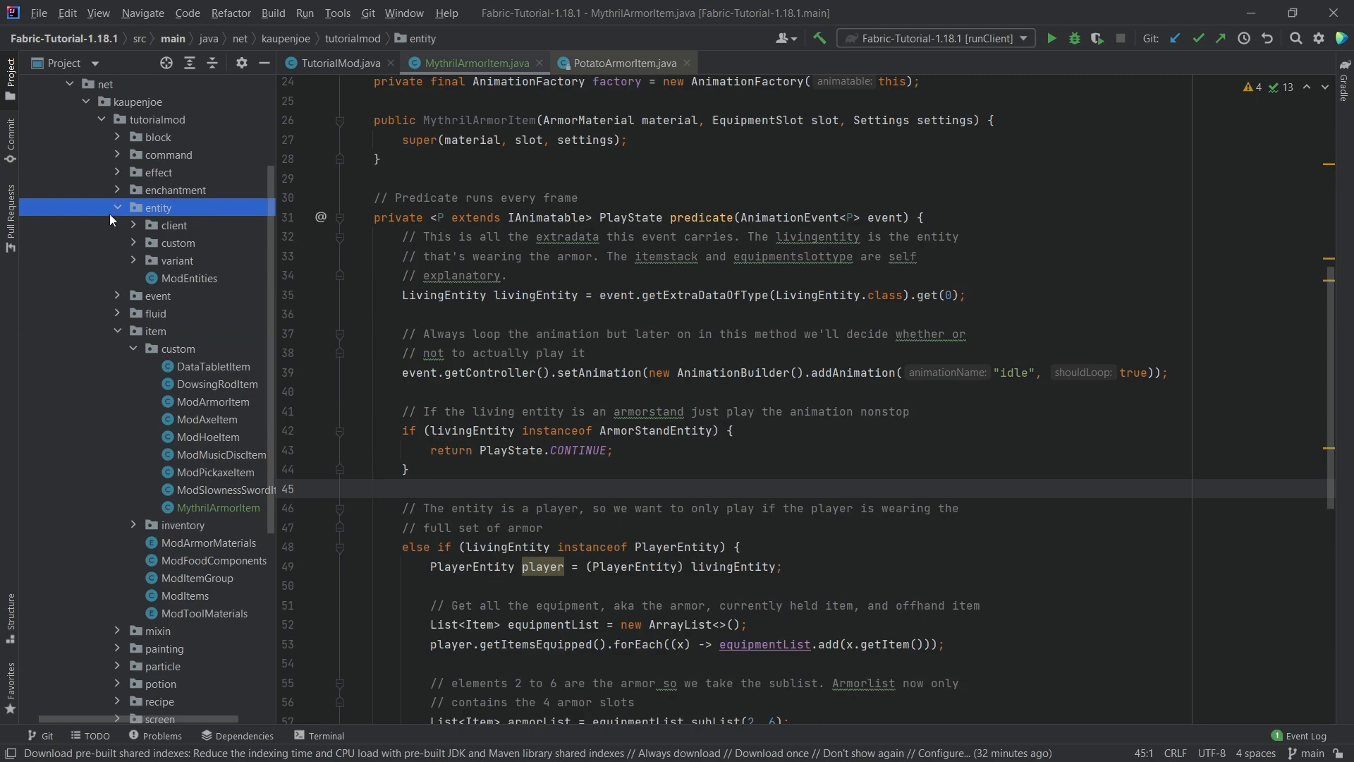
left_click(116, 207)
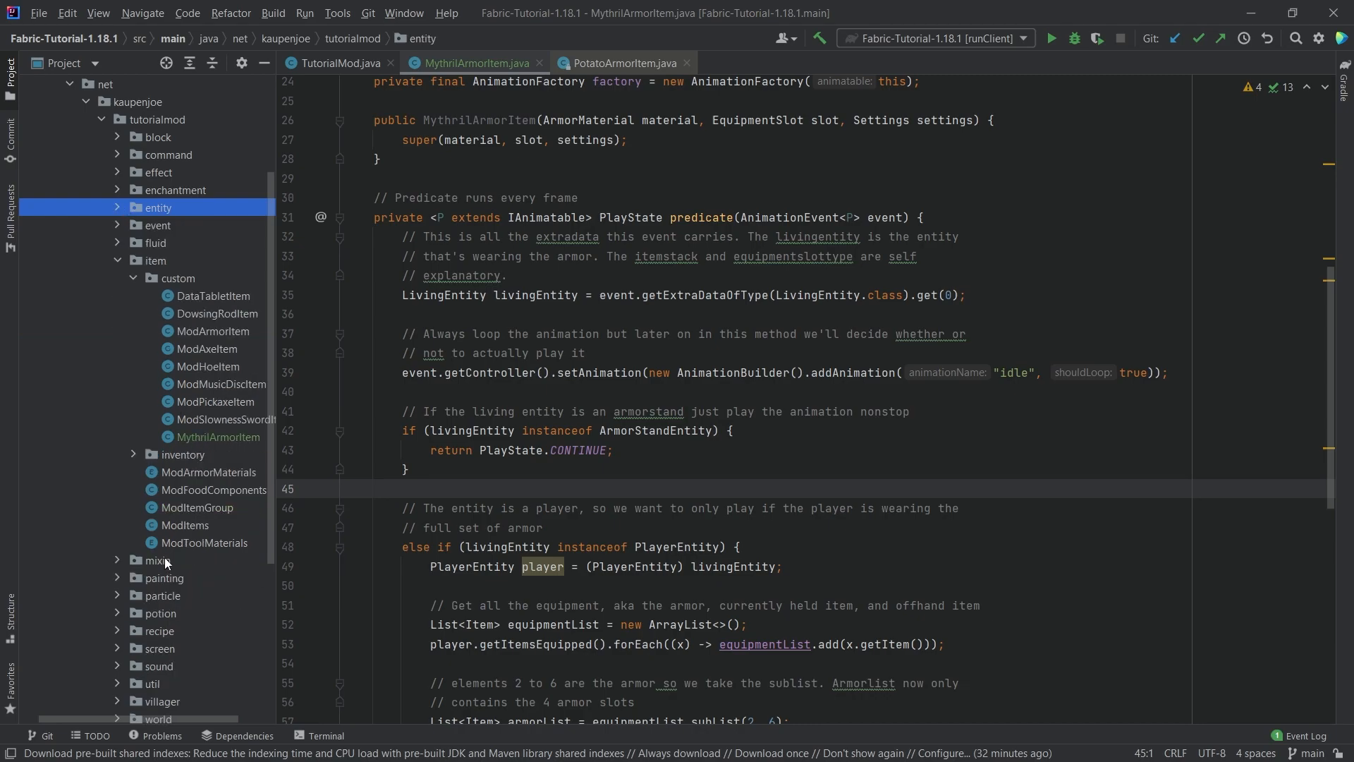
left_click(184, 524)
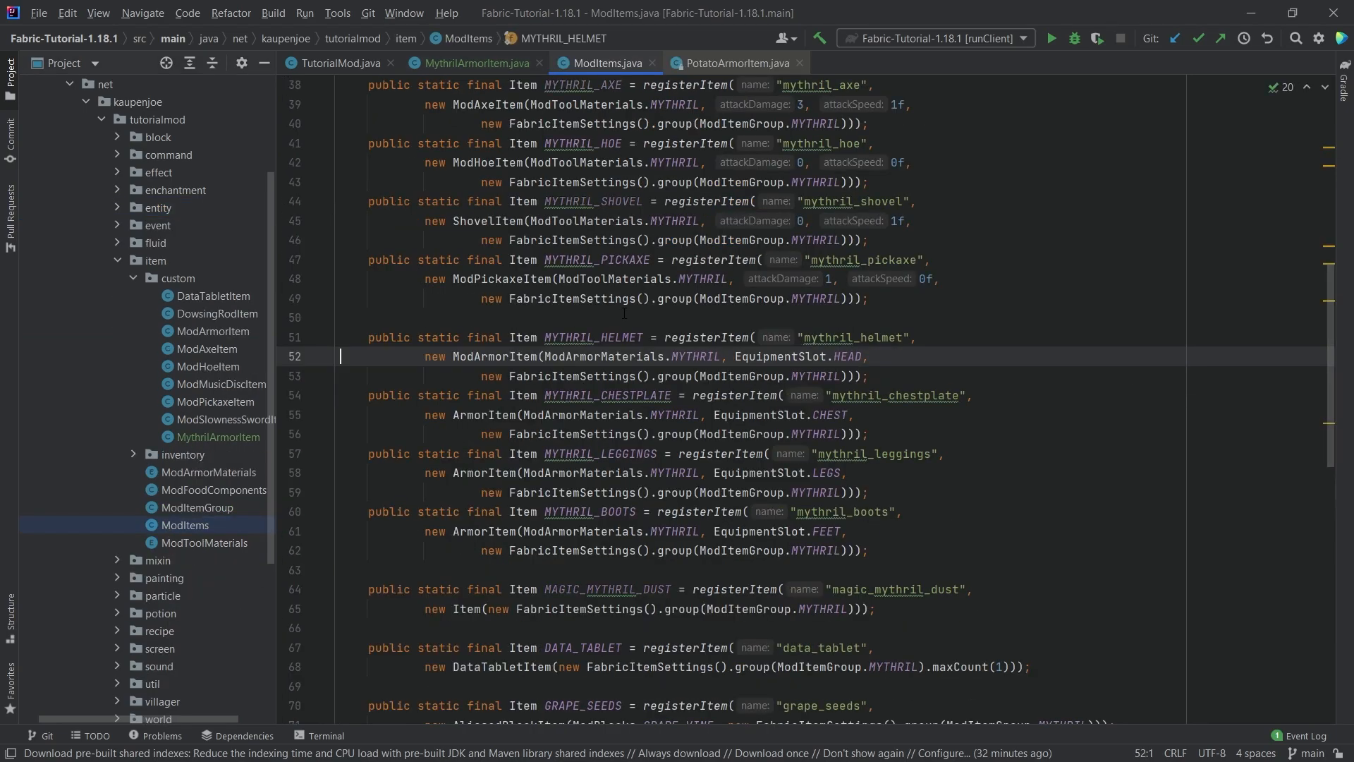
double_click(493, 356)
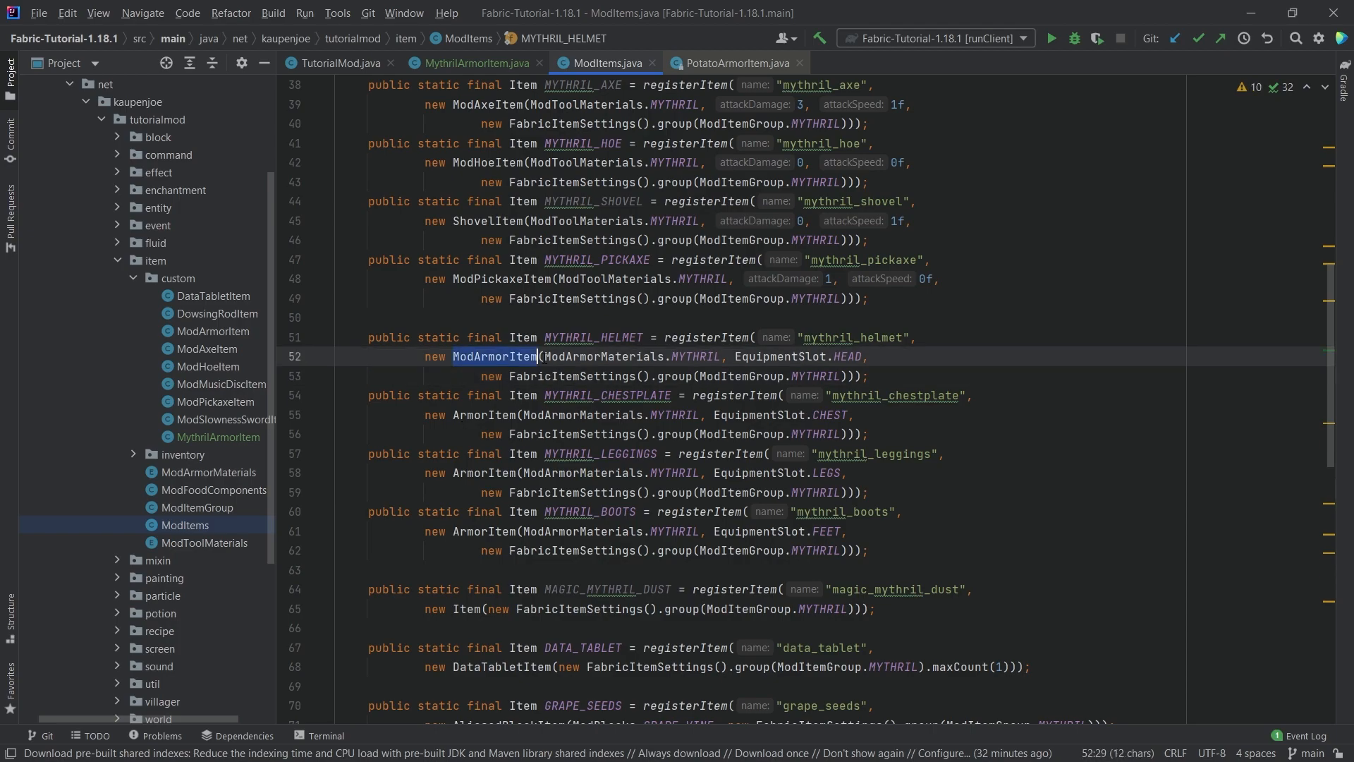
type("Mythril")
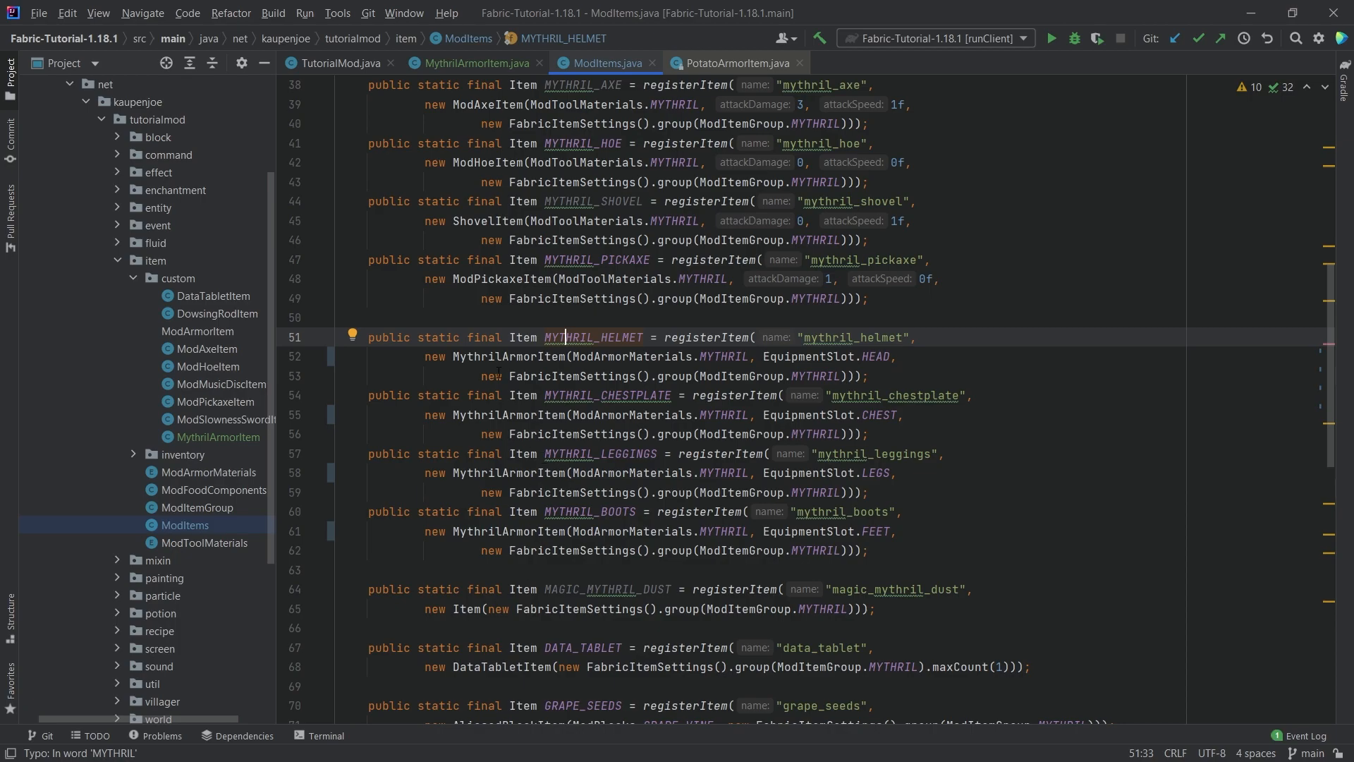
left_click(488, 530)
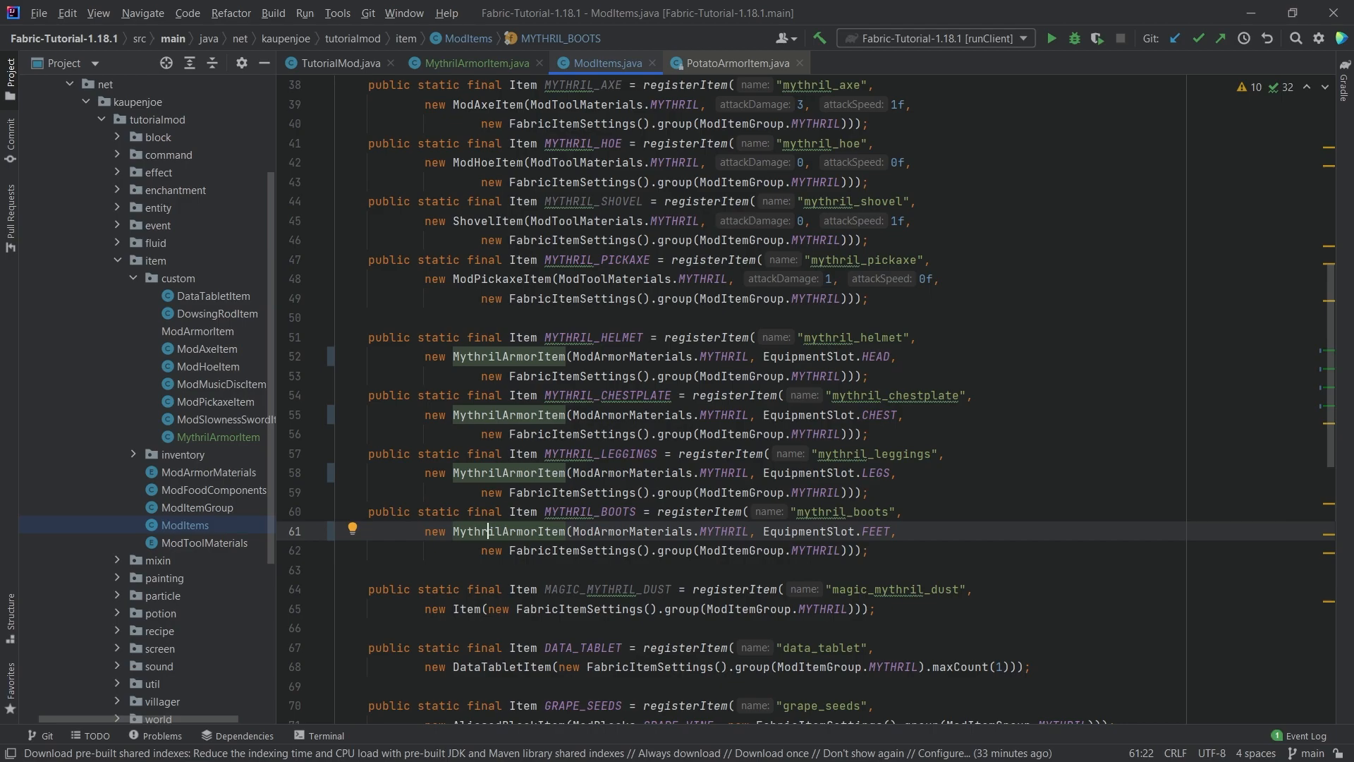
mouse_move(122, 214)
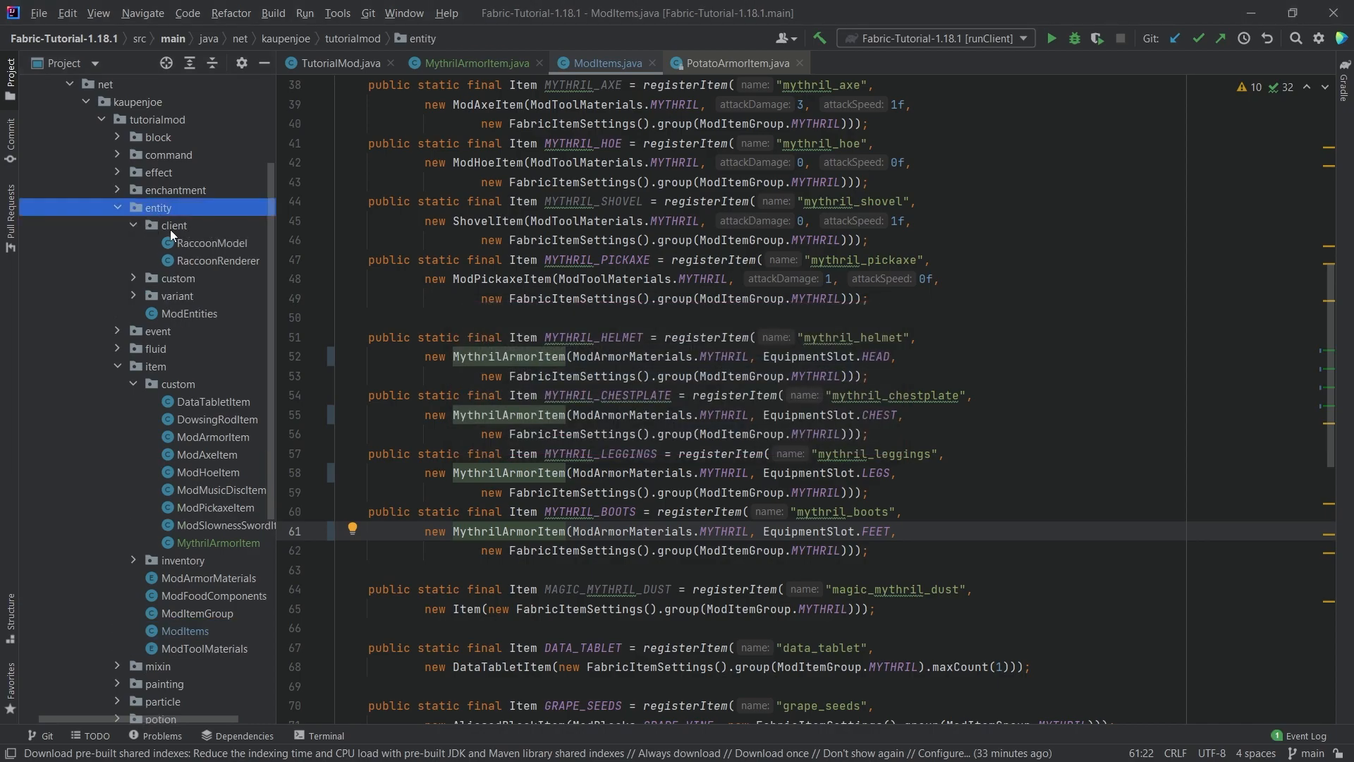
- Add an 'armor' package under client containing MythrilArmorModel and MythrilArmorRenderer classes
right_click(173, 226)
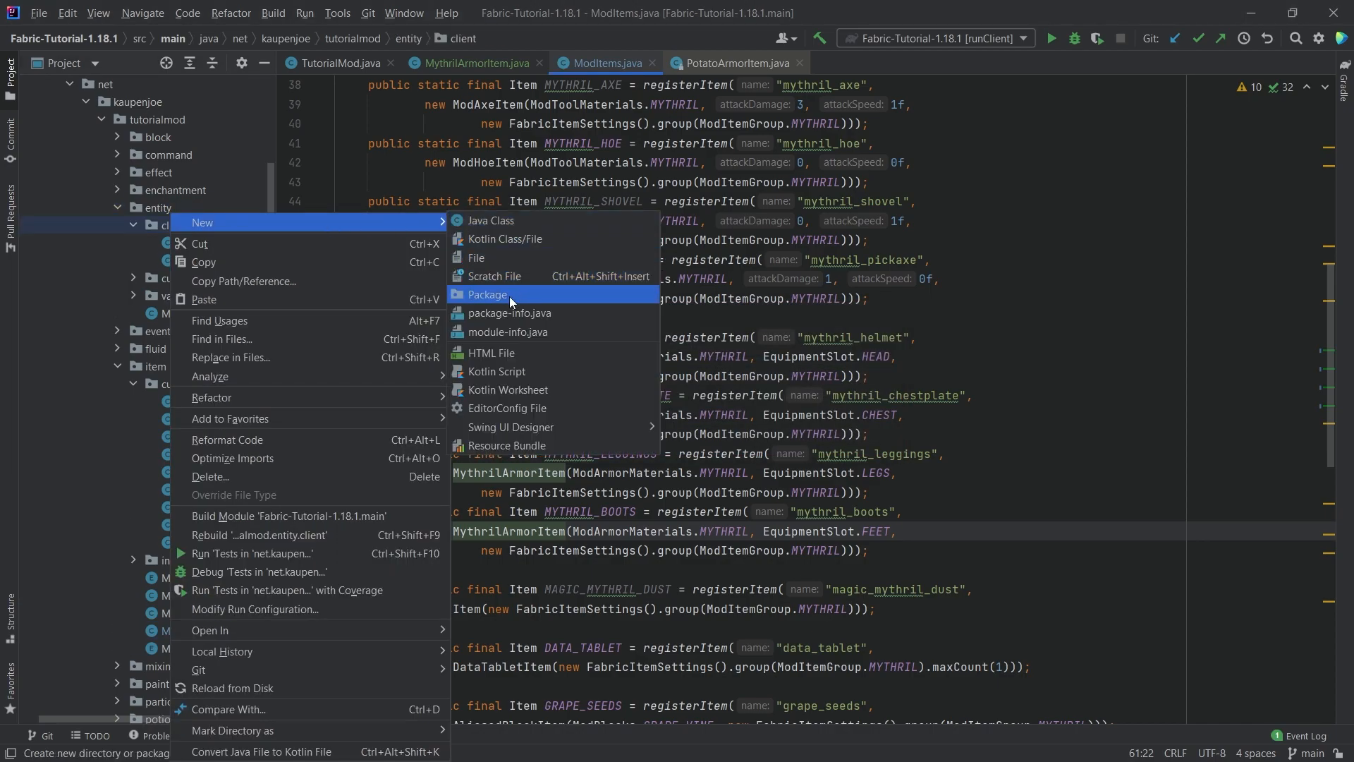
left_click(486, 295)
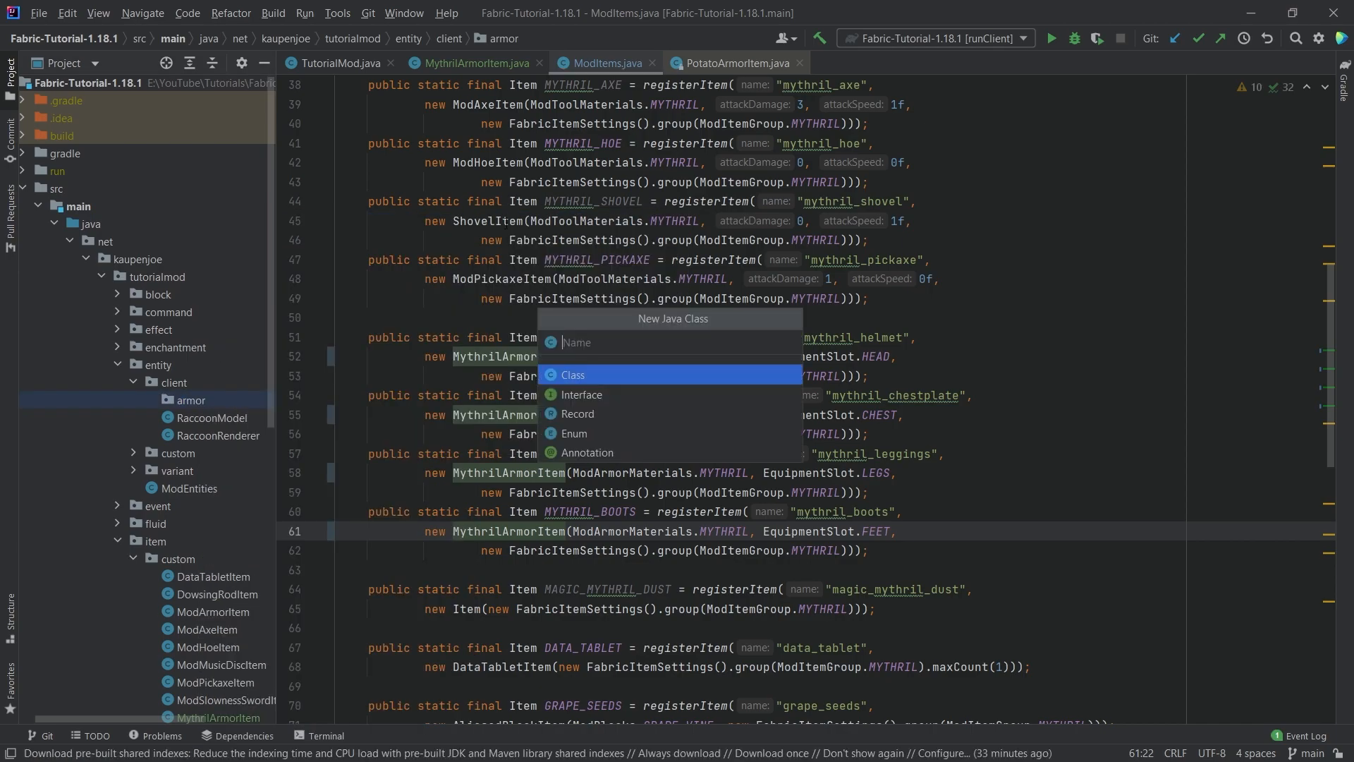
type("MythrilA")
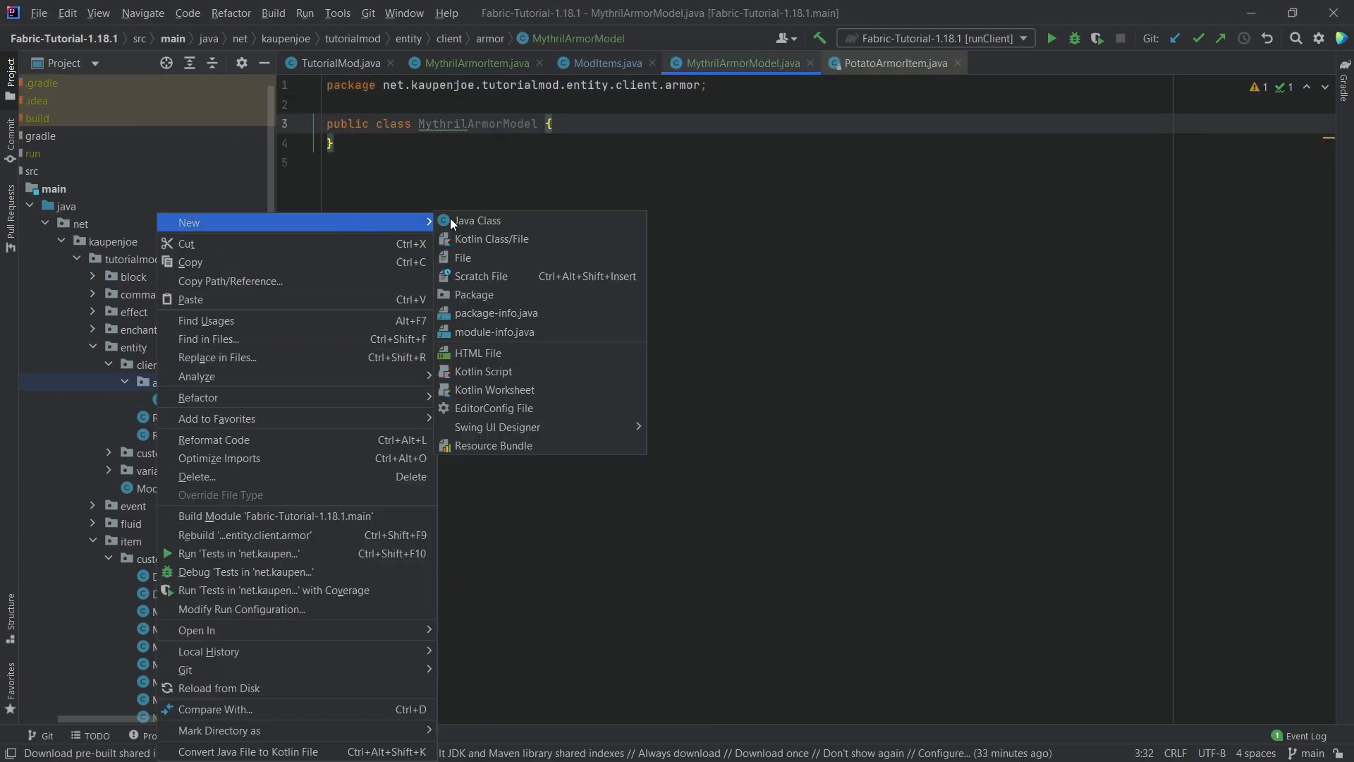
left_click(476, 220)
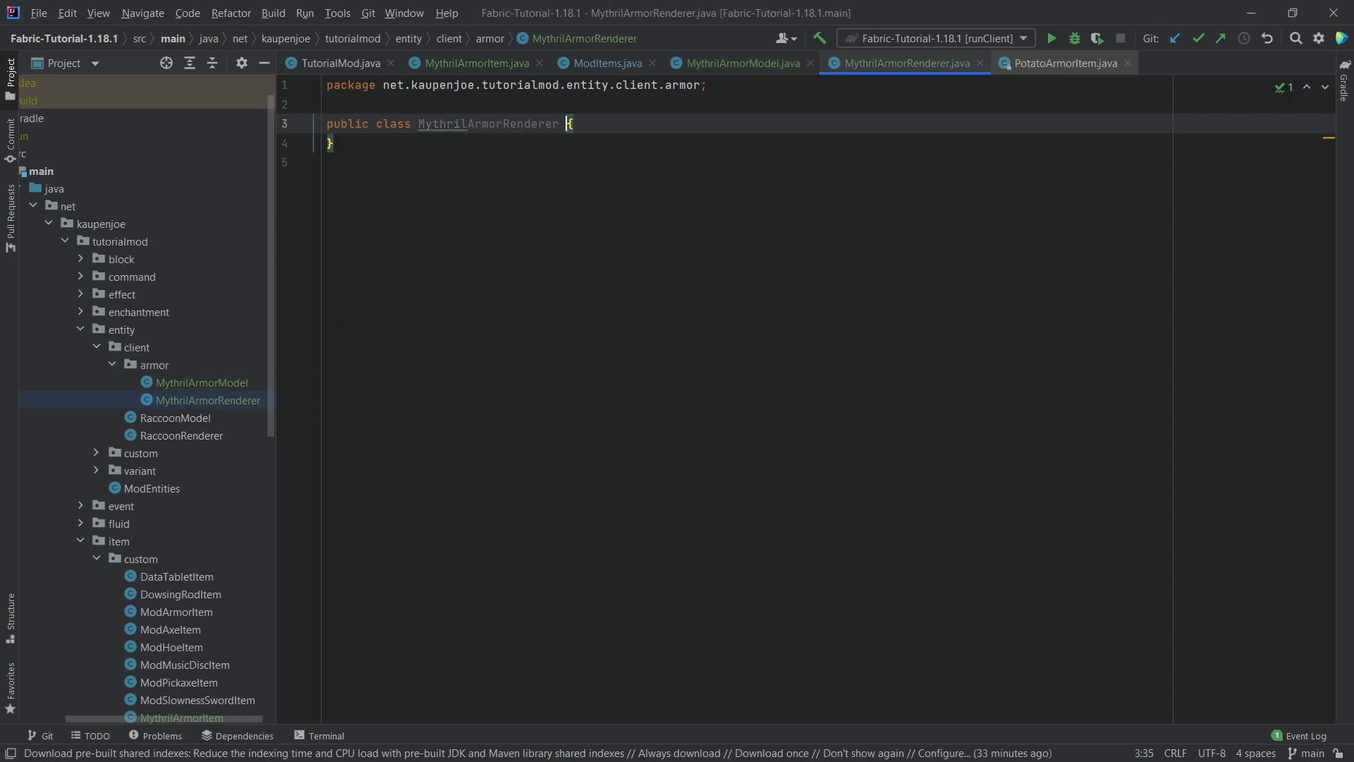
- Make MythrilArmorModel extend AnimatedGeoModel<MythrilArmorItem> and implement its model, texture and animation methods
left_click(738, 63)
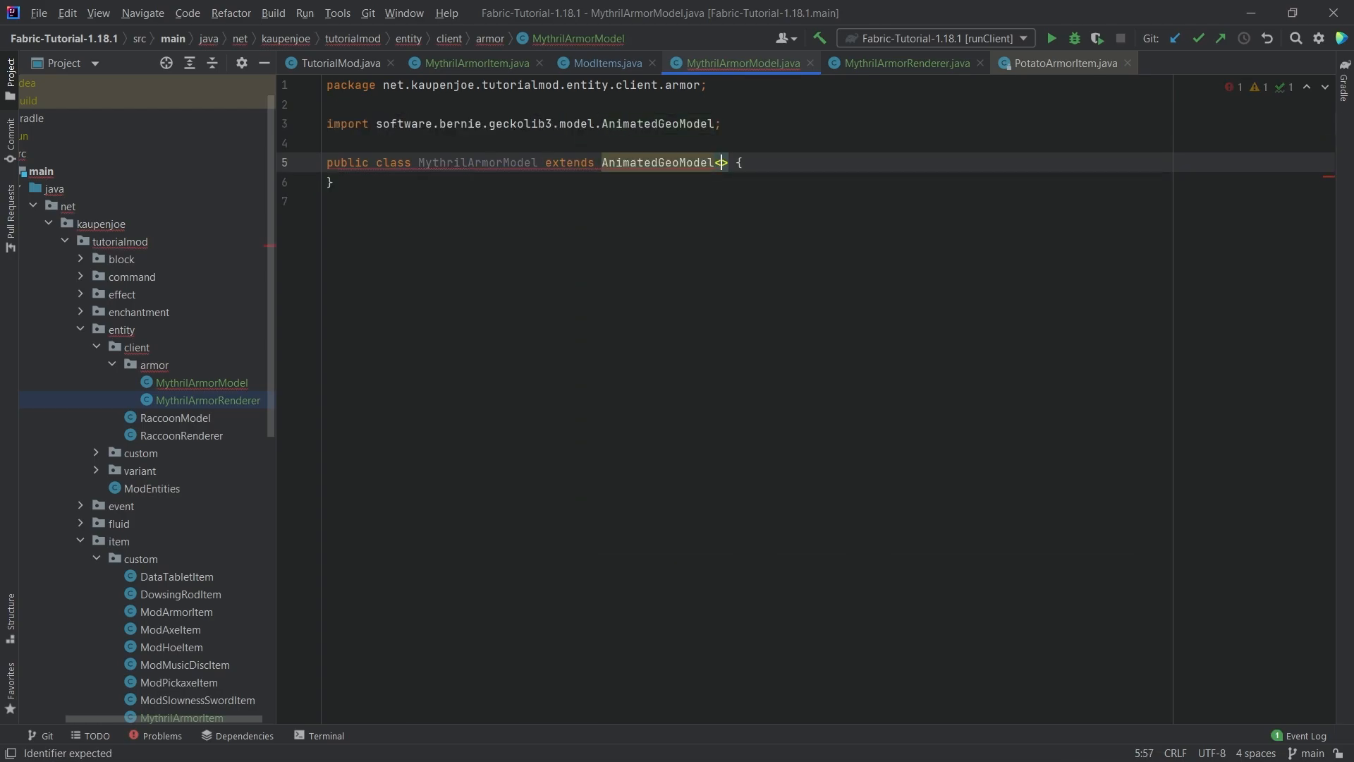
type("MythrilArmorItem")
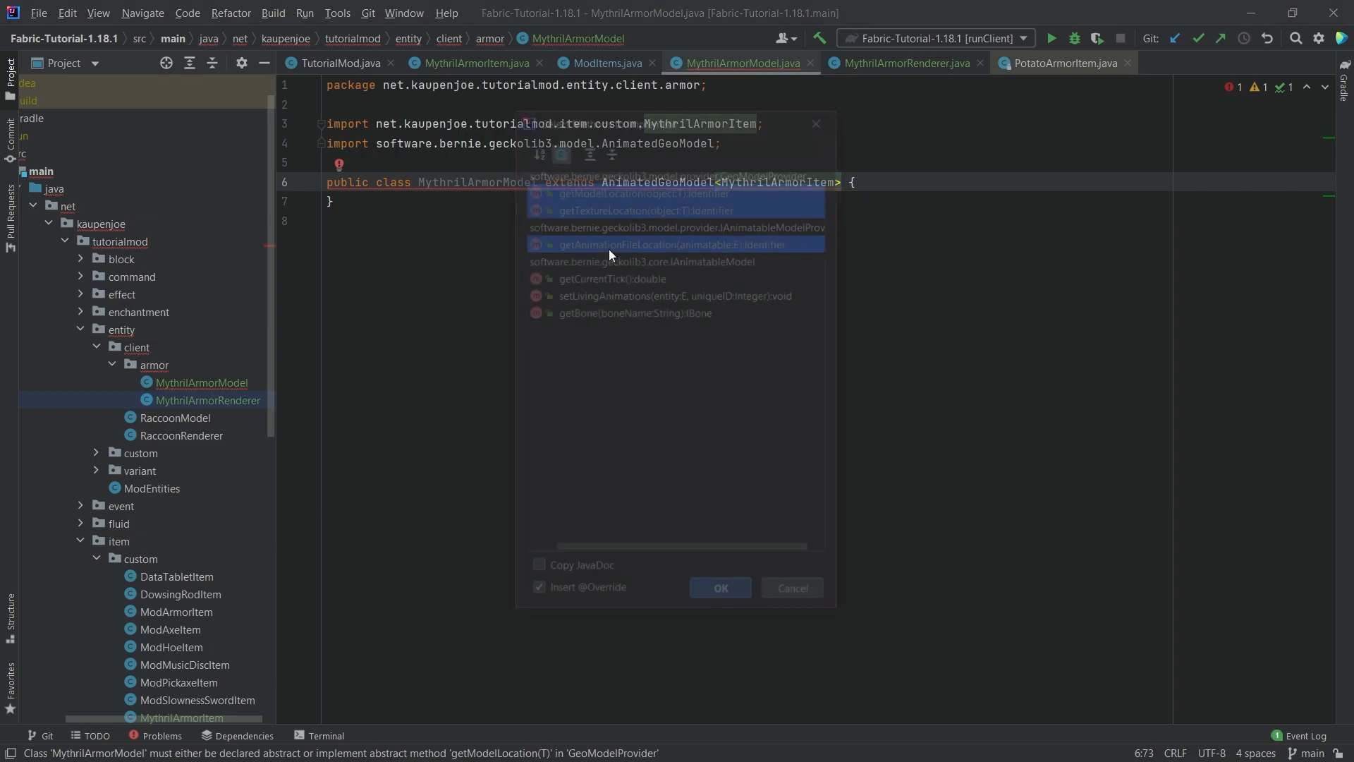
left_click(719, 587)
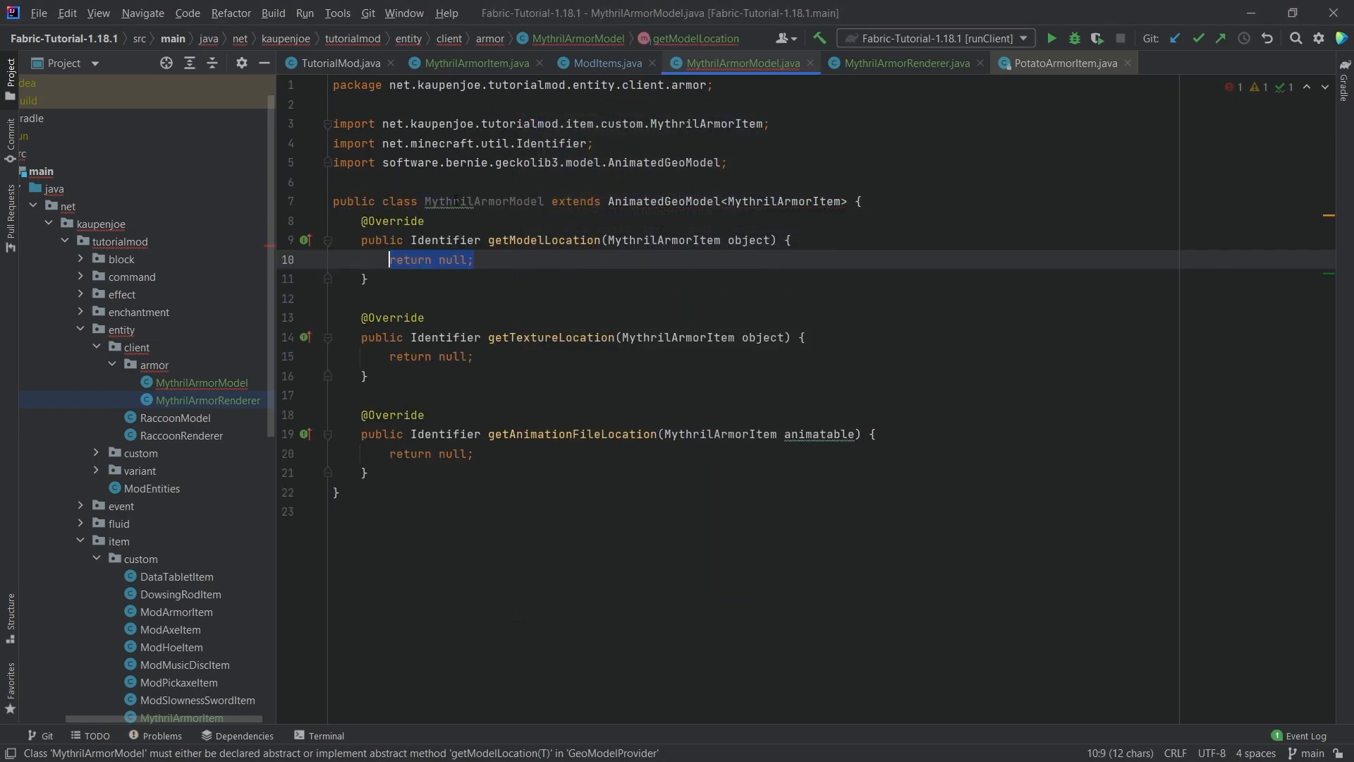
left_click(174, 417)
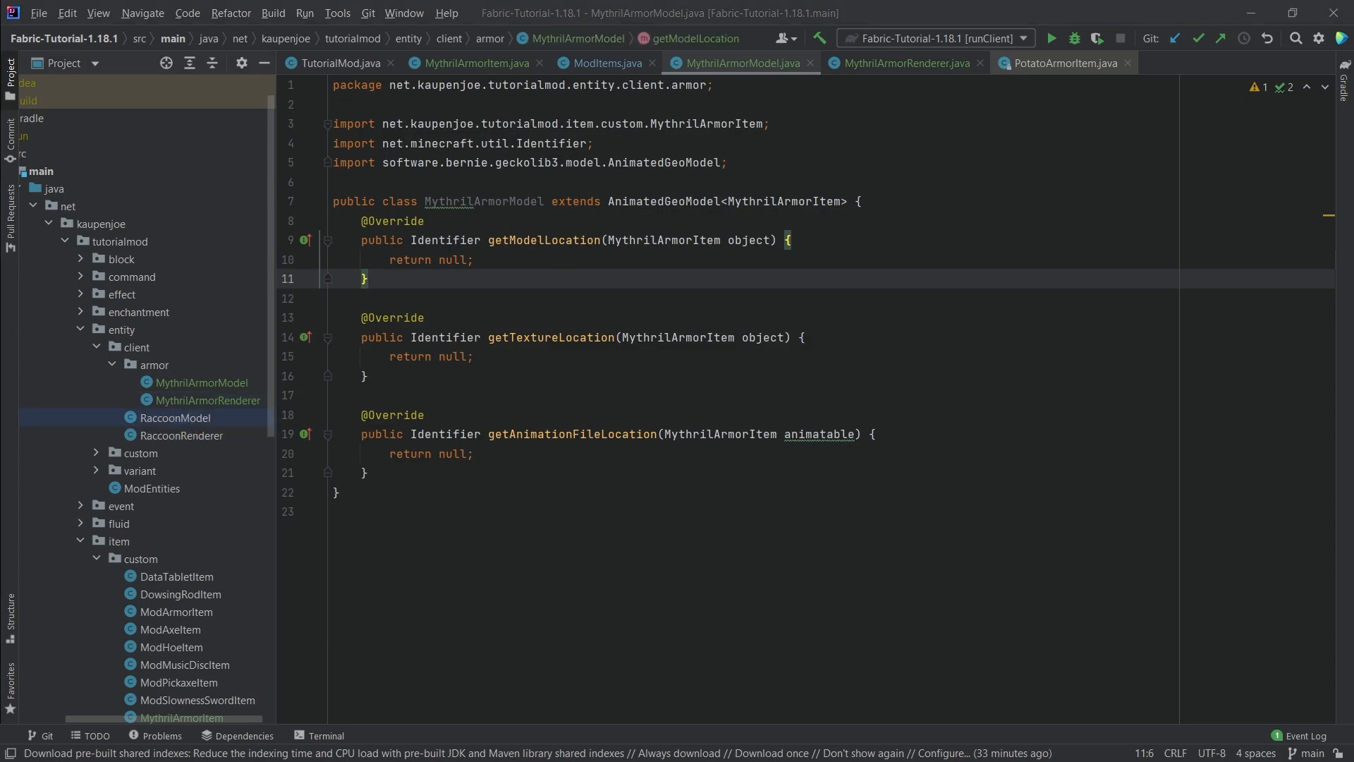
- Return Identifiers for geo/mythril_armor.geo.json, the armor texture and animation, checking the assets folders
type("return new Identifier(TutorialMod.MOD_ID, \"geo/mythril_armor.geo.json\");")
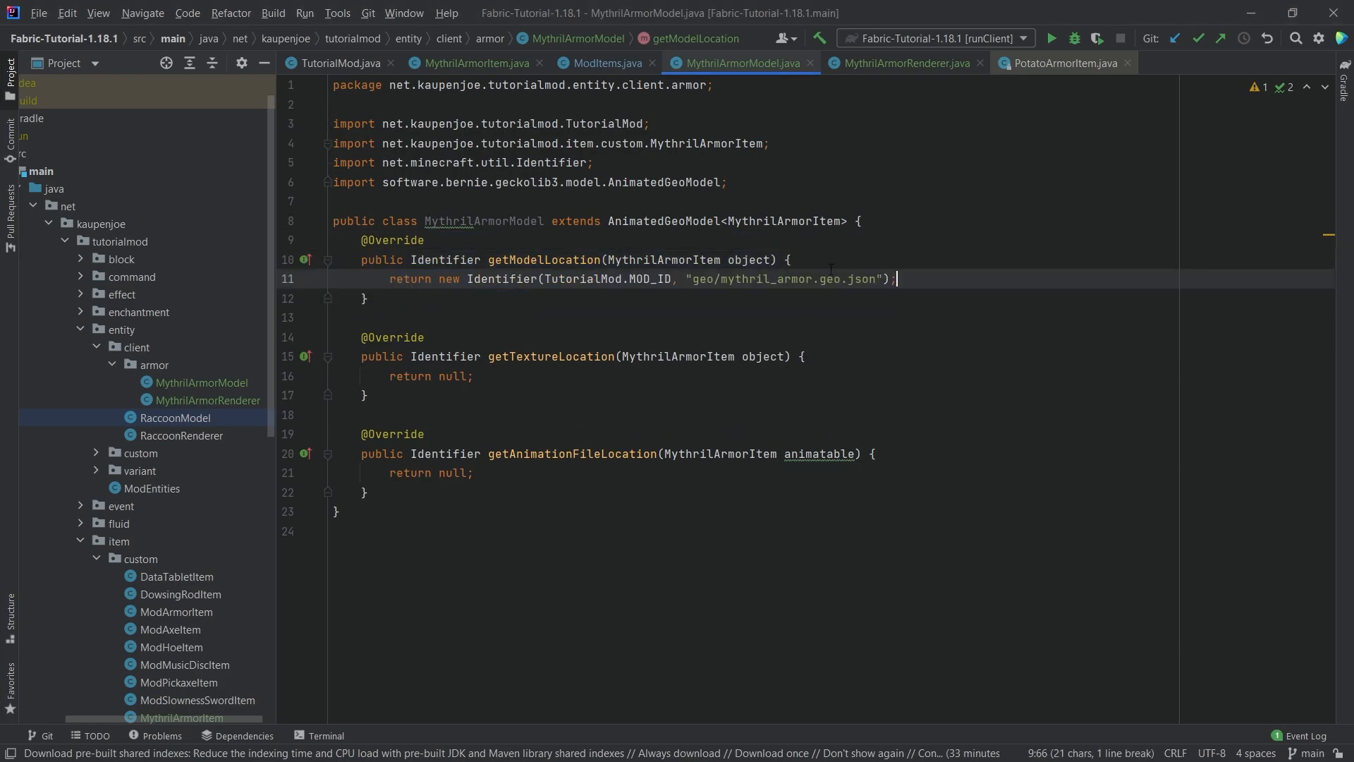
double_click(734, 278)
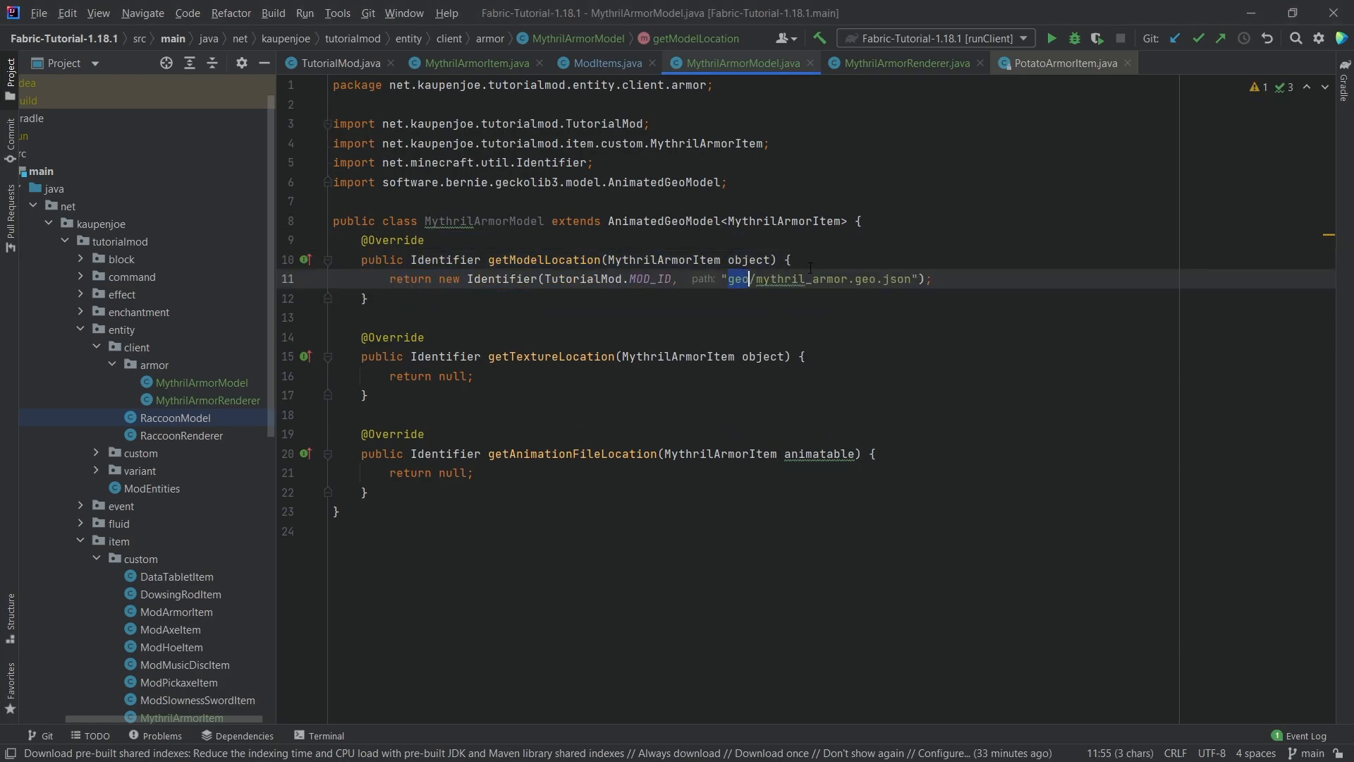
scroll("down", 3)
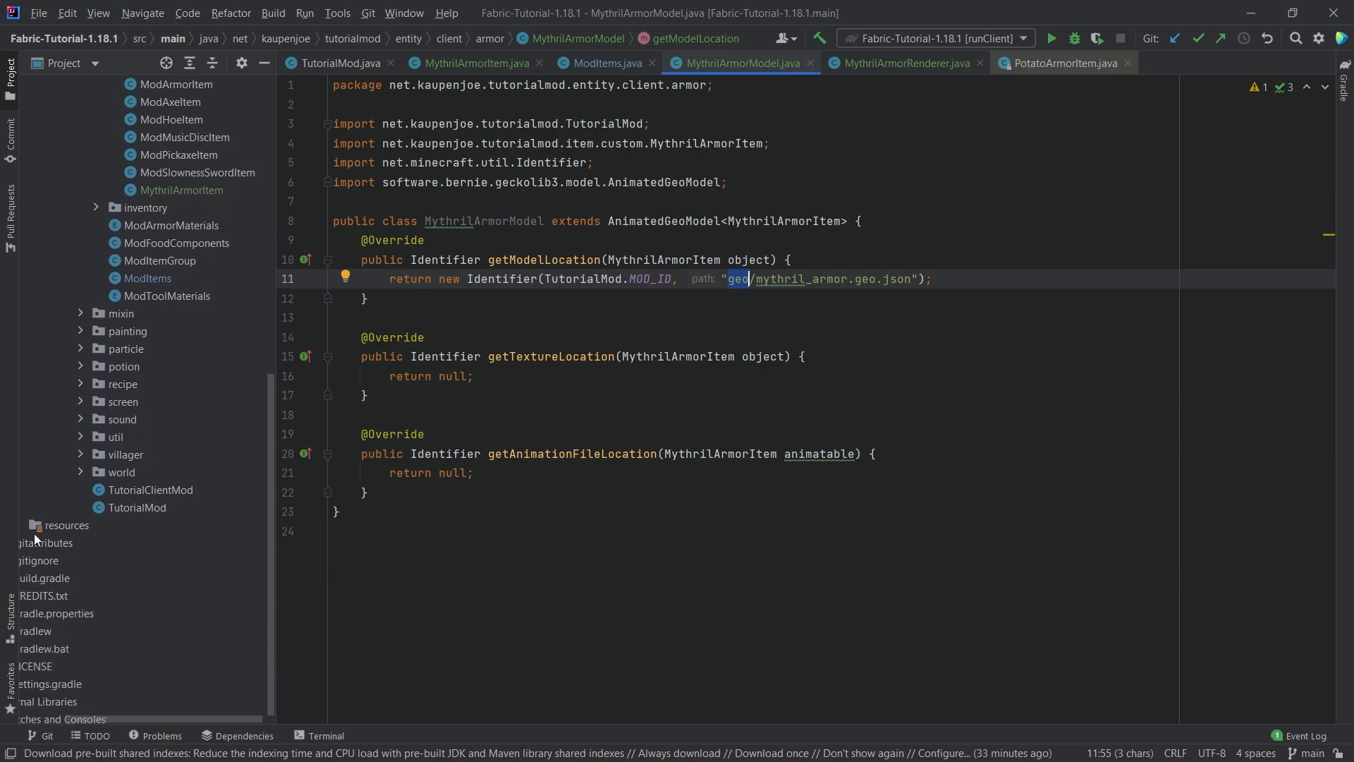
left_click(126, 524)
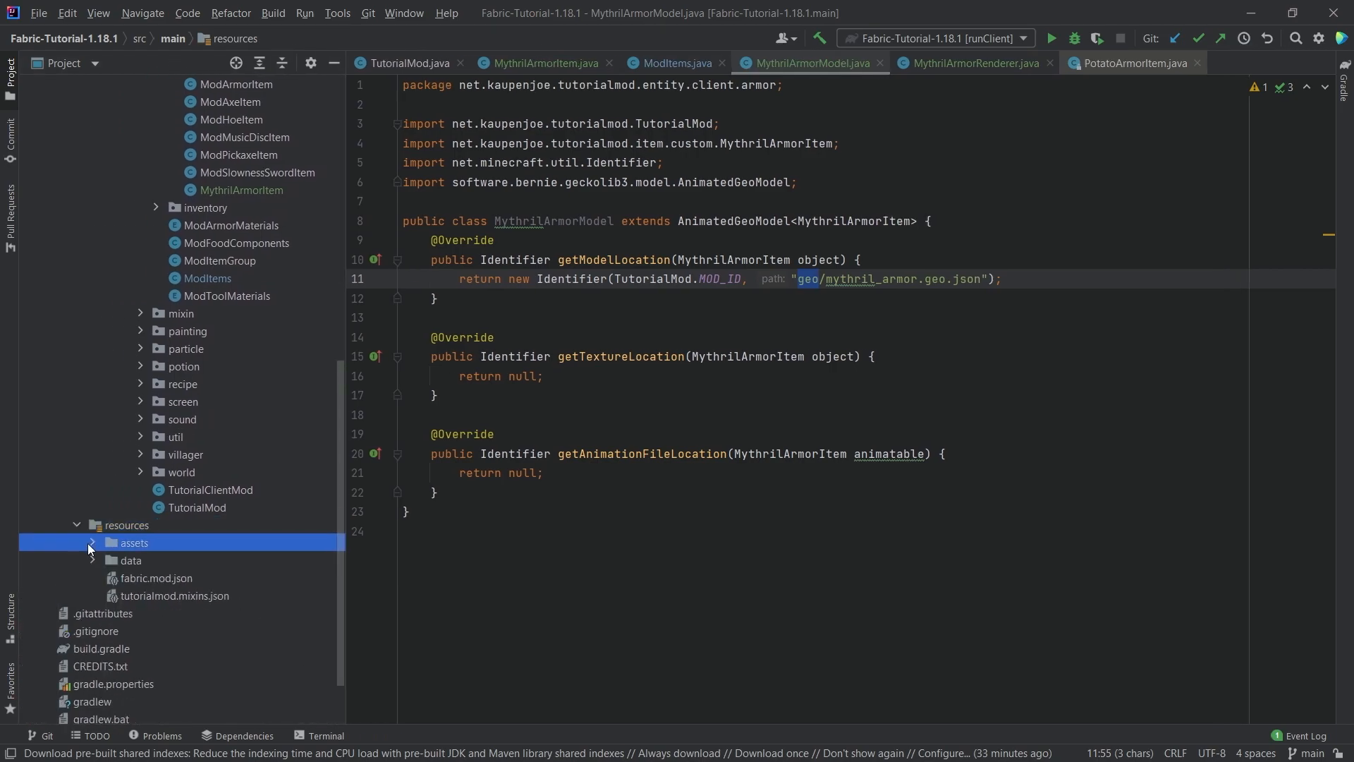
left_click(91, 542)
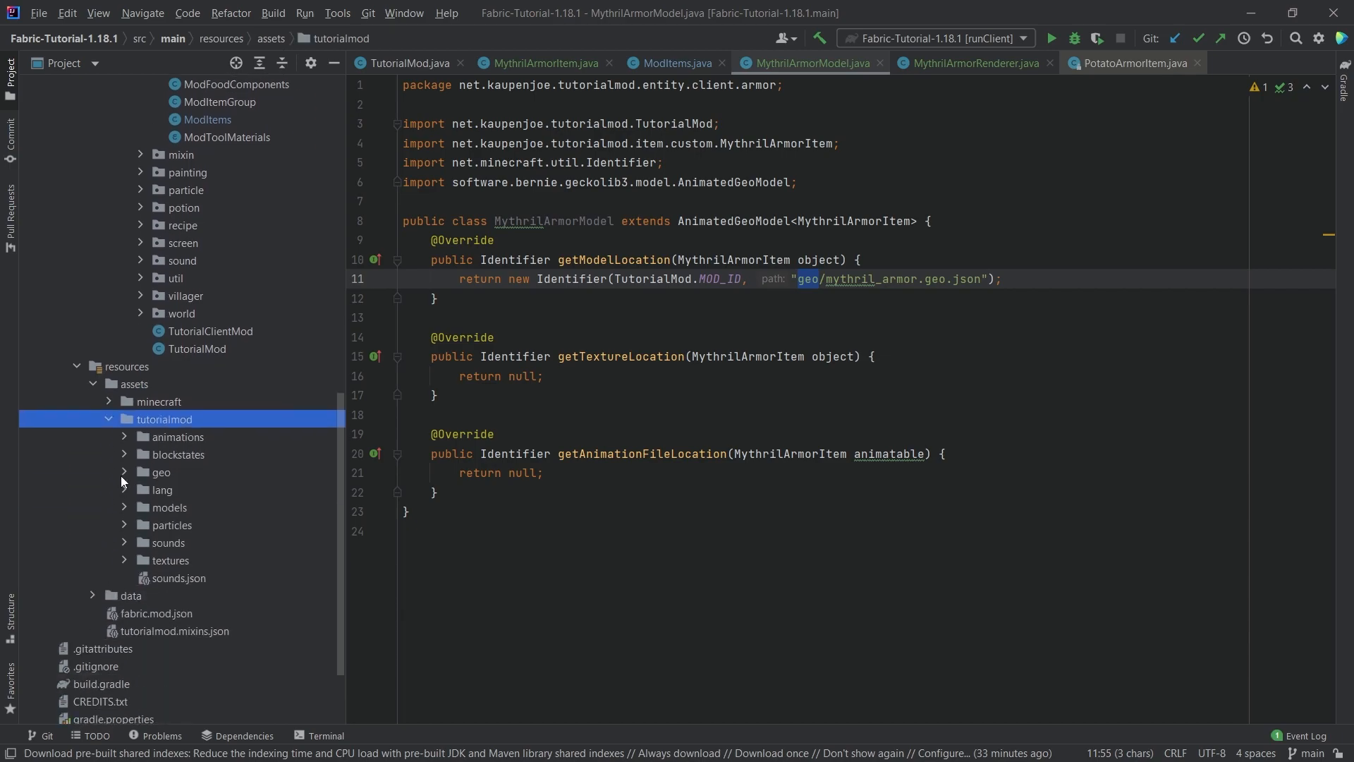
left_click(161, 472)
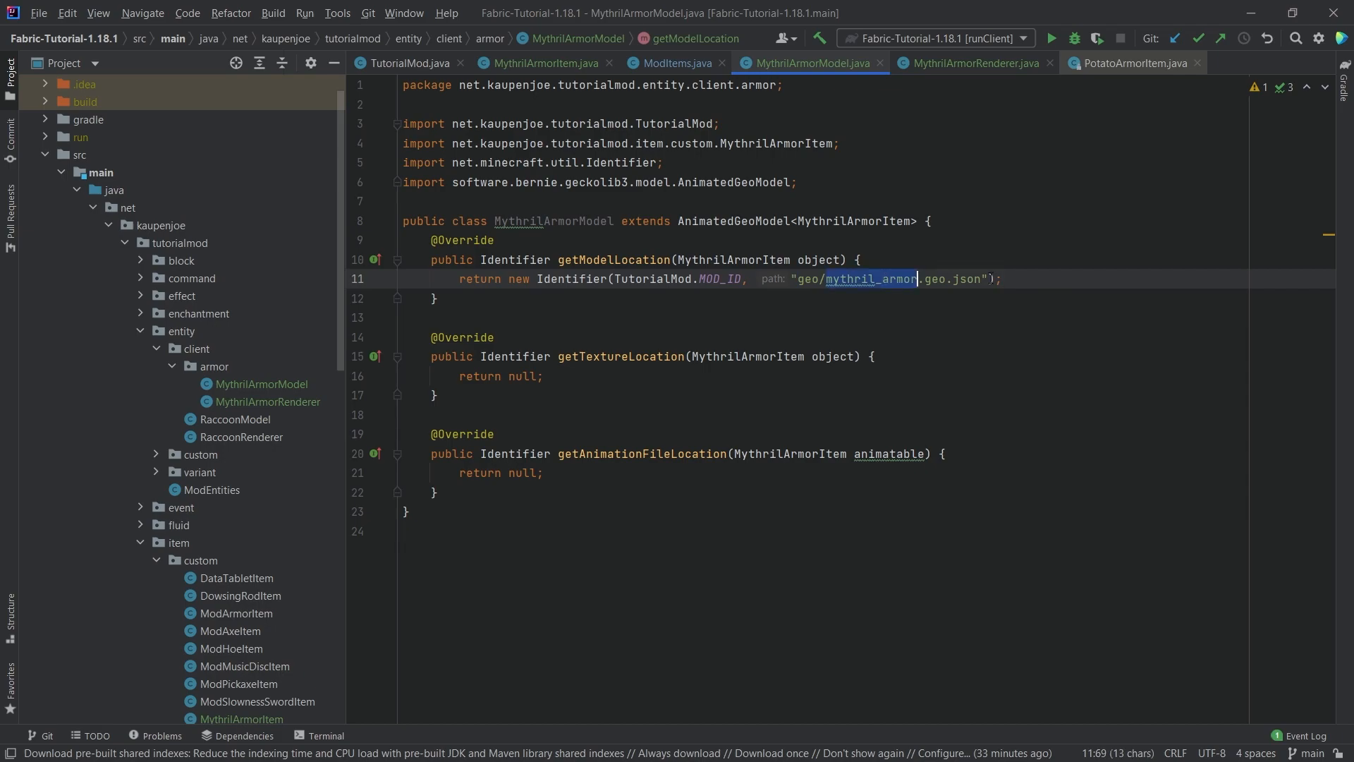
left_click(999, 277)
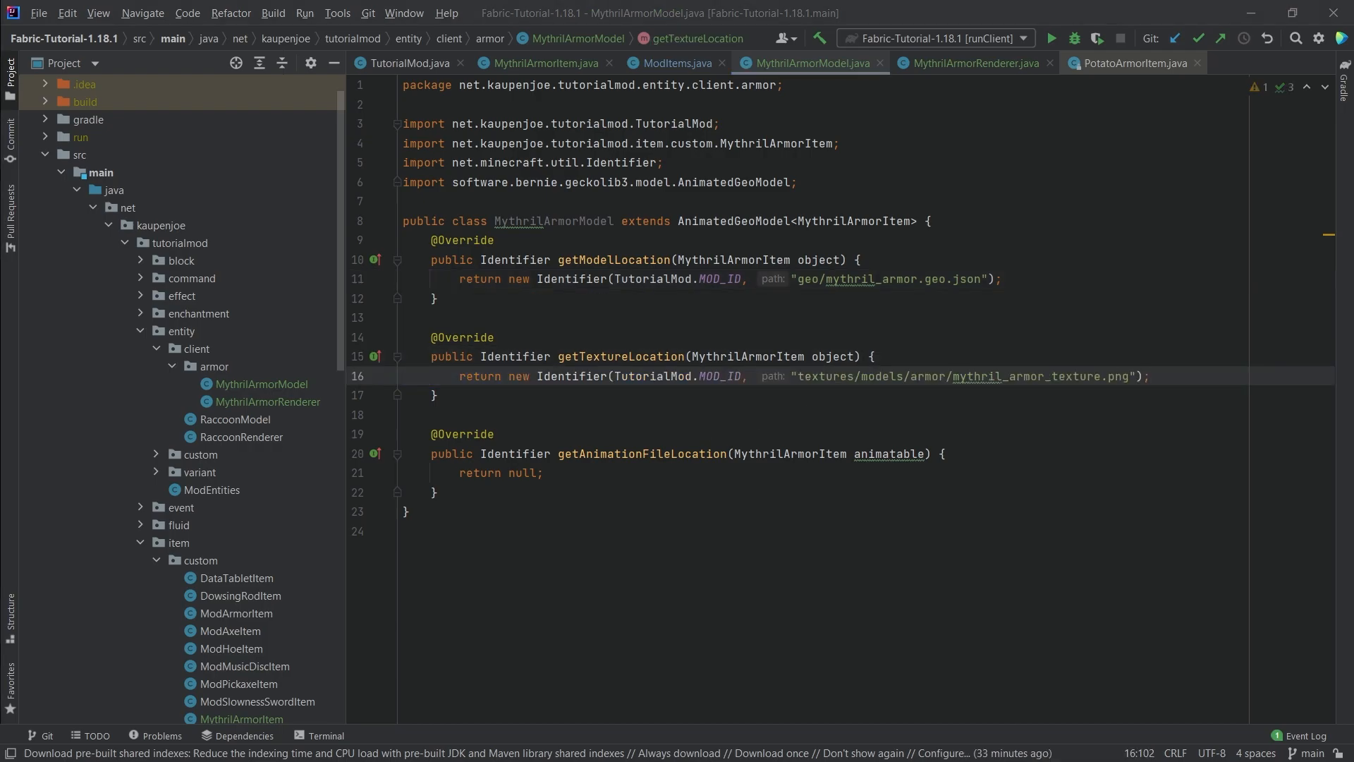
left_click(542, 472)
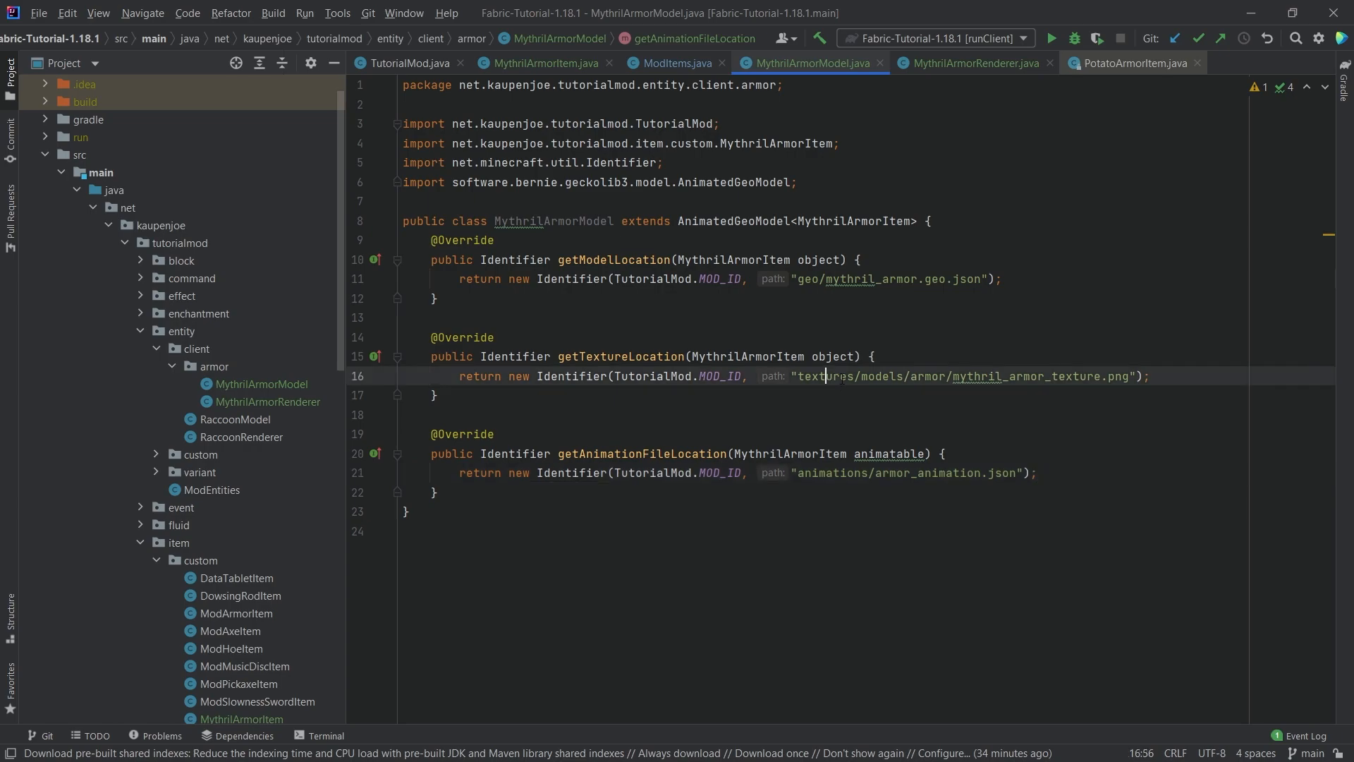
left_click(816, 472)
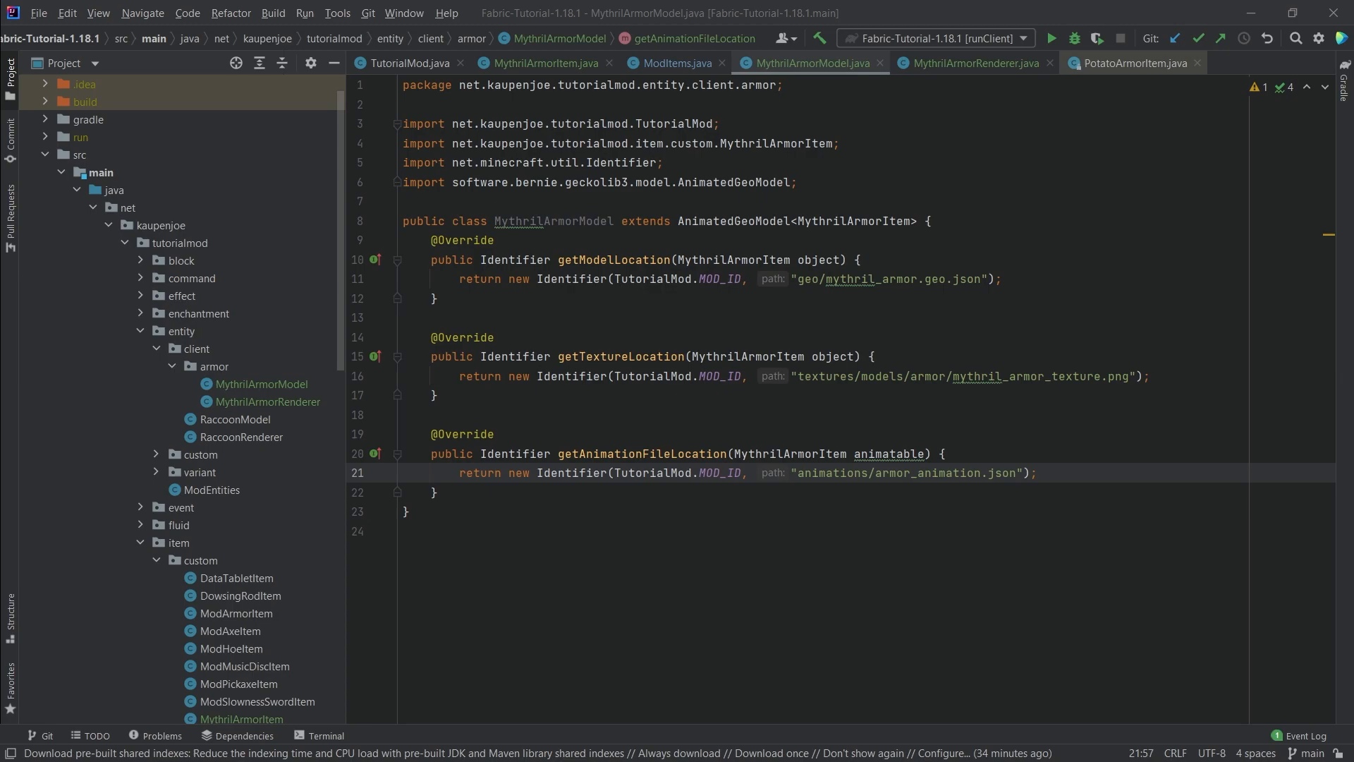
mouse_move(973, 63)
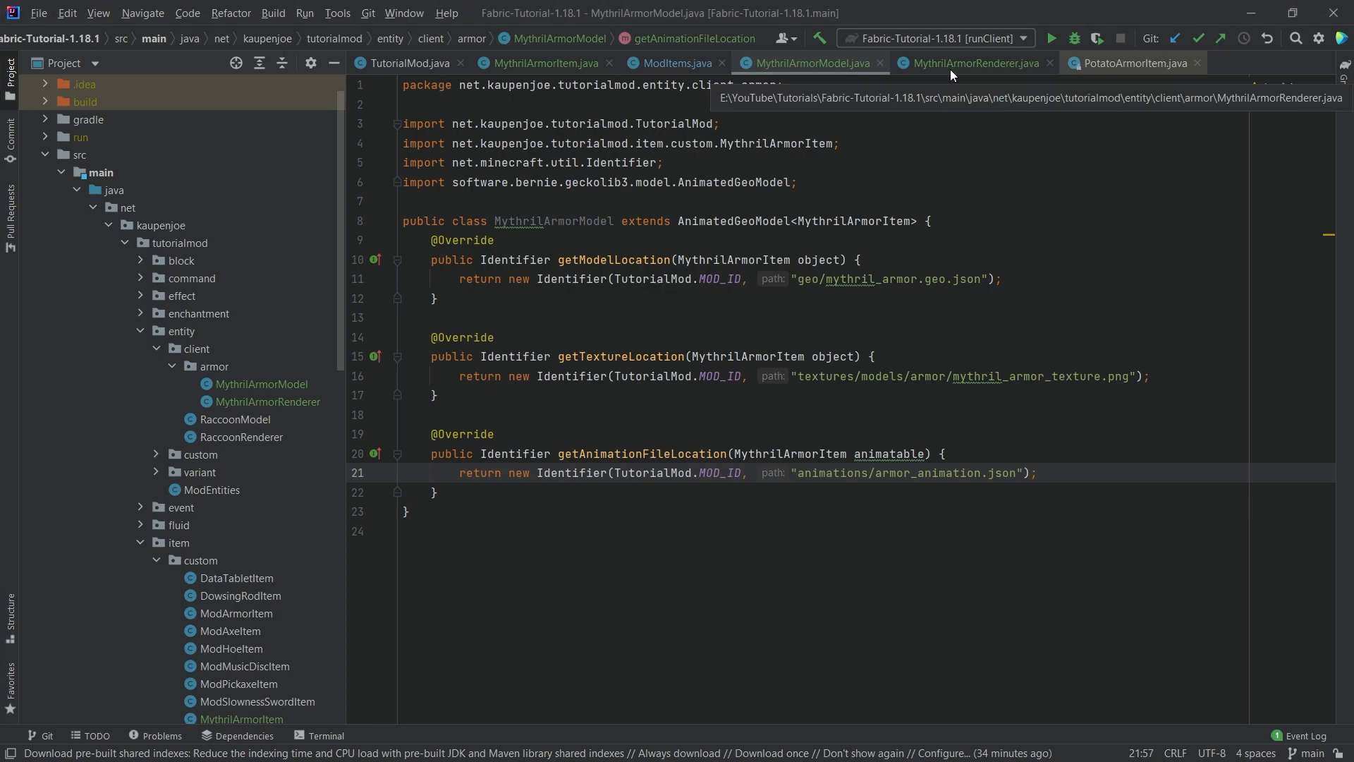
- Switch to the MythrilArmorRenderer.java editor tab
left_click(971, 62)
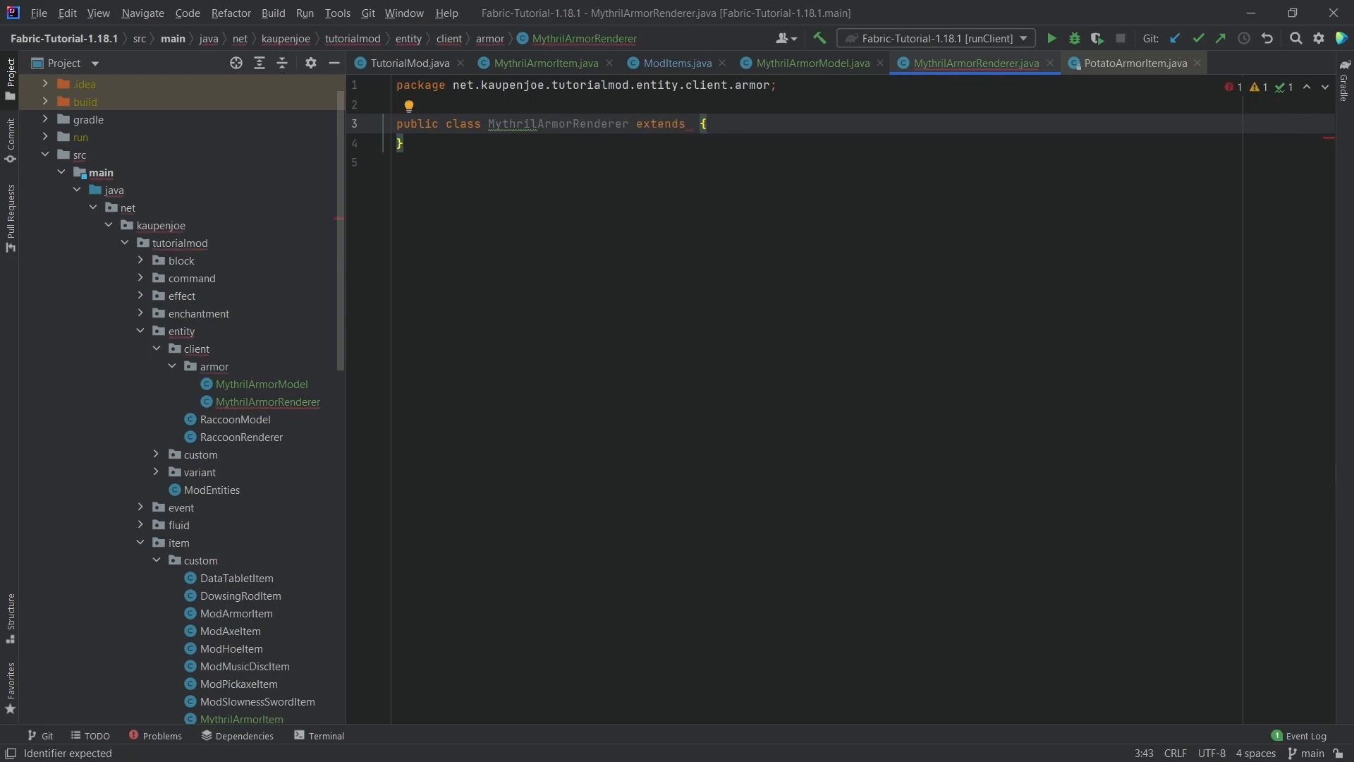
- Extend GeoArmorRenderer<MythrilArmorItem>, passing new MythrilArmorModel() and assigning the armor bone names
type("GeoArmorRenderer<>")
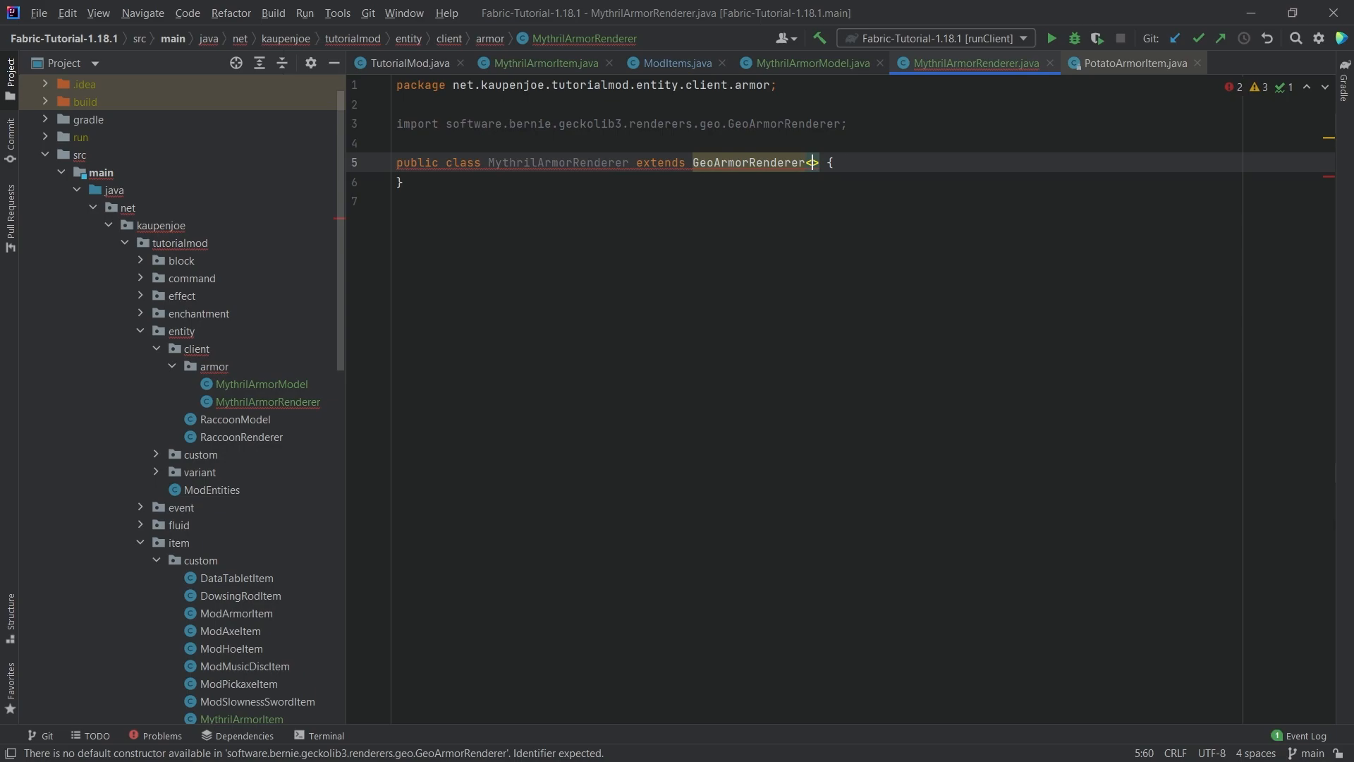
type("MythrilArmorItem")
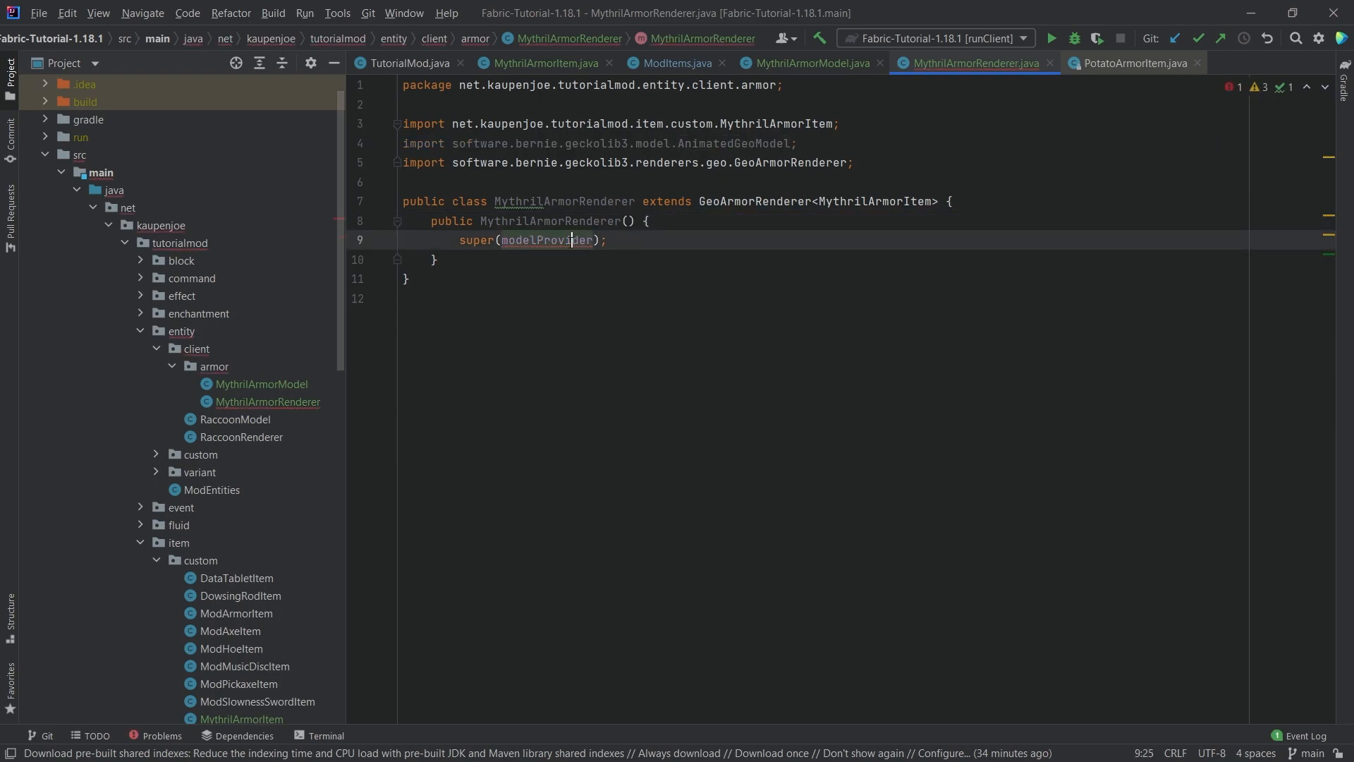
type("new MythrilArmorM")
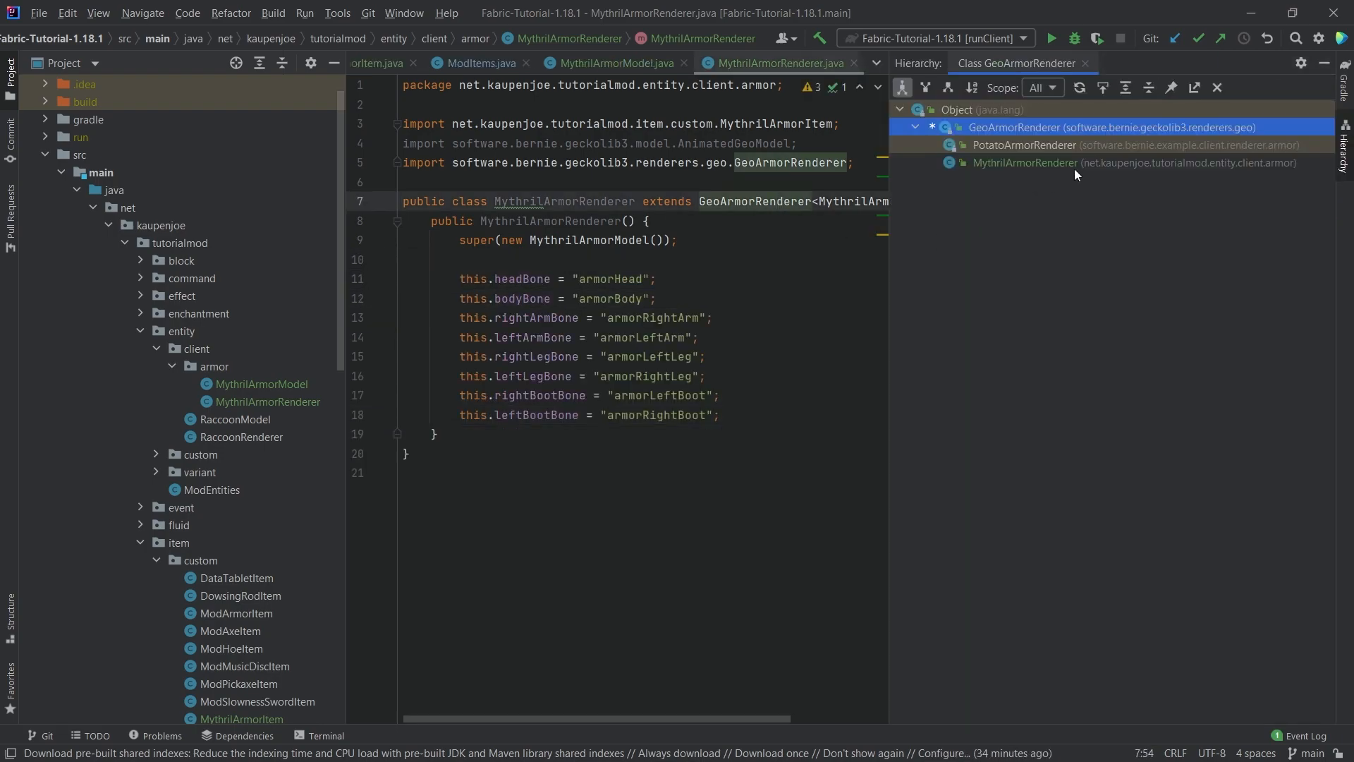
- Open GeckoLib's PotatoArmorRenderer example from the hierarchy to compare its bone names
left_click(1024, 145)
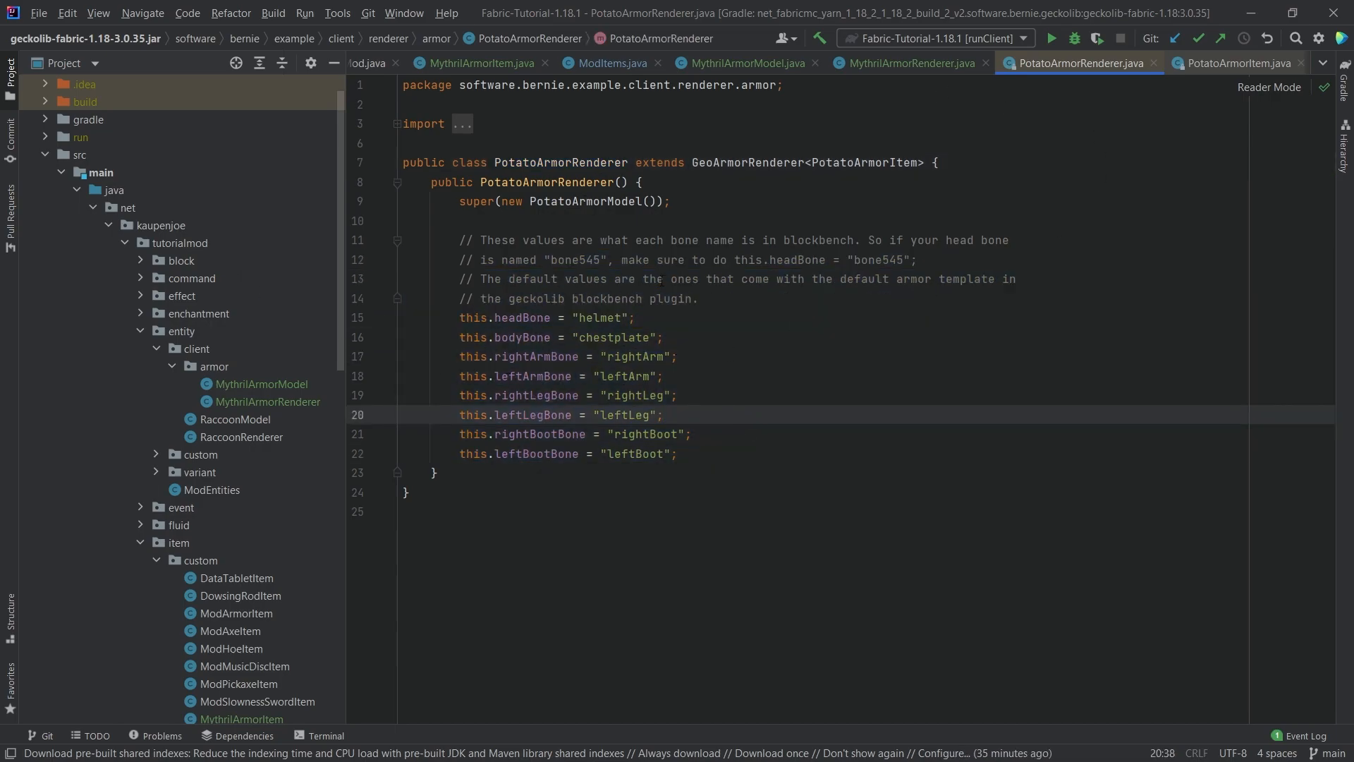
double_click(521, 337)
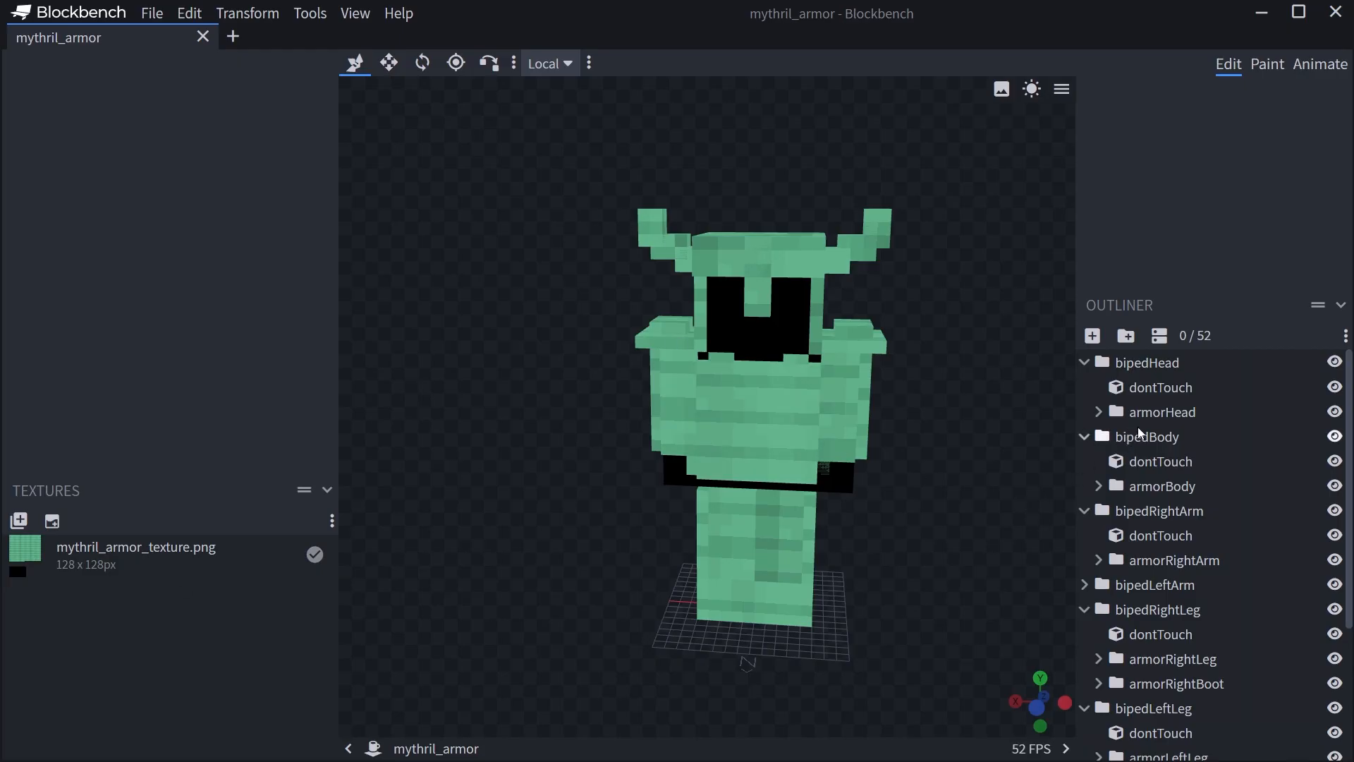
- Check the mythril_armor Outliner in Blockbench for bones like armorHead and armorBody
left_click(1161, 411)
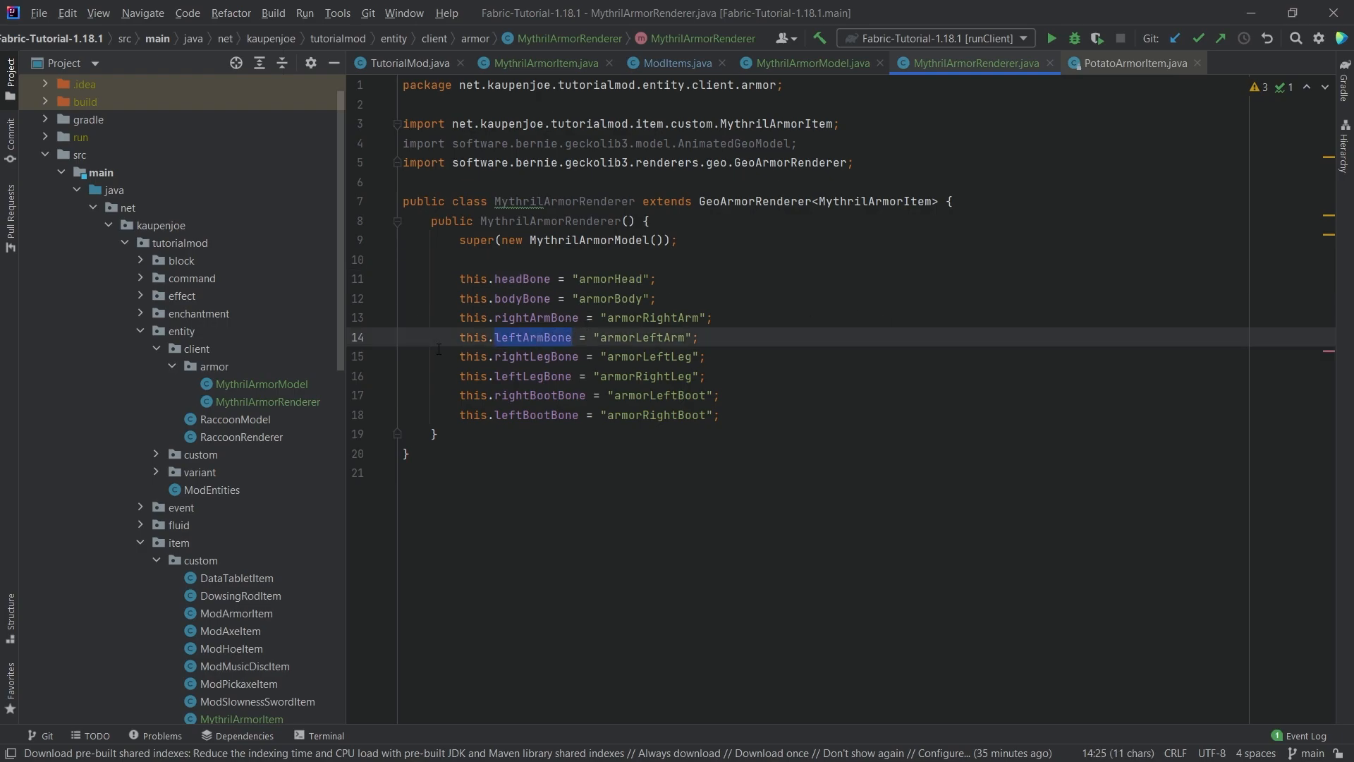
double_click(533, 356)
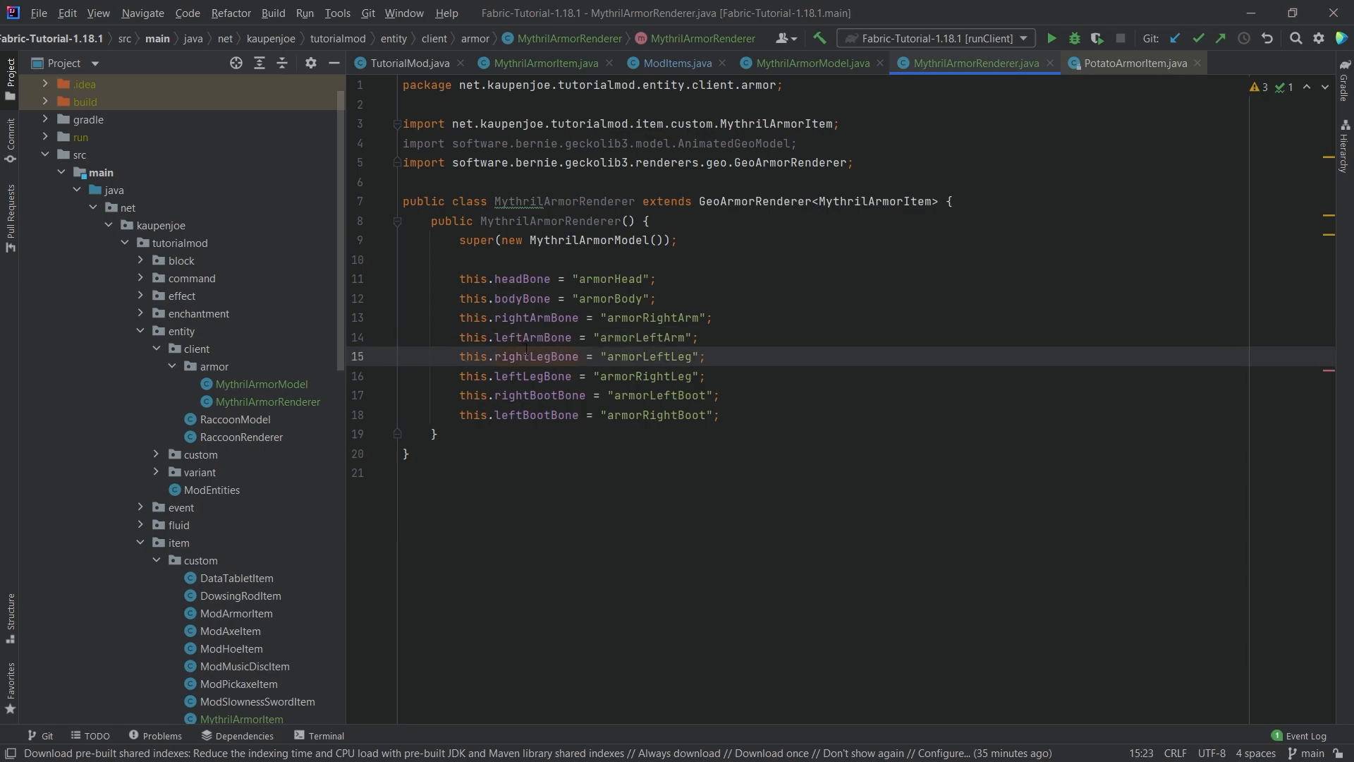
double_click(533, 355)
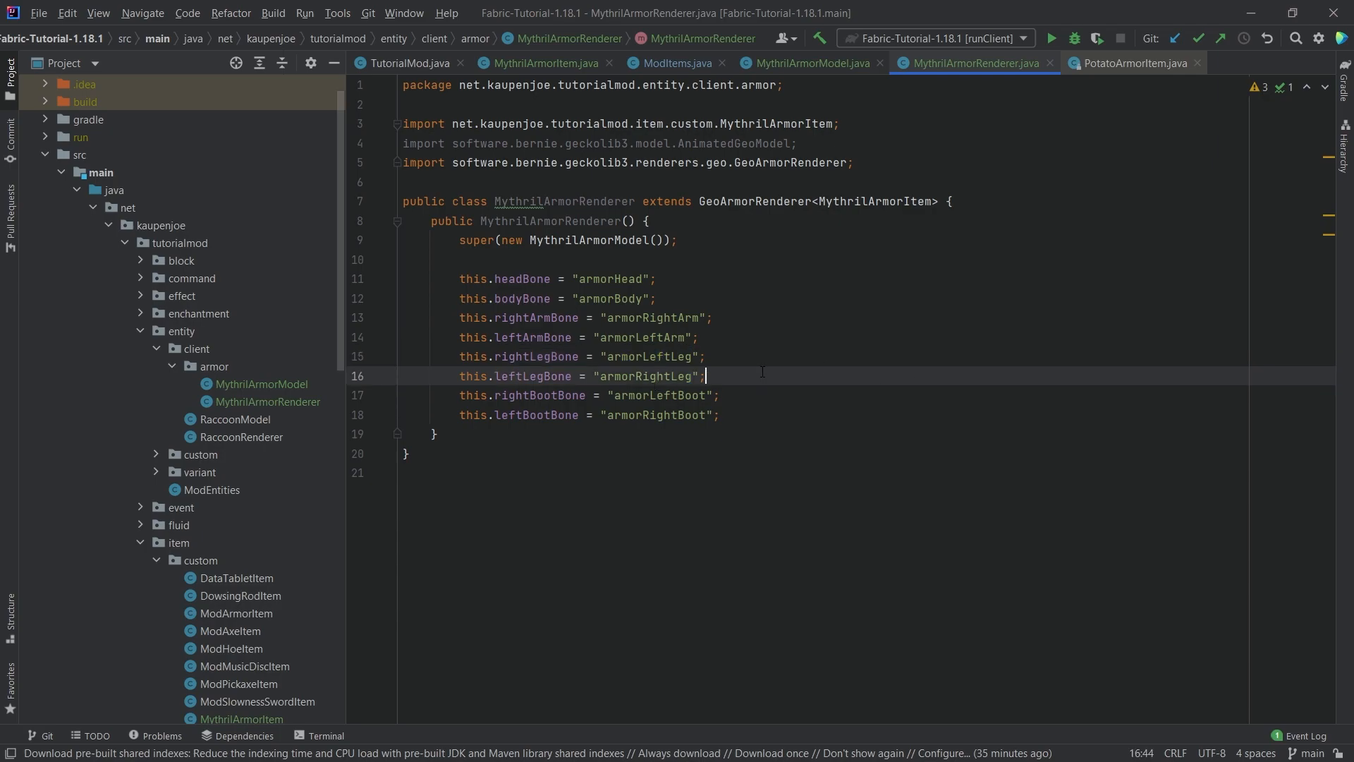
mouse_move(893, 315)
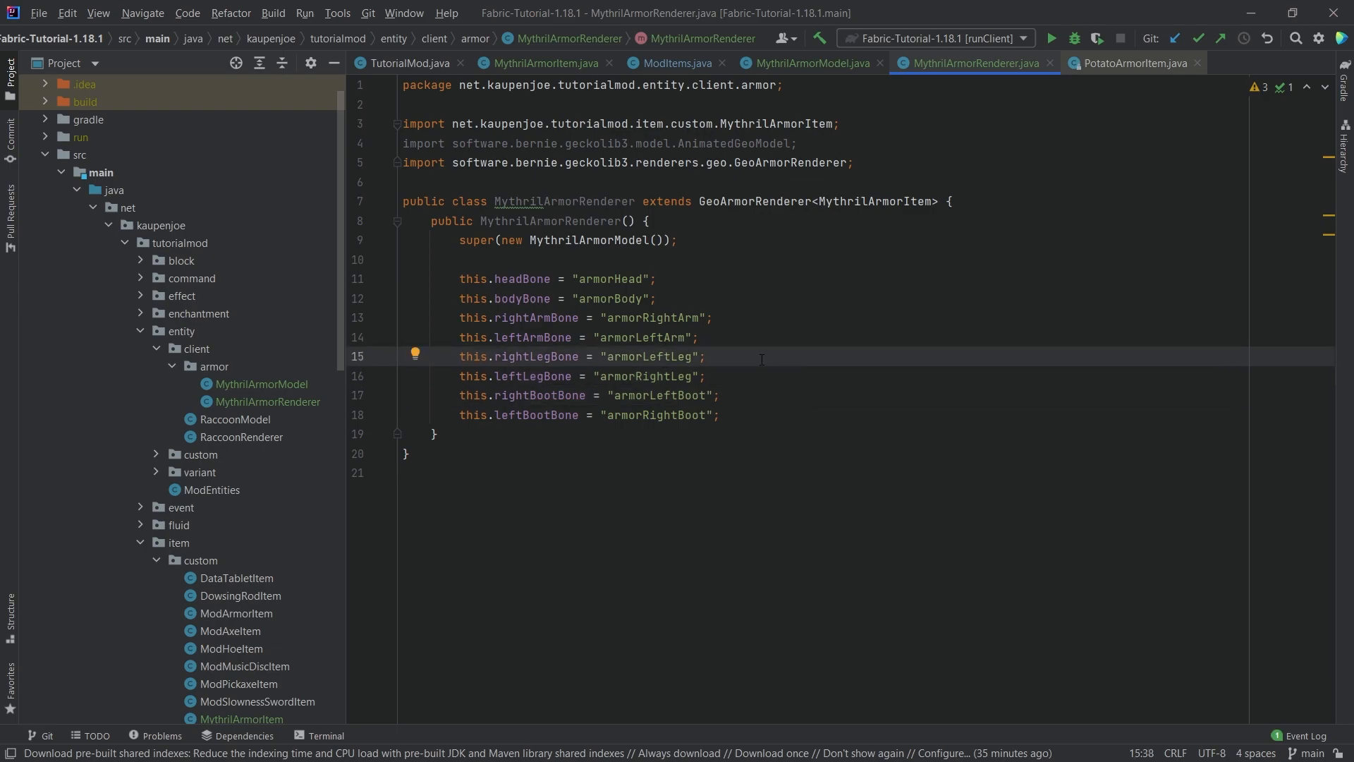
key("Delete")
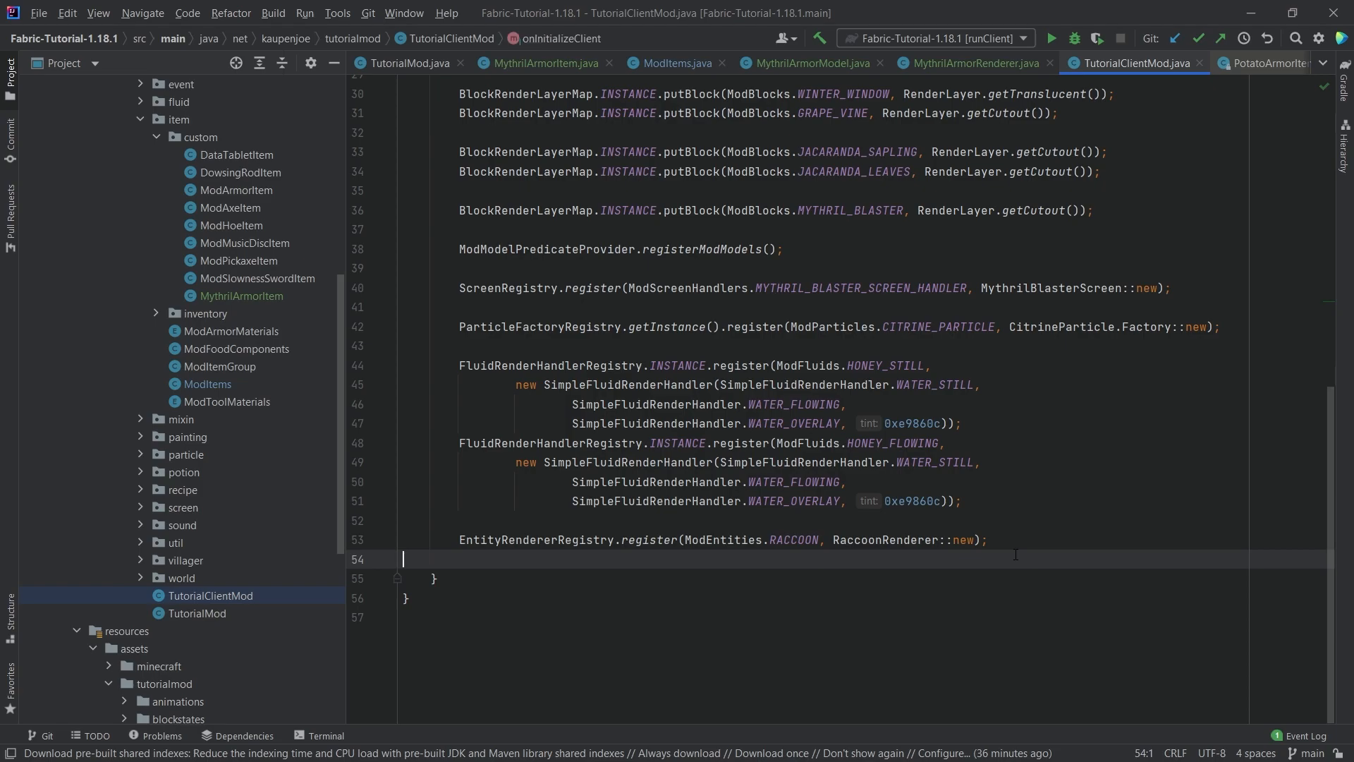
- In TutorialClientMod, register new MythrilArmorRenderer() for the four Mythril armor items from MythrilArmorItem
type("Ge")
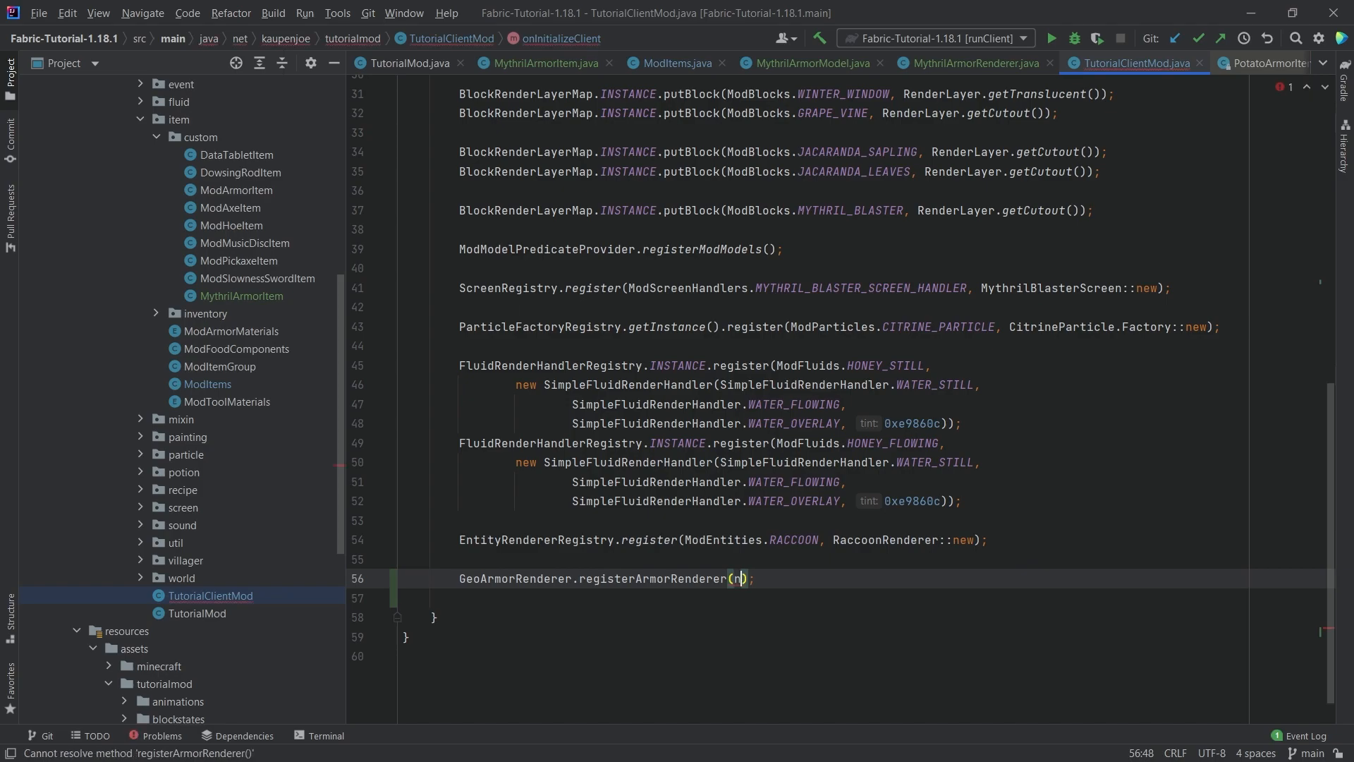
type("new MythrilArmorRenderer(),")
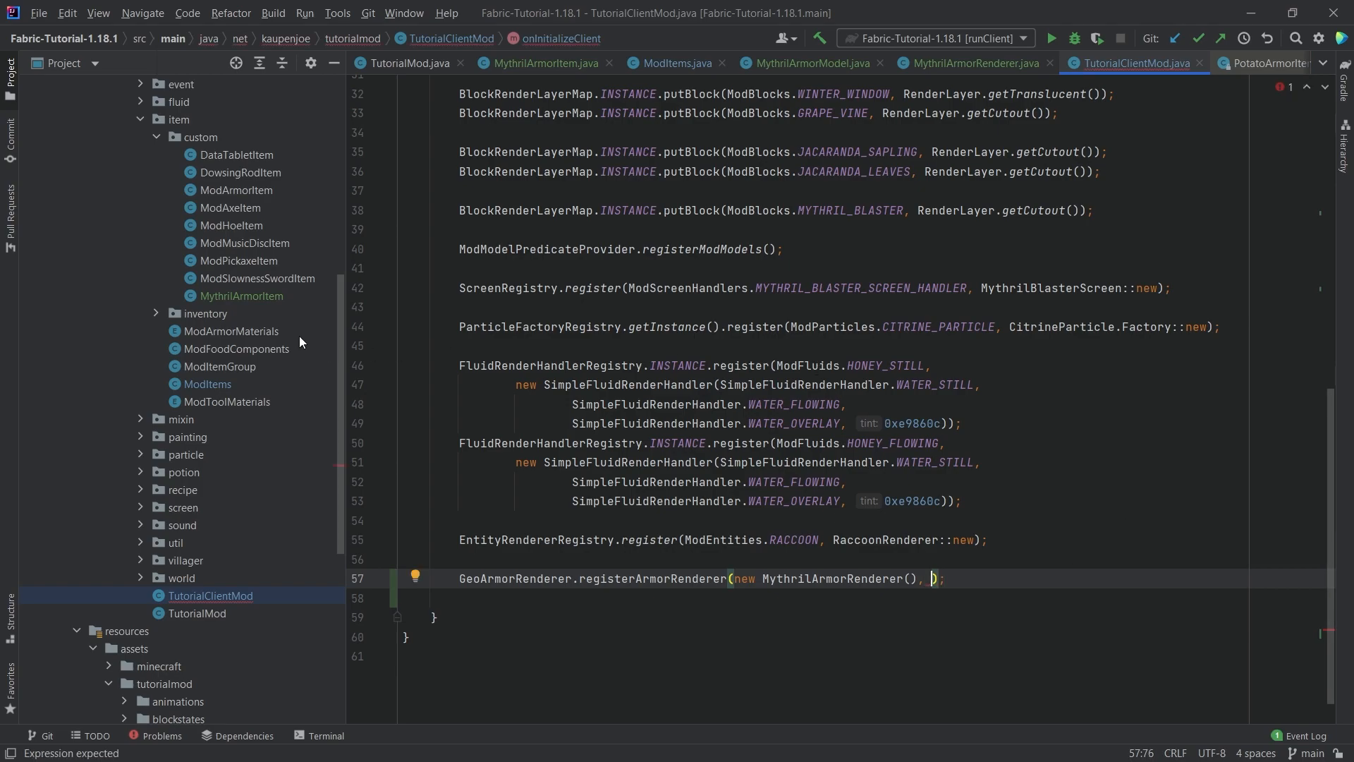
left_click(535, 62)
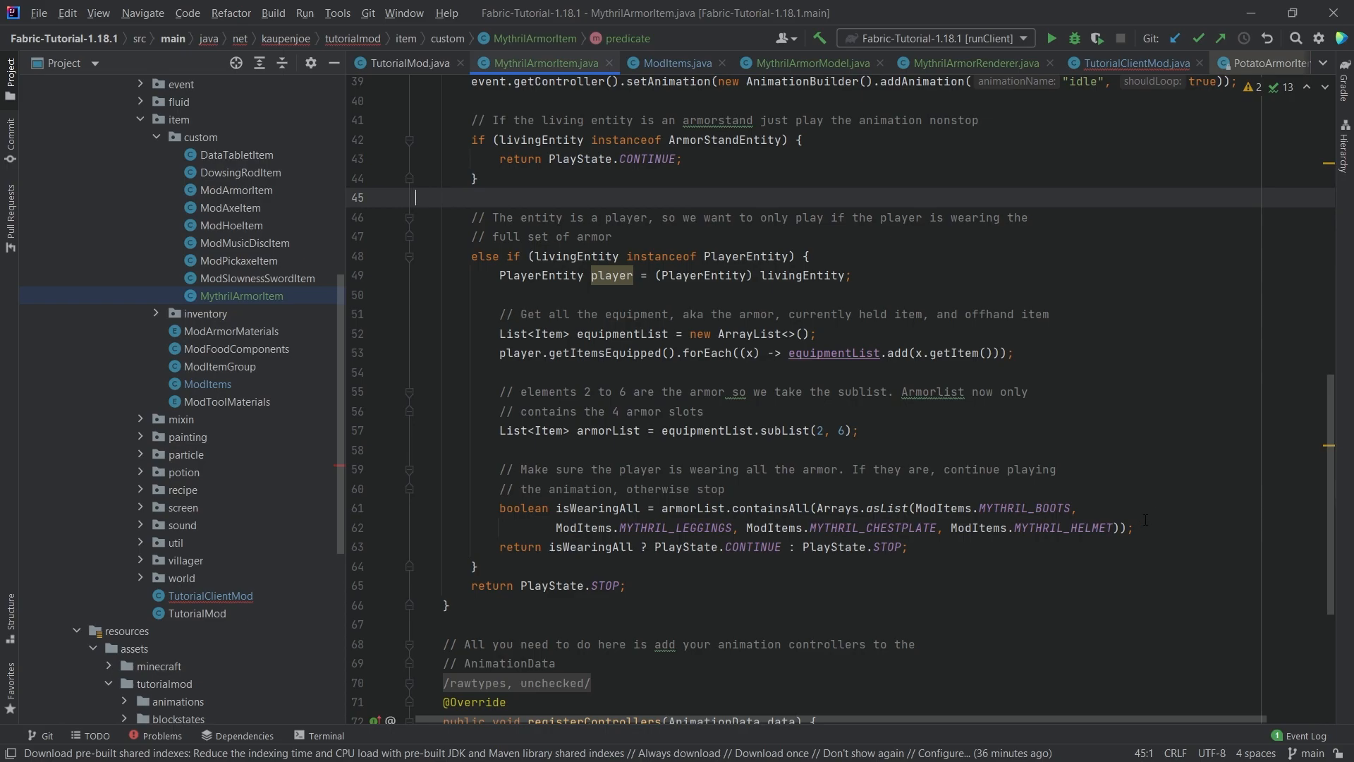
left_click(1118, 528)
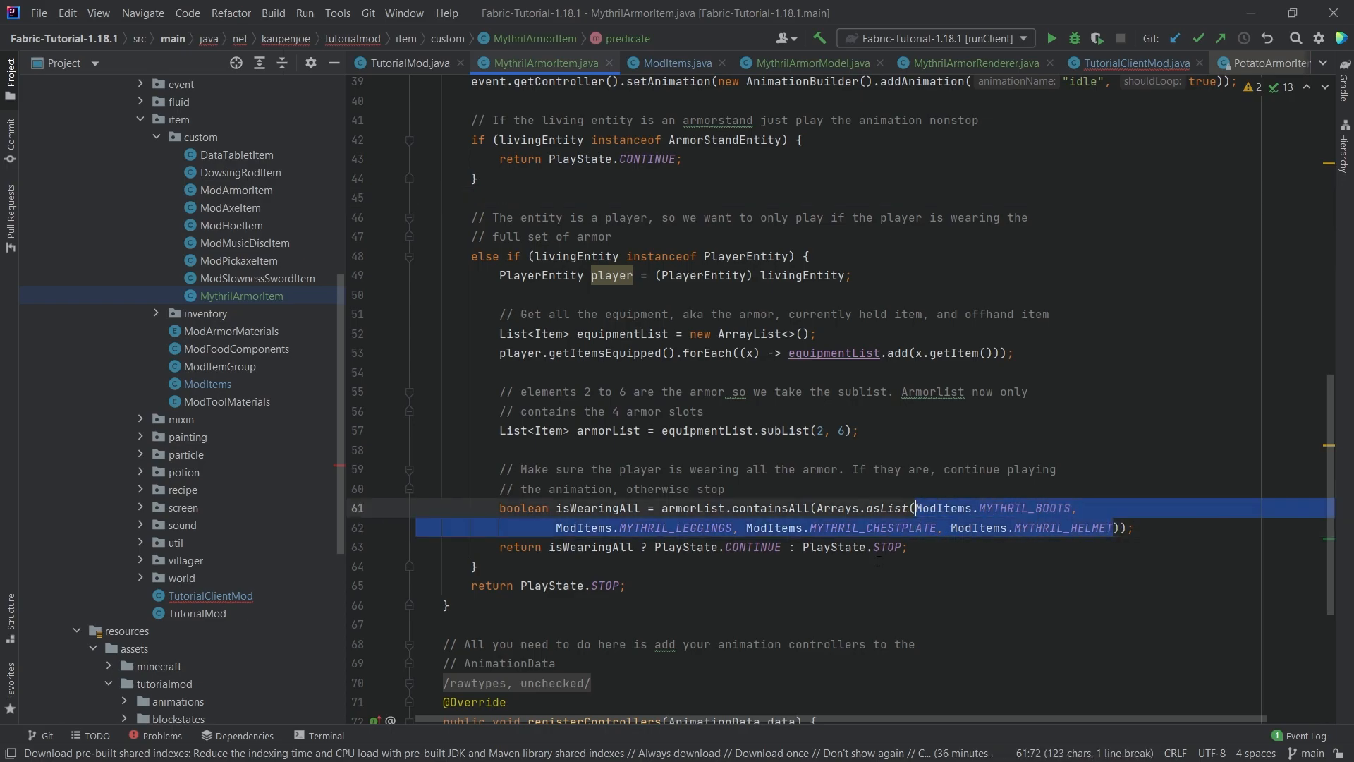
left_click(1134, 63)
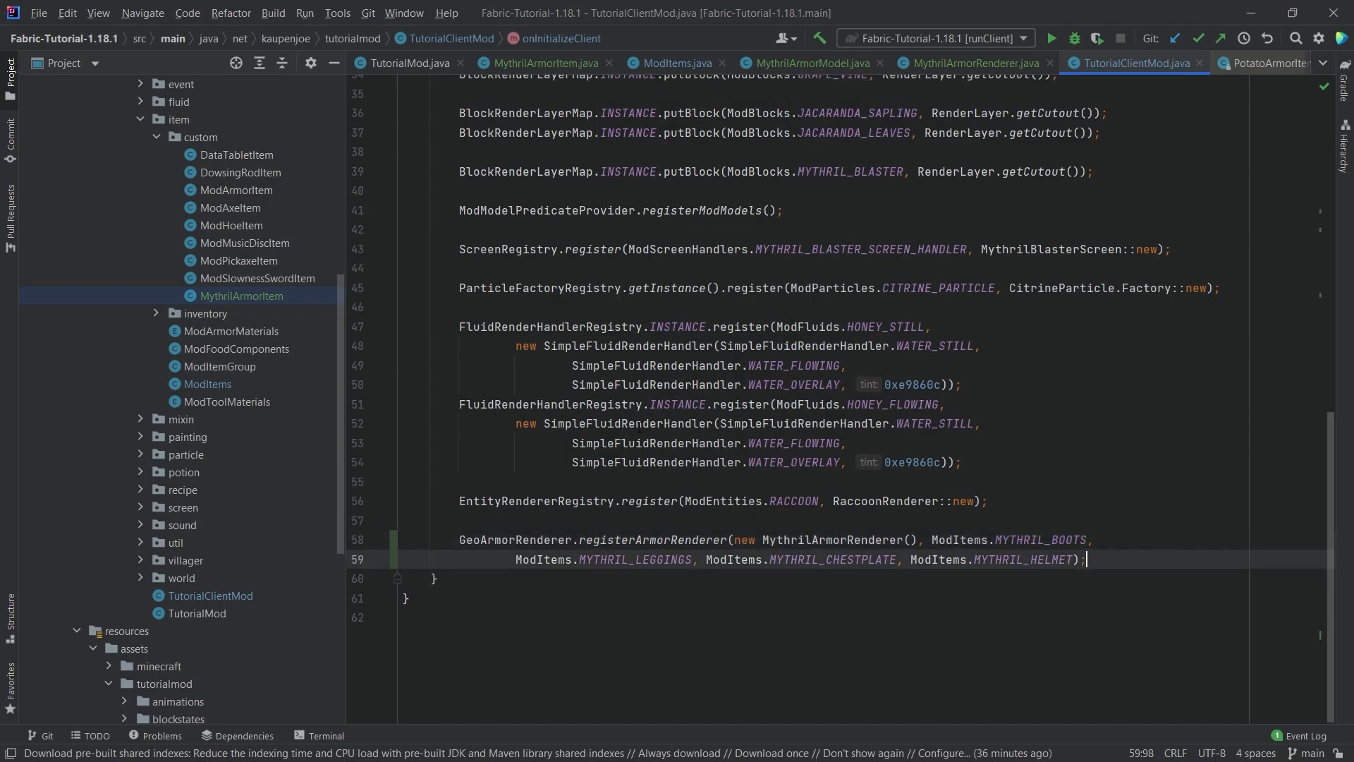
left_click(177, 435)
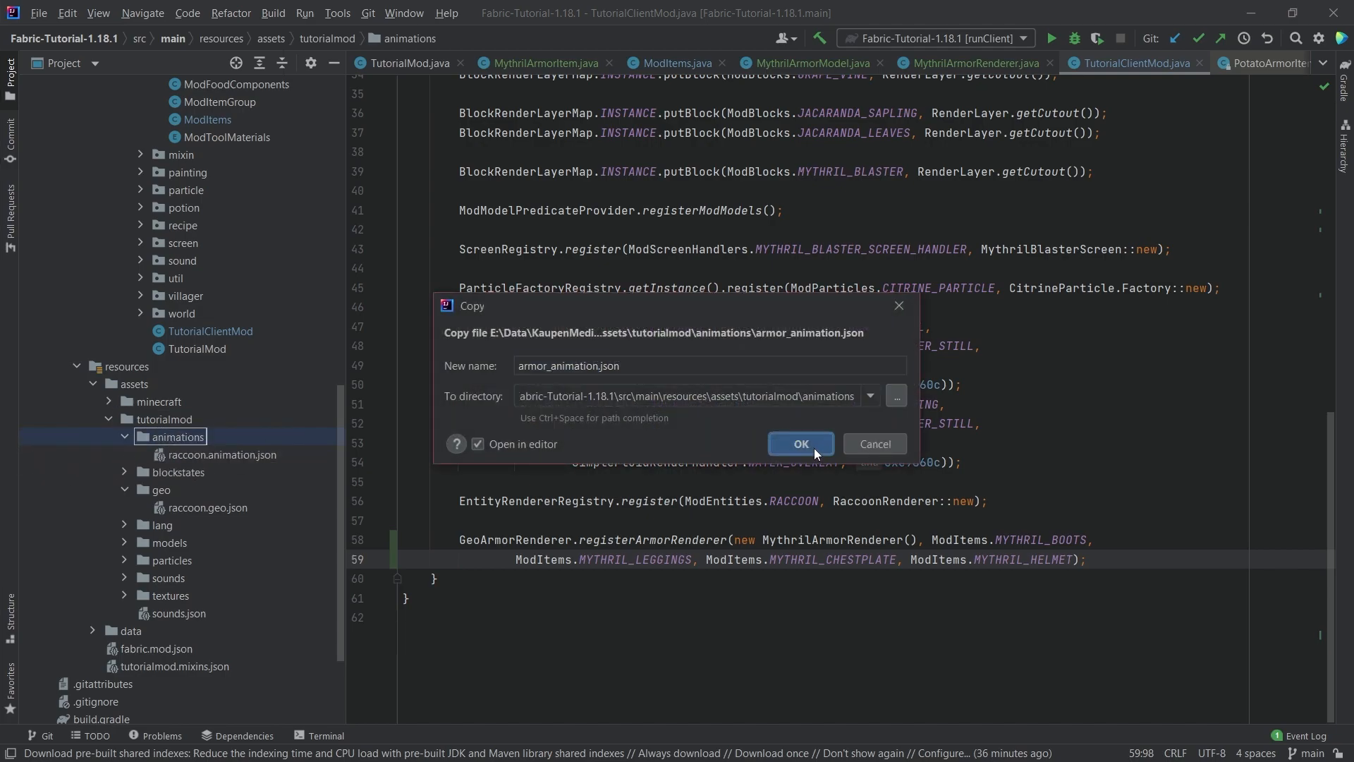
- Copy armor_animation.json into animations and mythril_armor.geo.json into geo
left_click(799, 443)
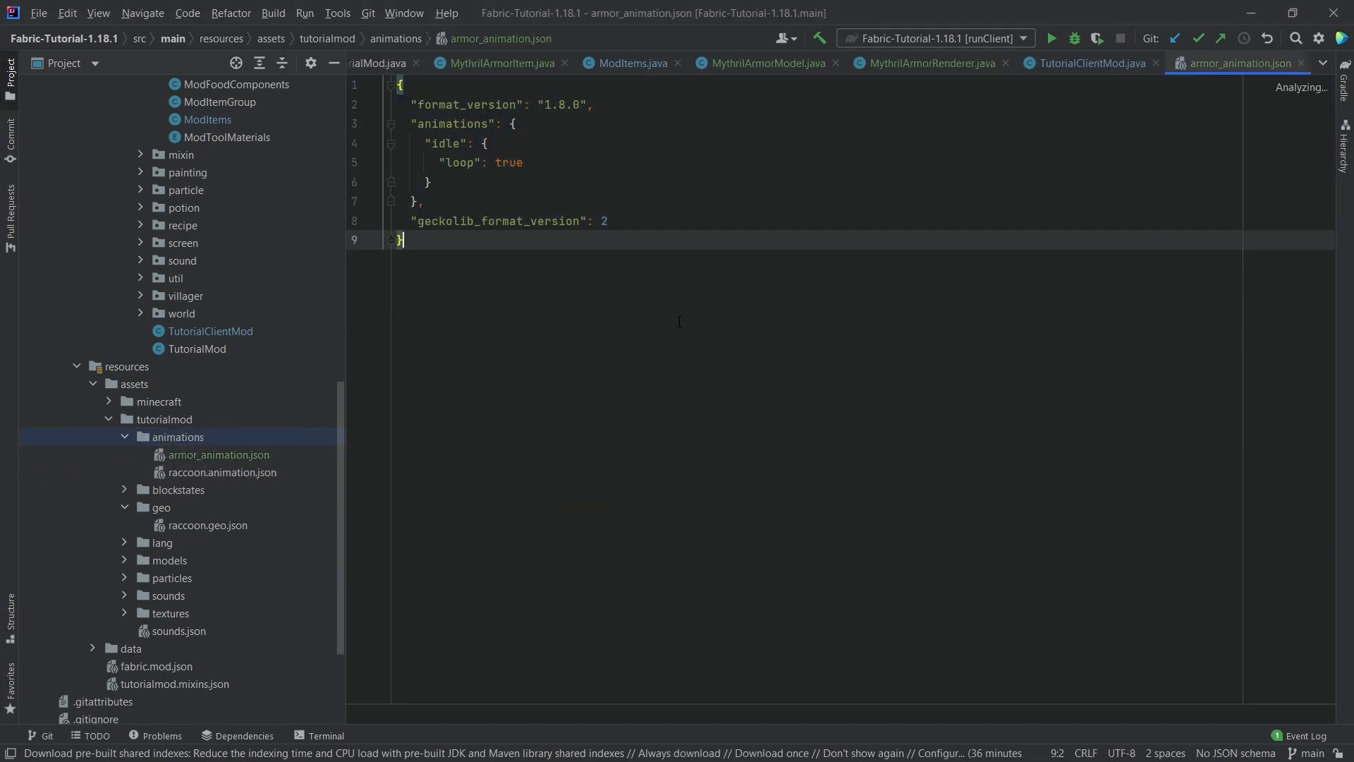
left_click(1090, 63)
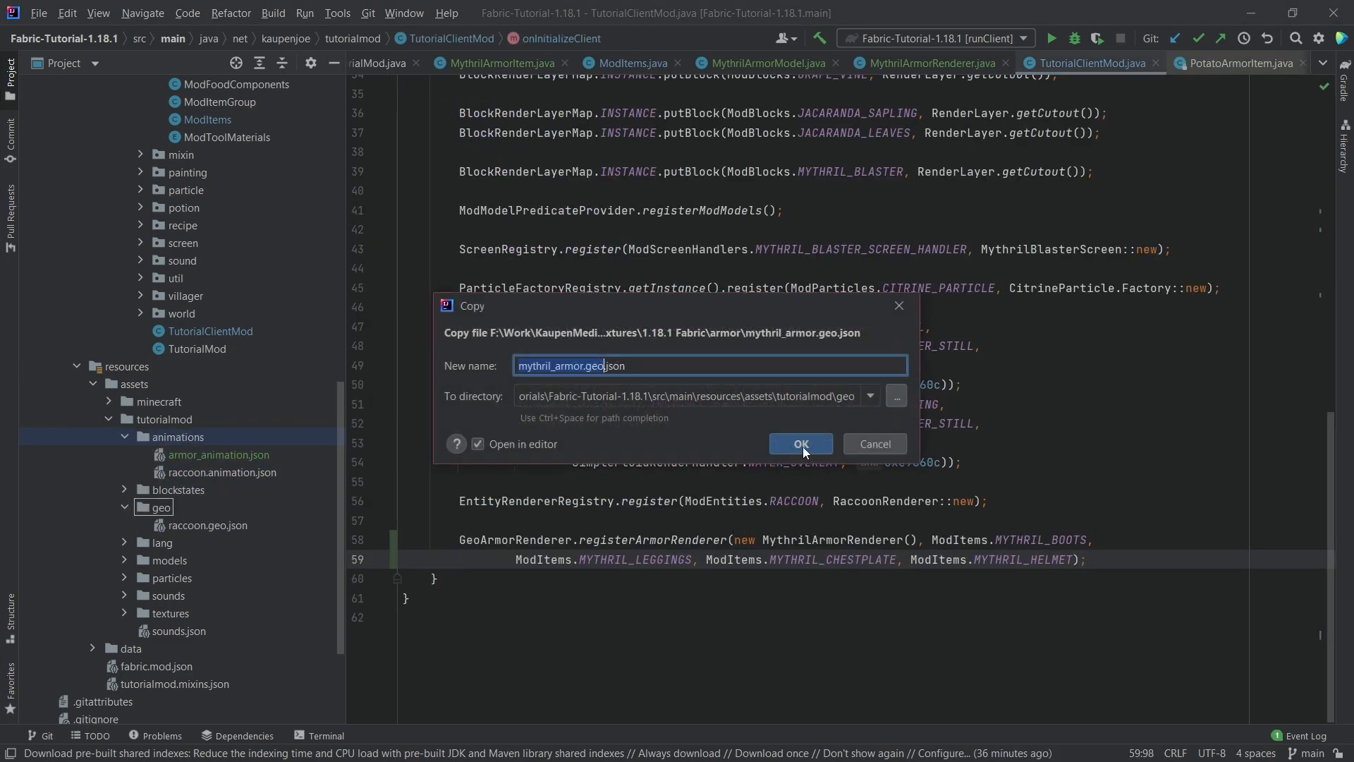
left_click(799, 443)
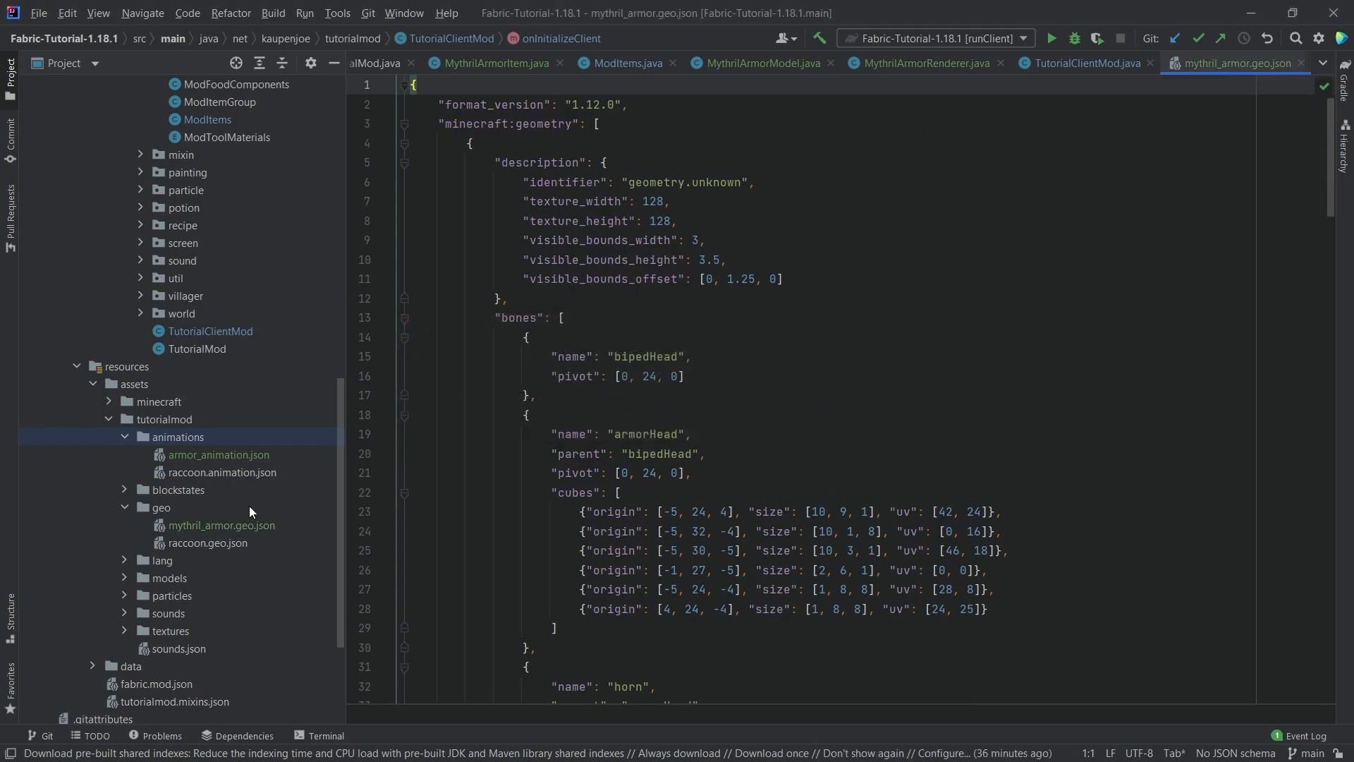
mouse_move(119, 637)
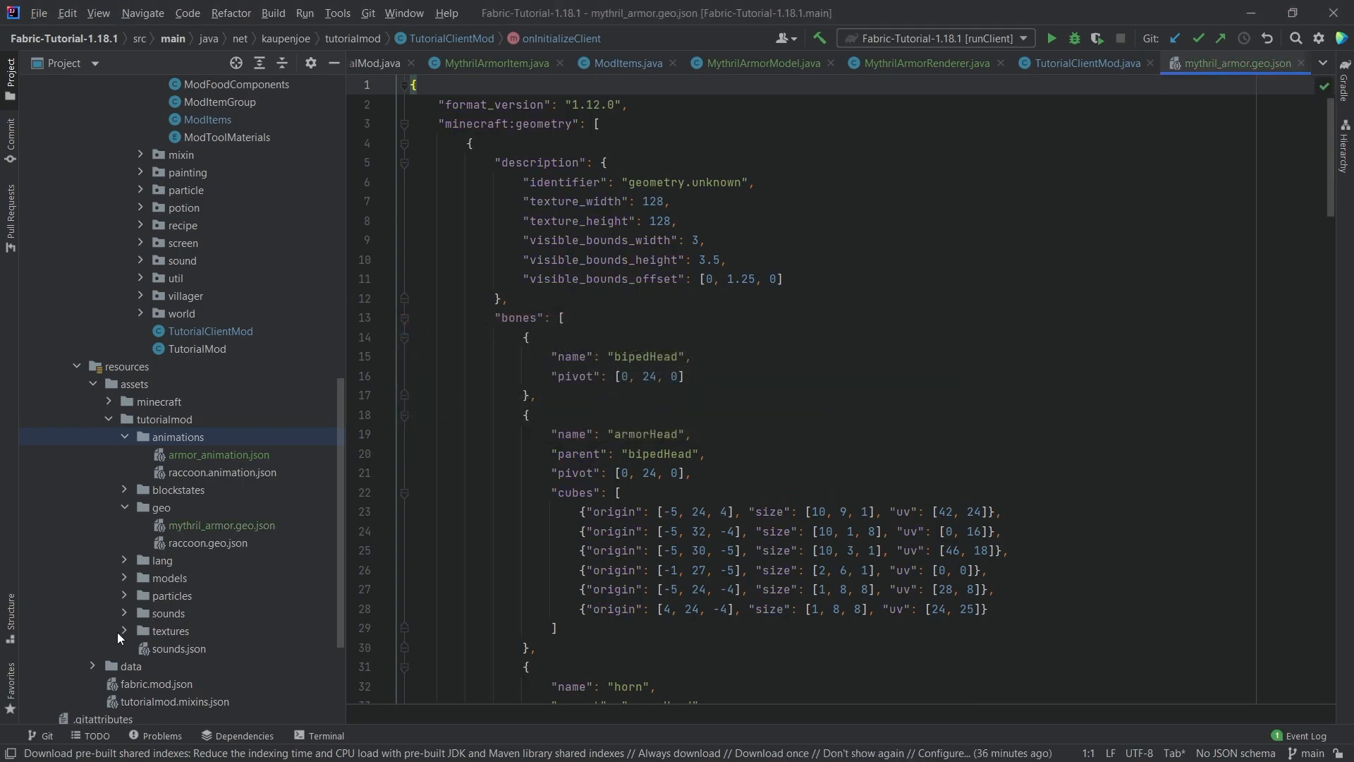
- Create textures/models/armor and paste mythril_armor_texture.png into it
left_click(124, 630)
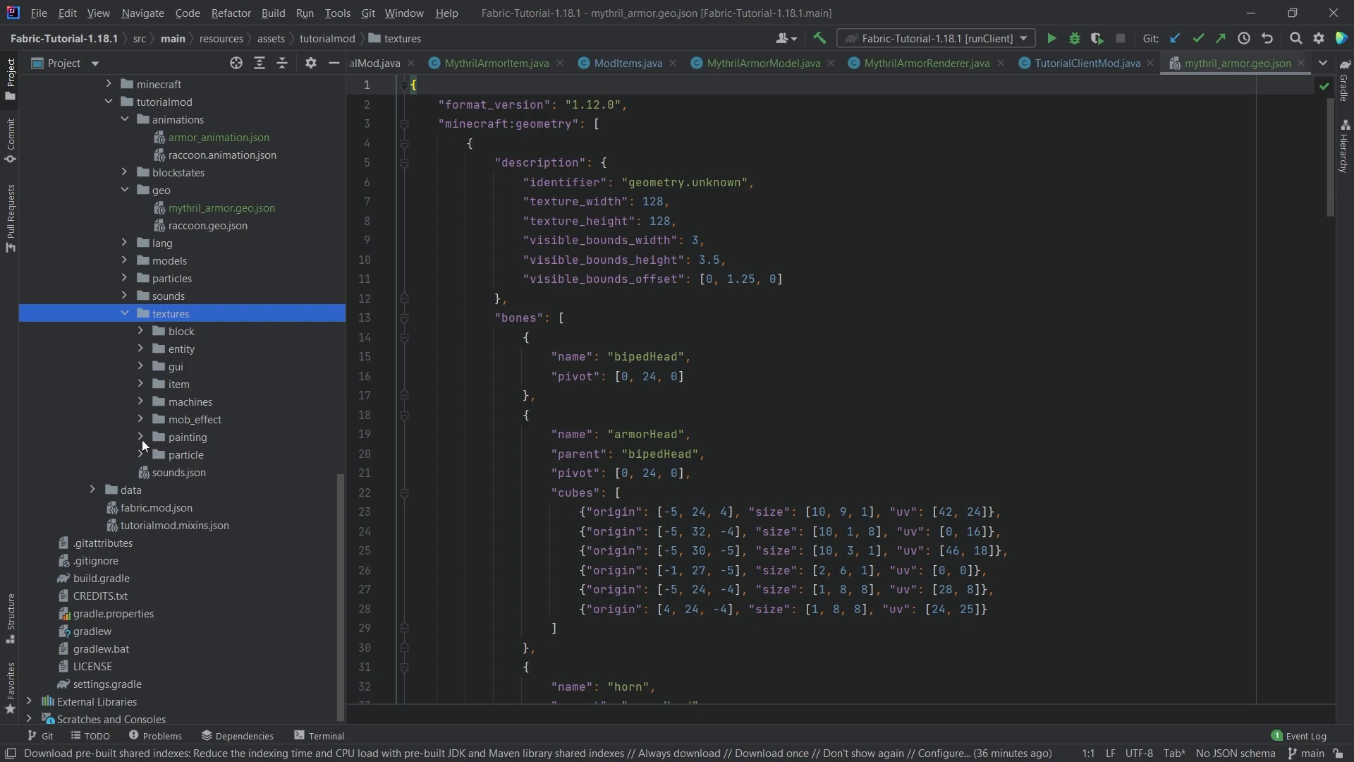
right_click(170, 312)
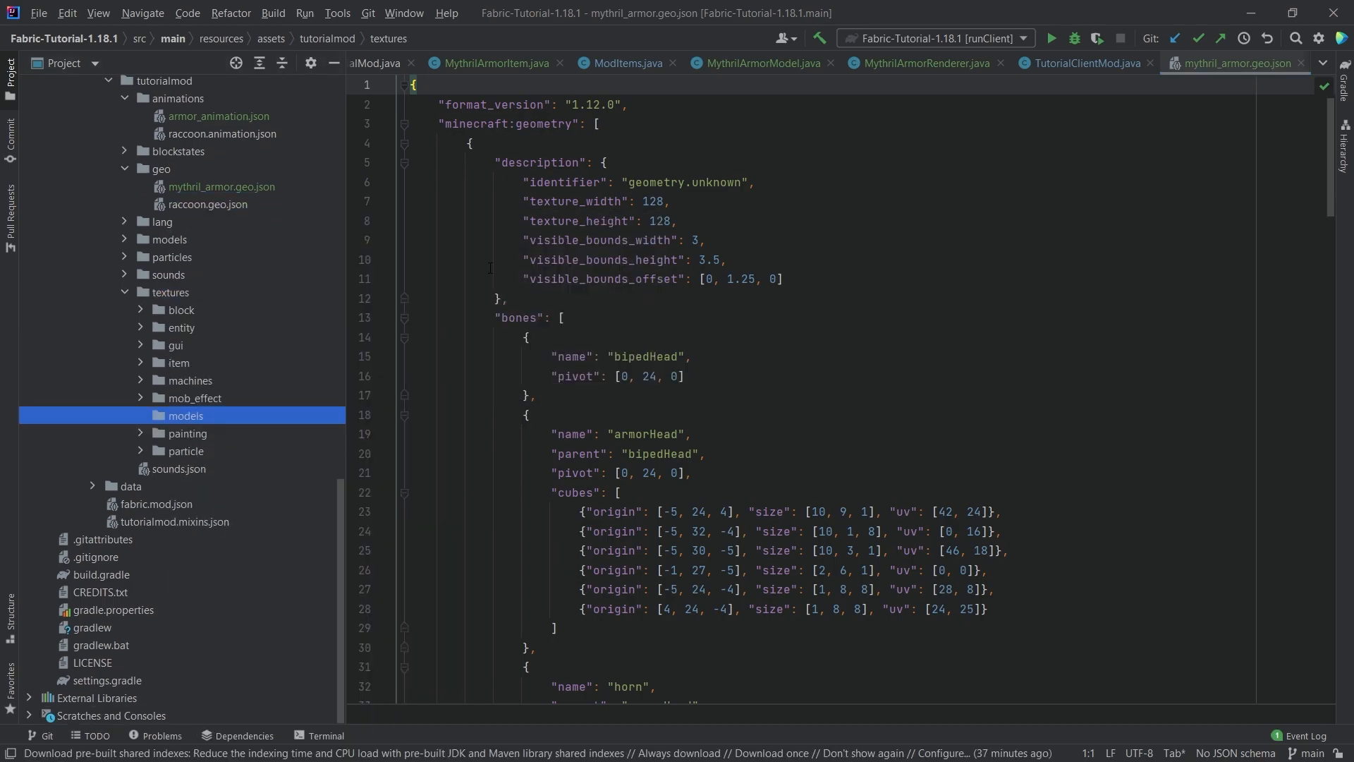
right_click(185, 416)
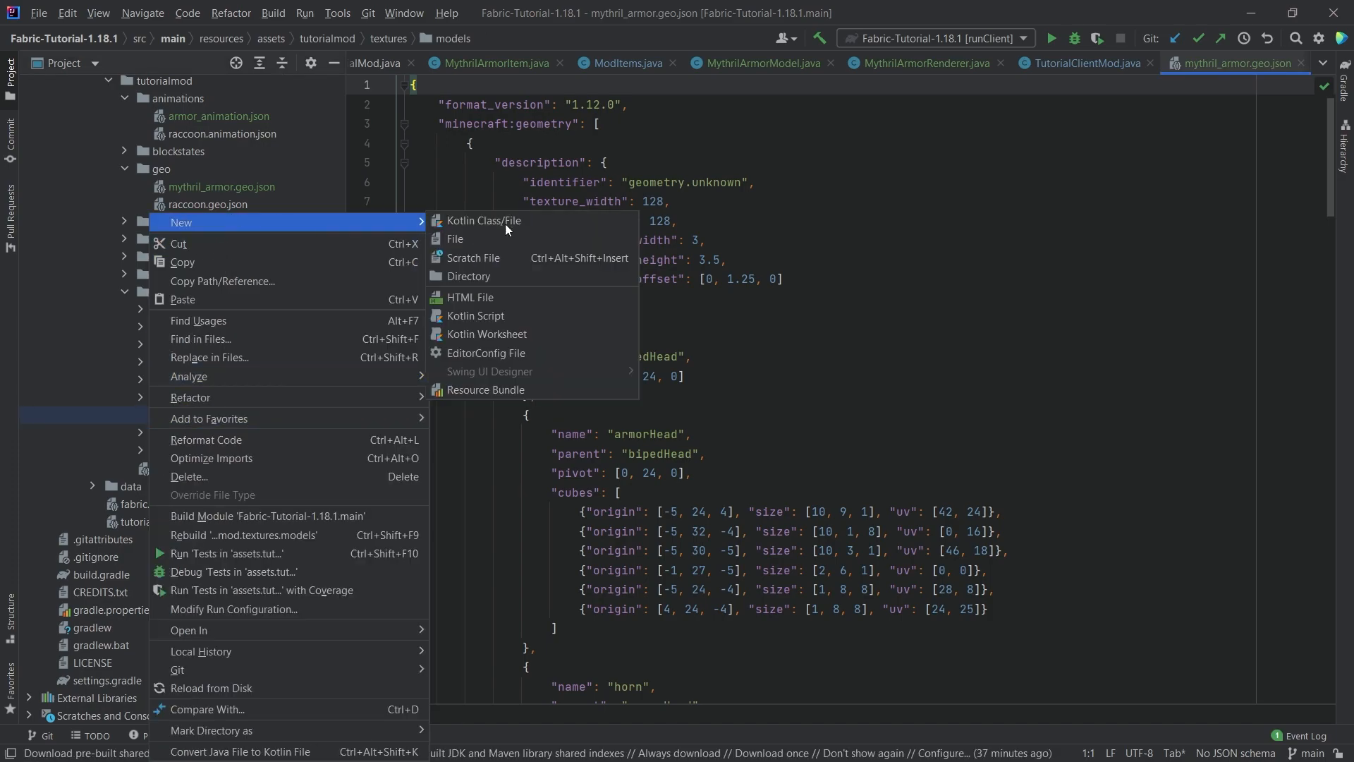
left_click(469, 277)
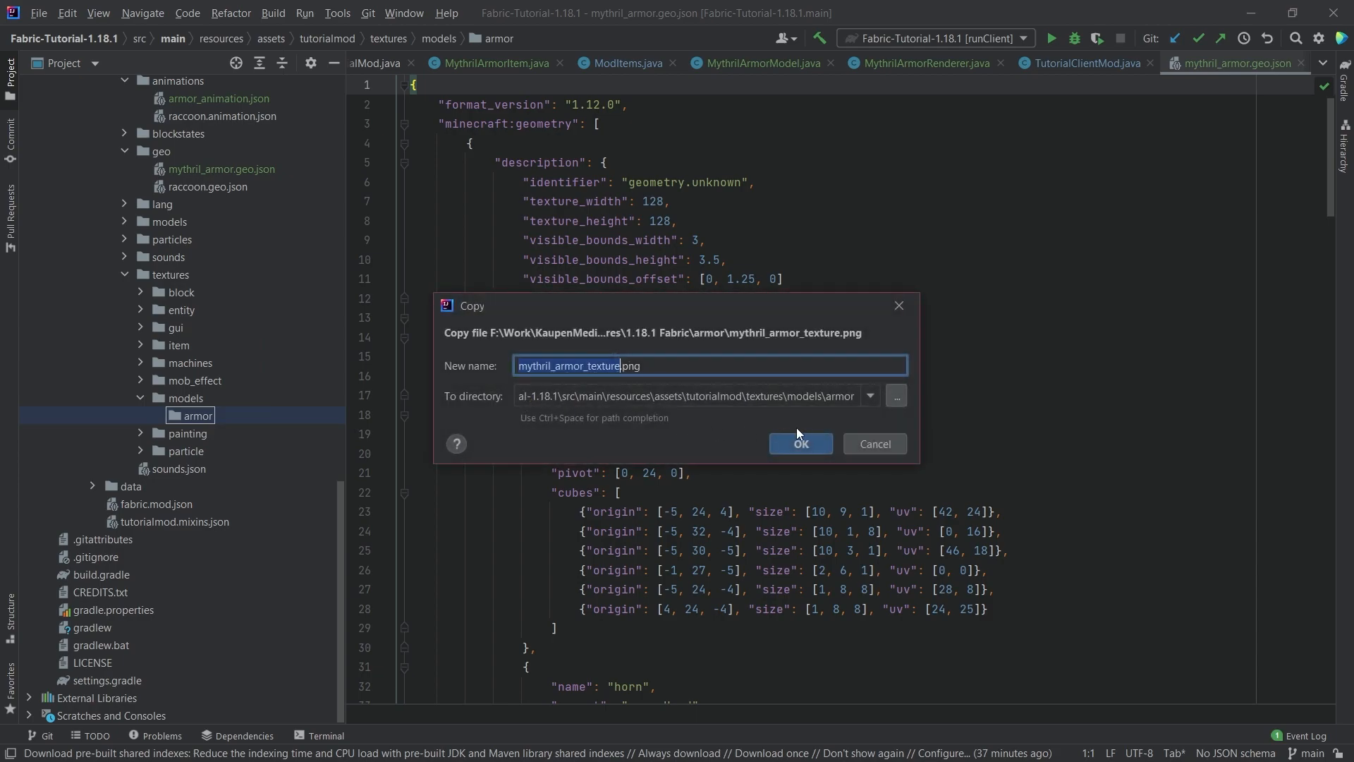
left_click(799, 443)
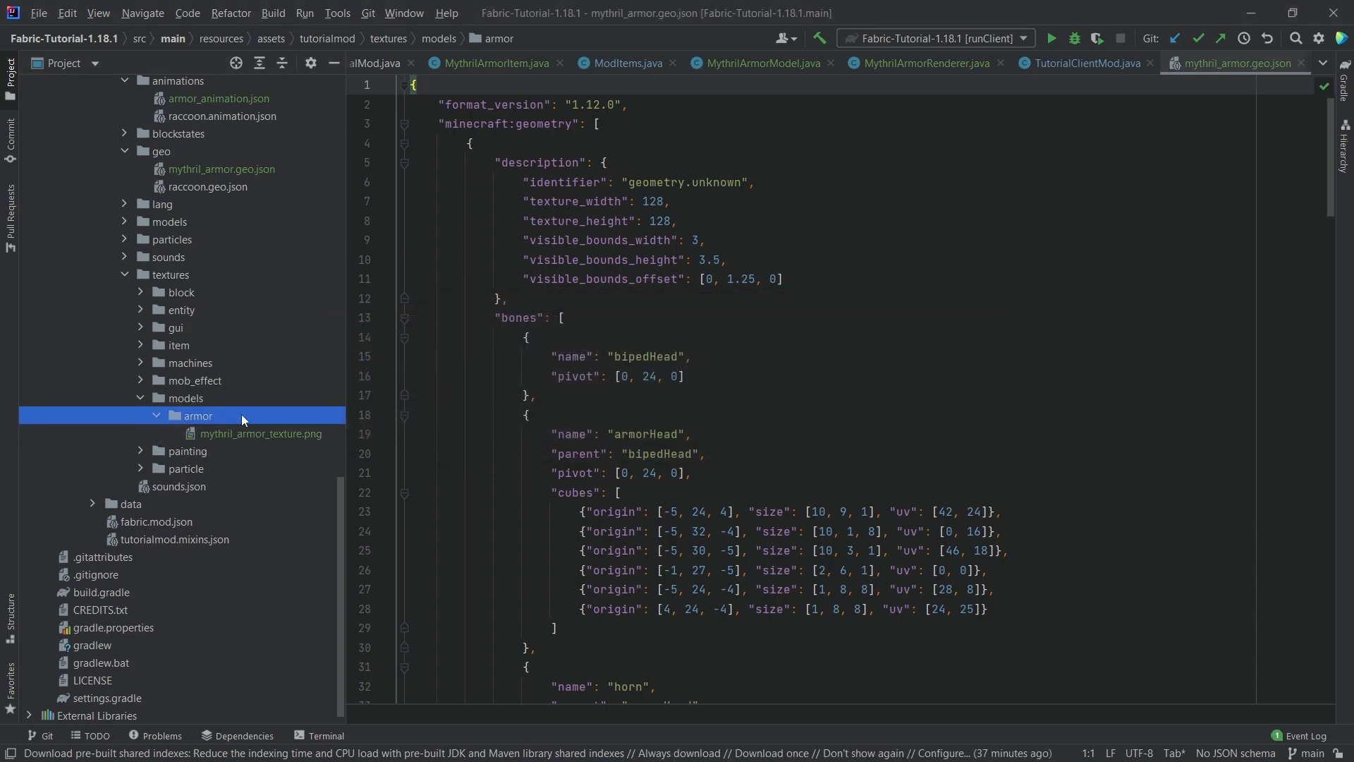
left_click(546, 63)
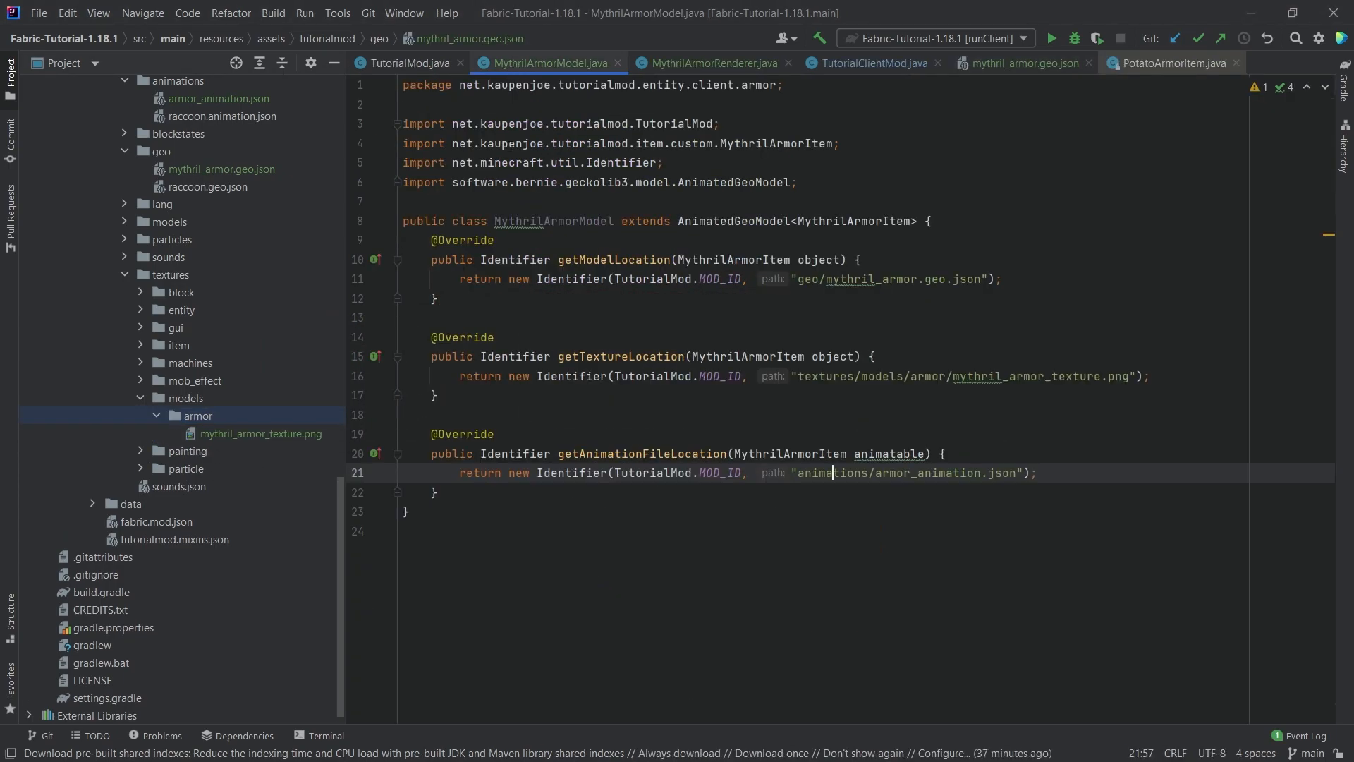
- Confirm MythrilArmorModel's texture path points to textures/models/armor/mythril_armor_texture.png
left_click(938, 376)
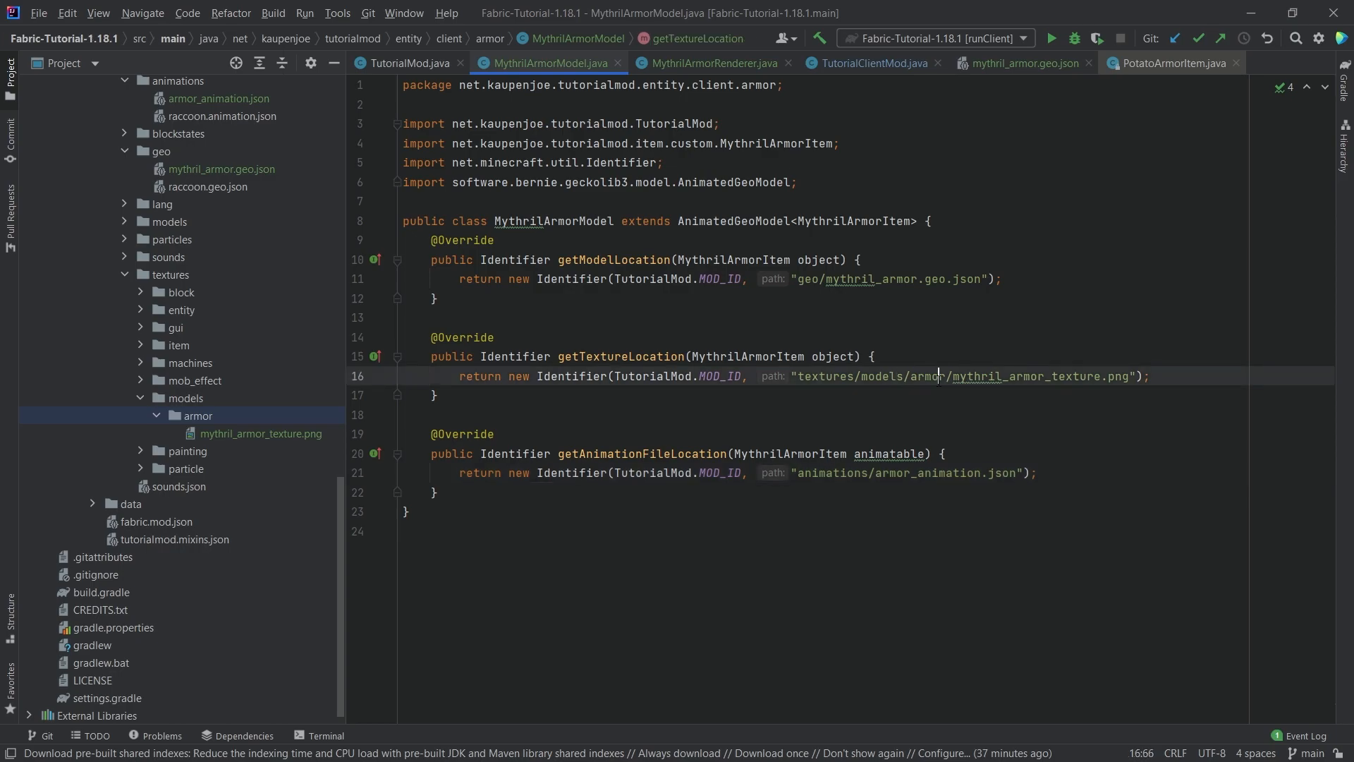
double_click(1024, 375)
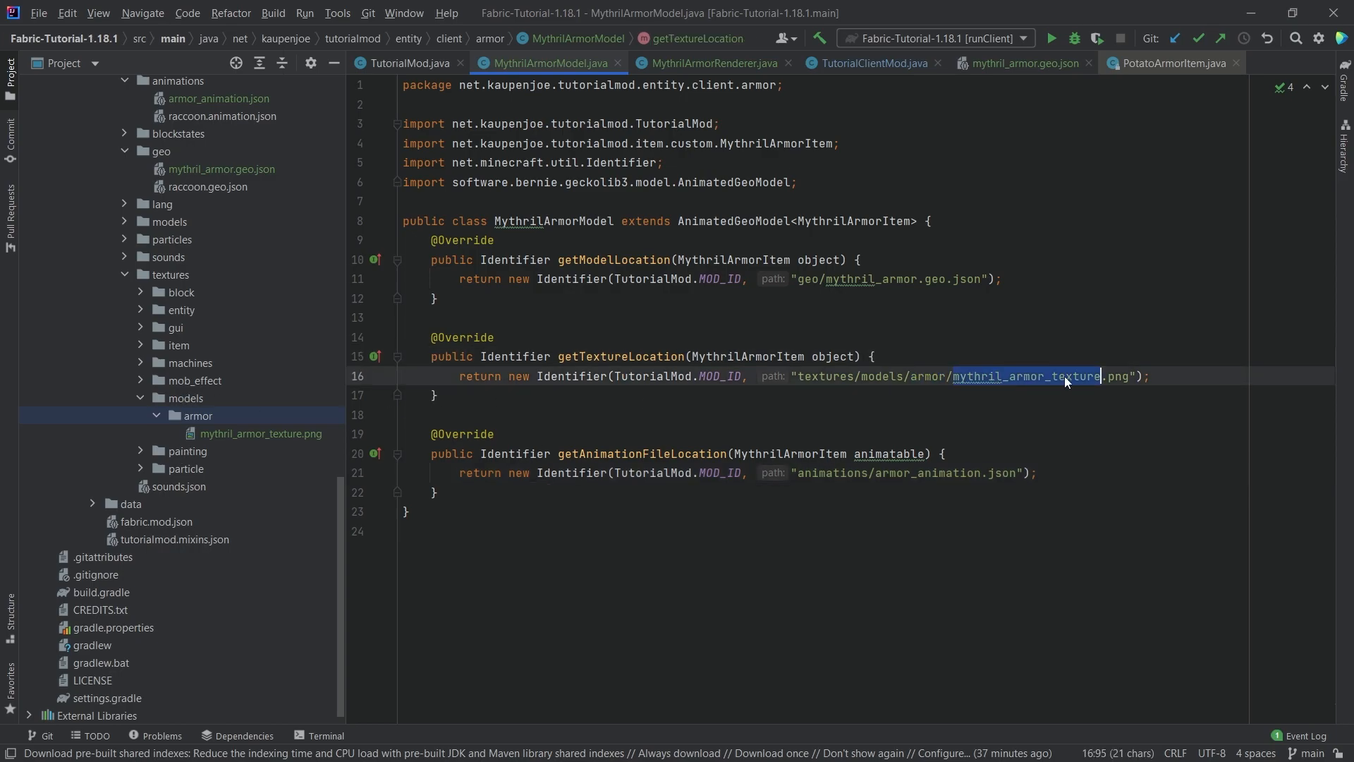
left_click(259, 434)
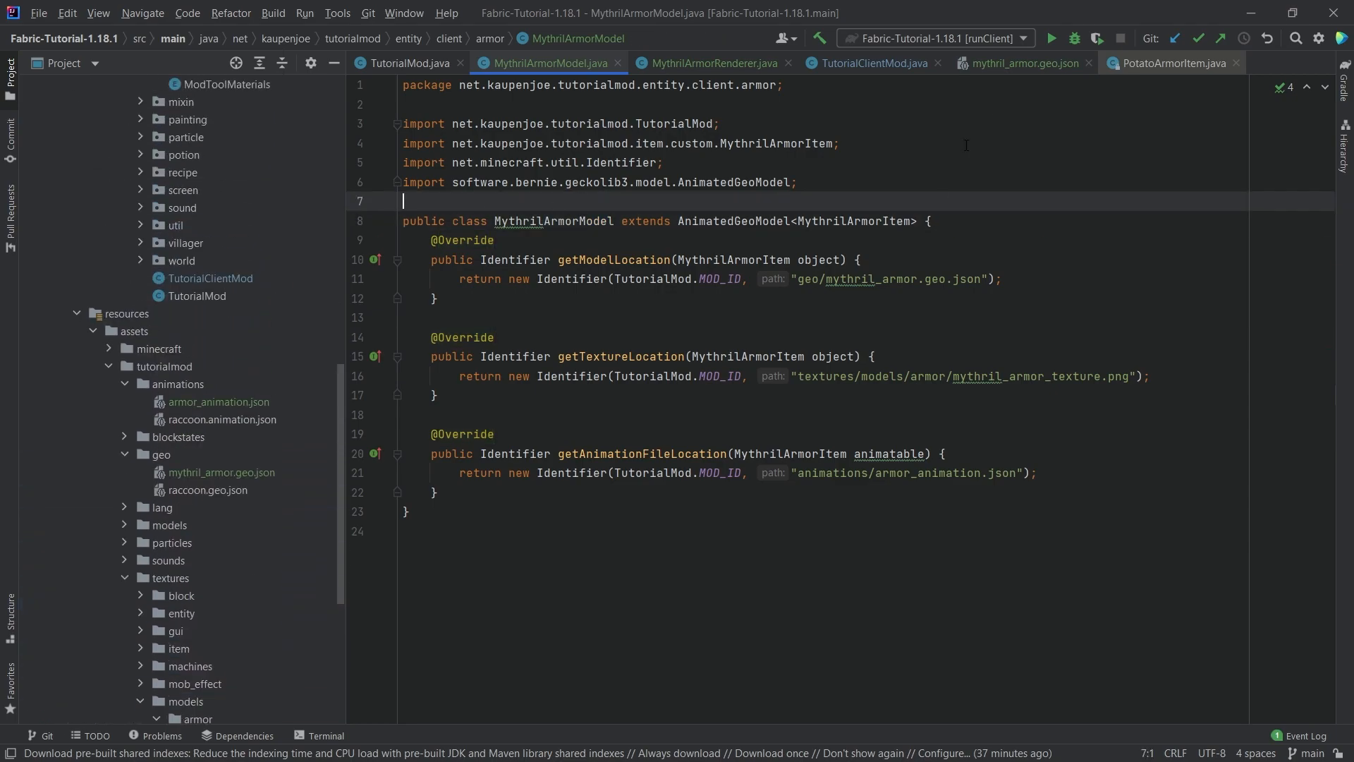
- Run the Minecraft client and view the player wearing the animated 3D Mythril armor set
left_click(1050, 38)
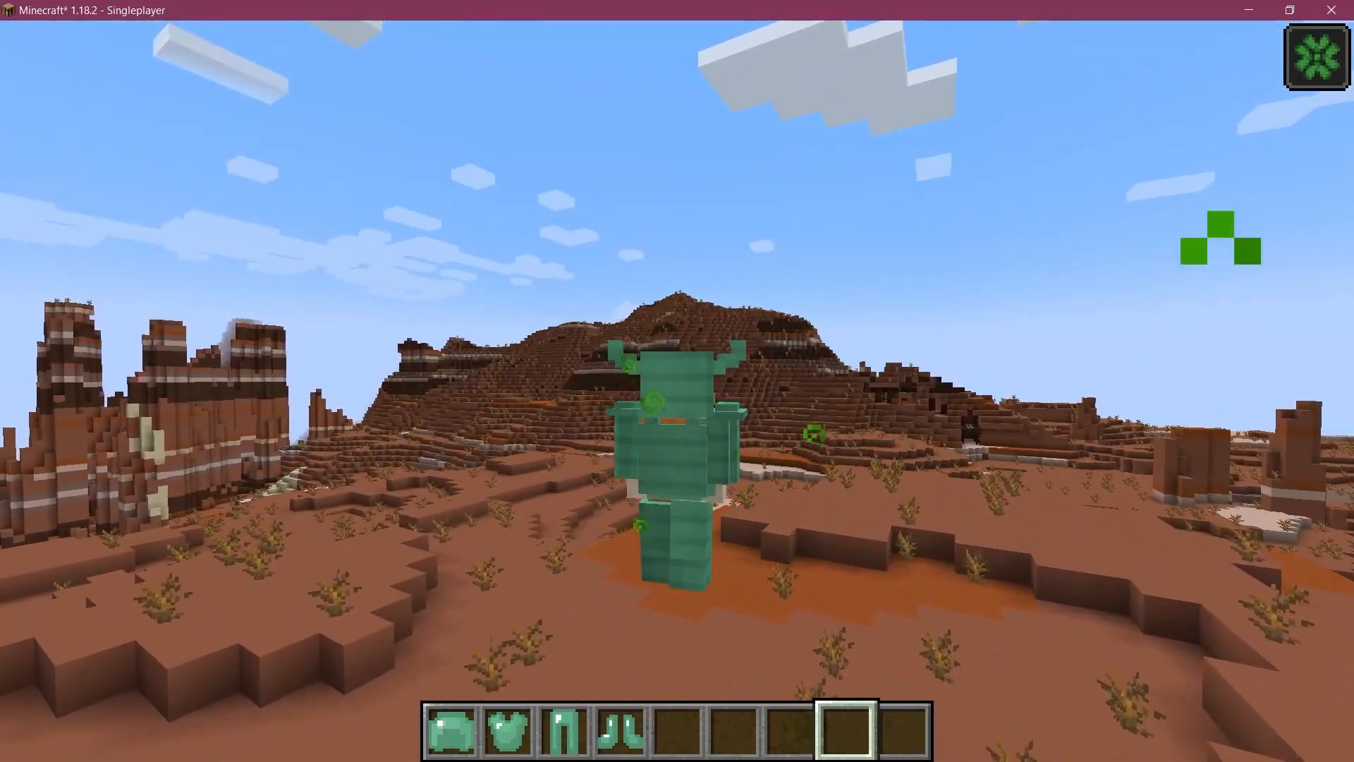
mouse_move(677, 380)
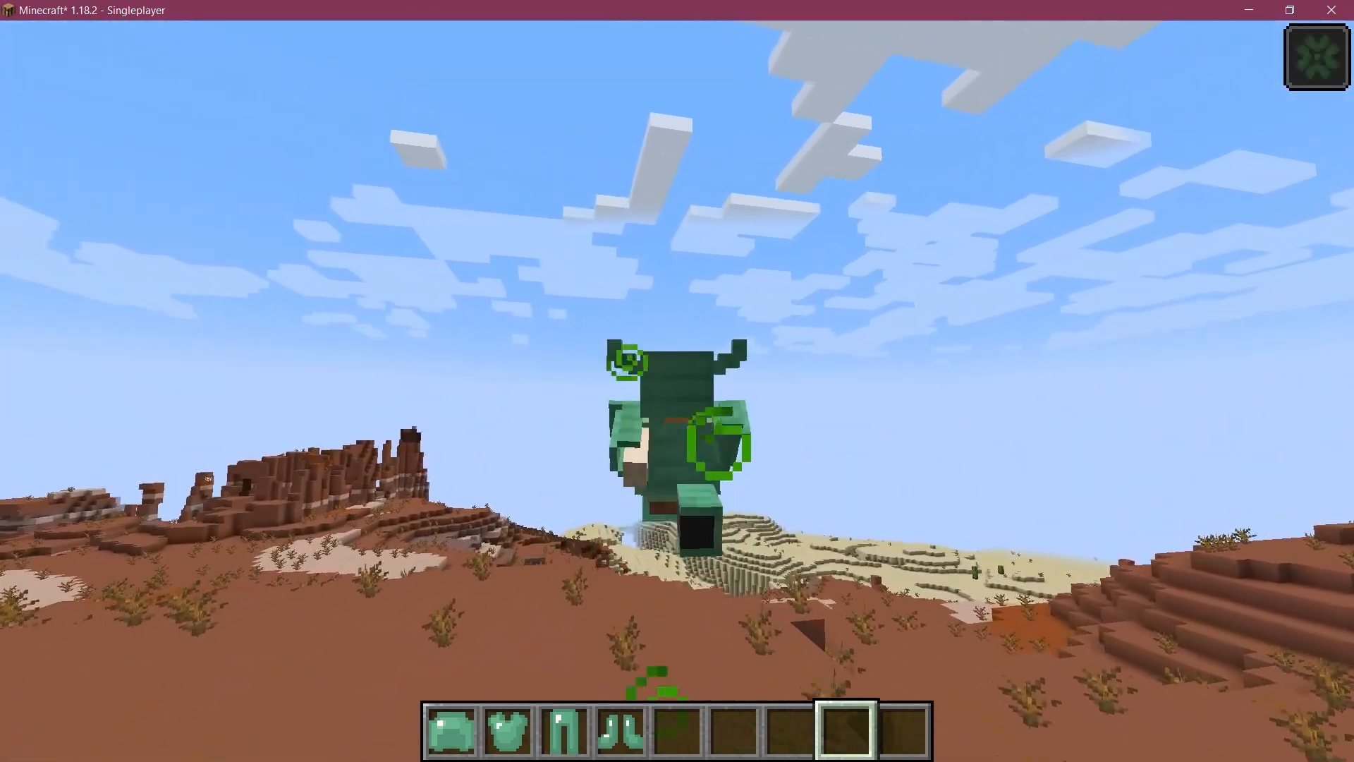
mouse_move(677, 381)
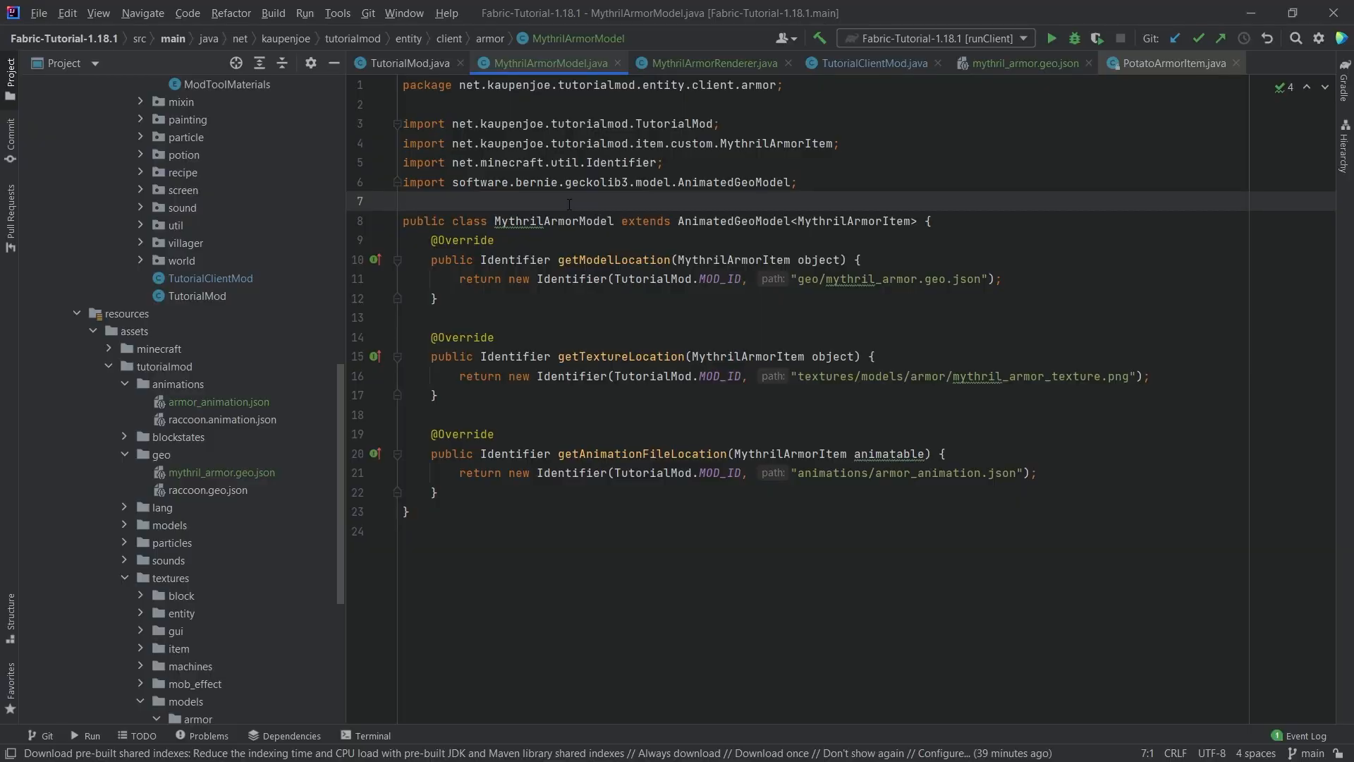
left_click(403, 200)
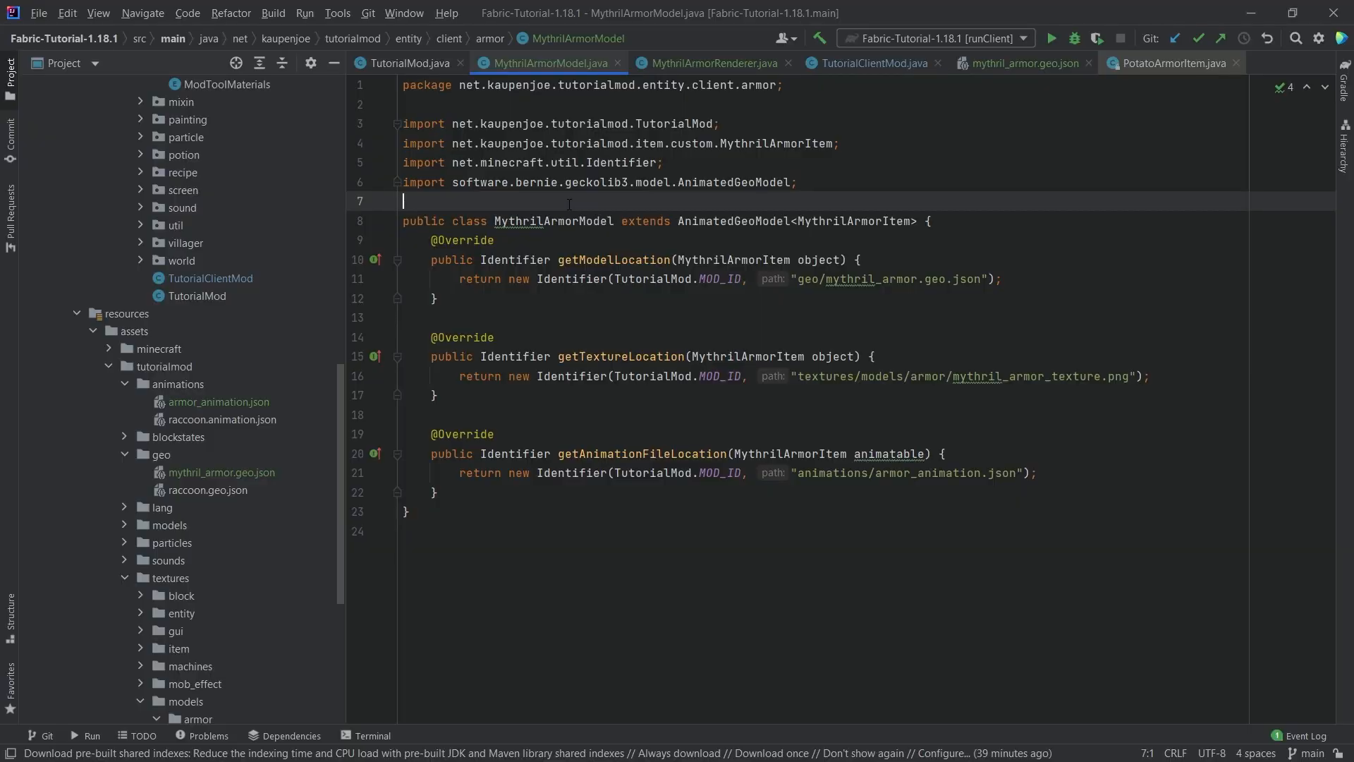